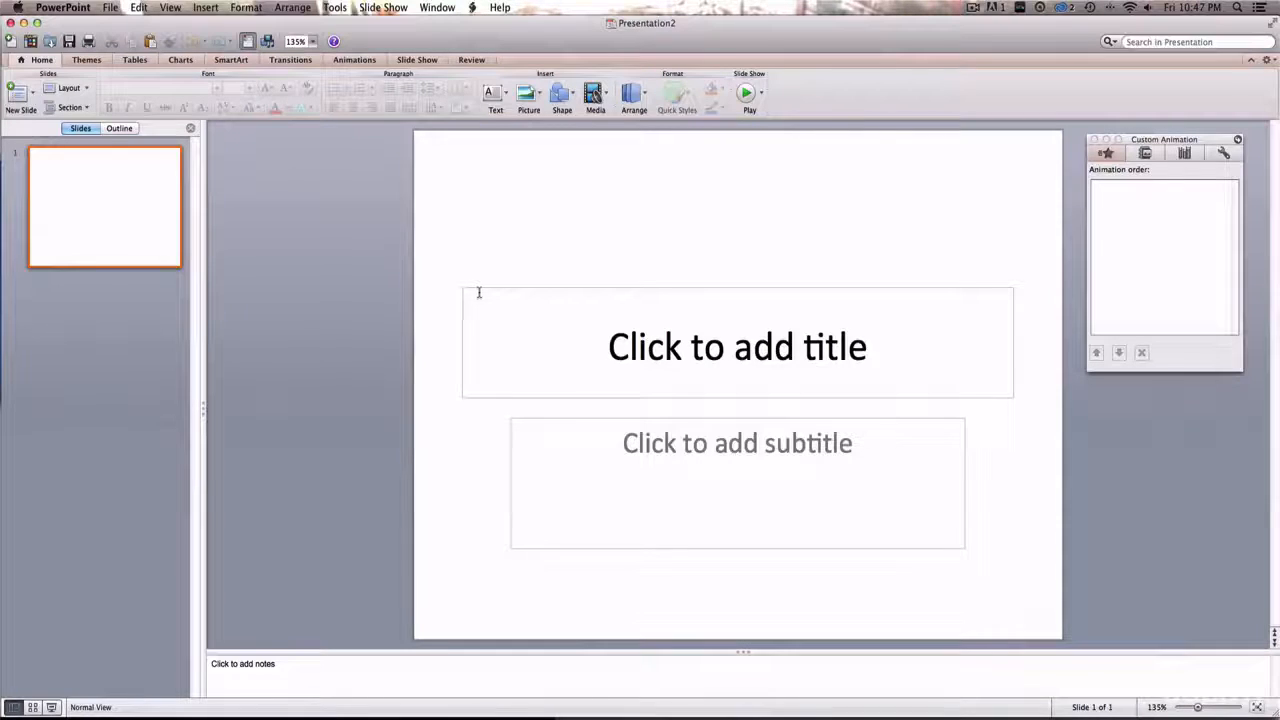
{"action": "mouse_move", "coordinate": [426, 279]}
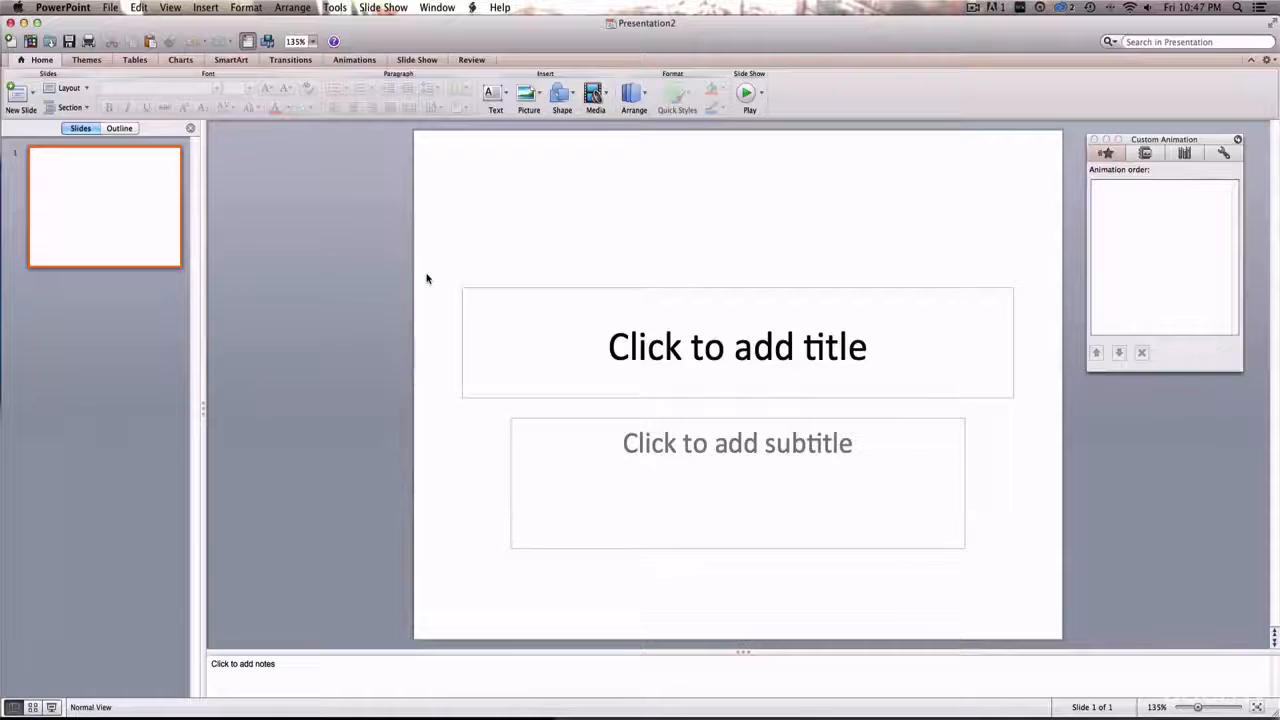
Step: Delete the title and subtitle placeholders, leaving the first slide blank
{"action": "left_click", "coordinate": [737, 347]}
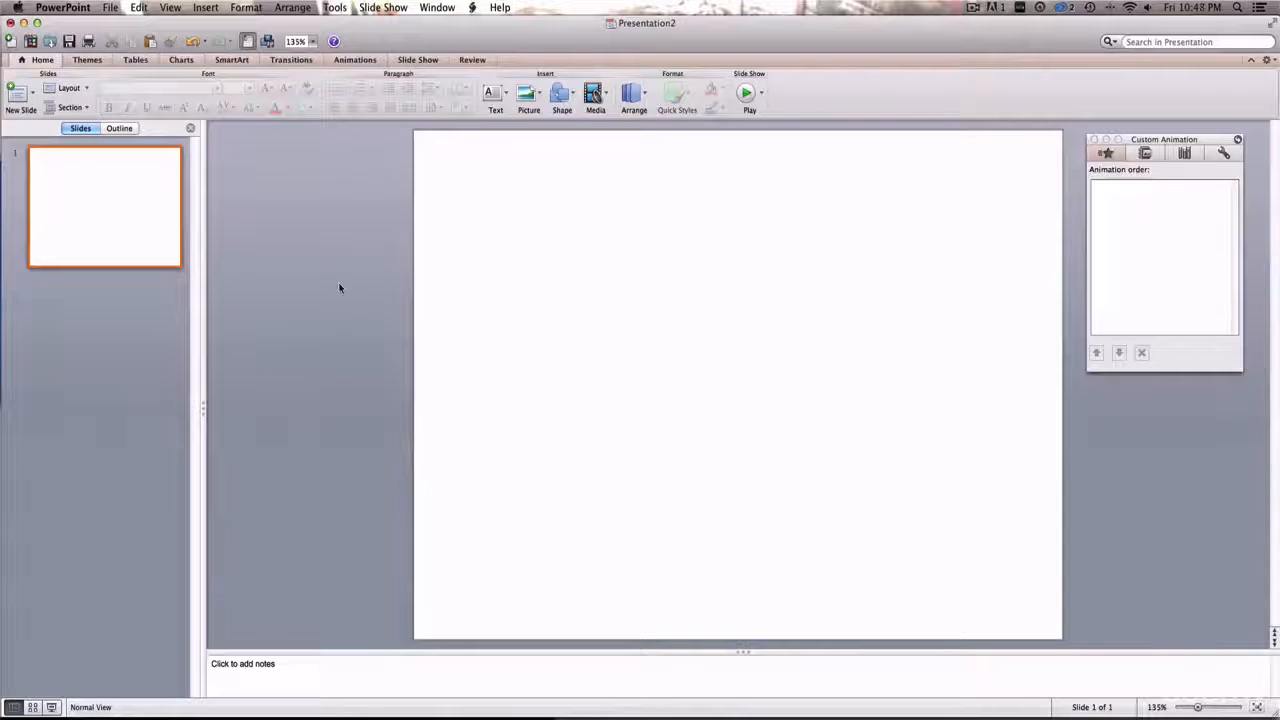
{"action": "mouse_move", "coordinate": [371, 261]}
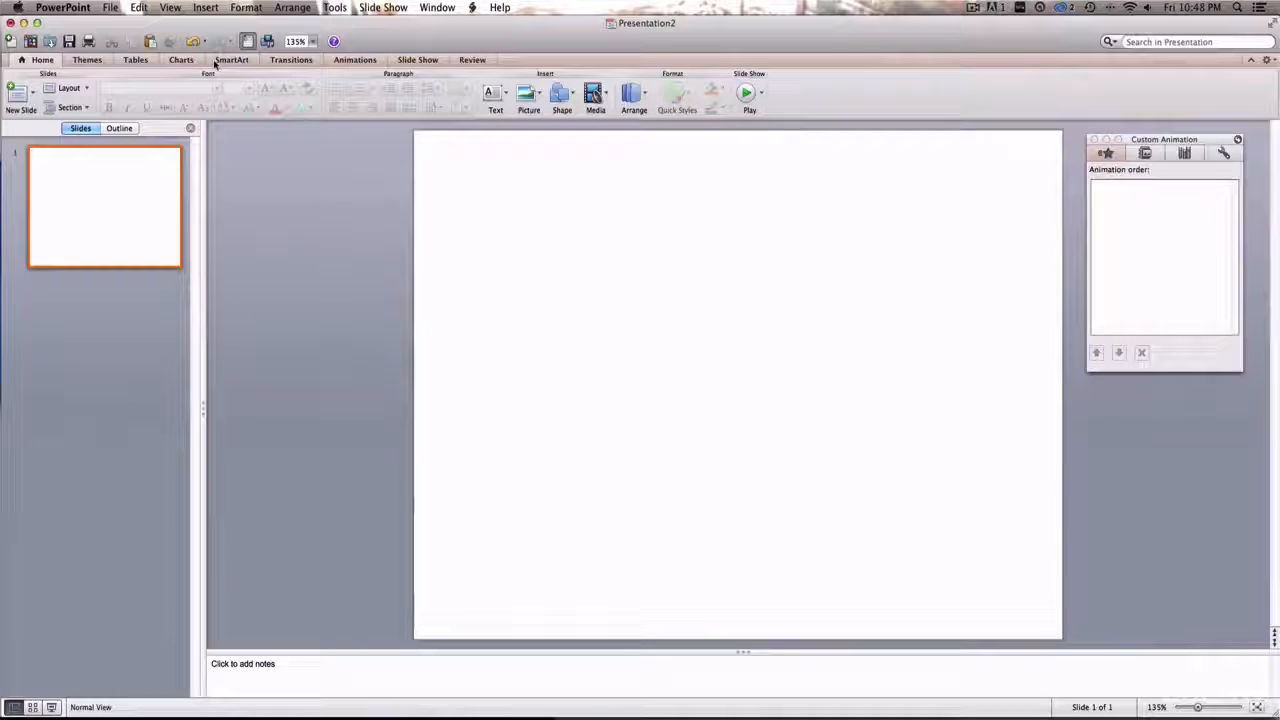
{"action": "mouse_move", "coordinate": [263, 145]}
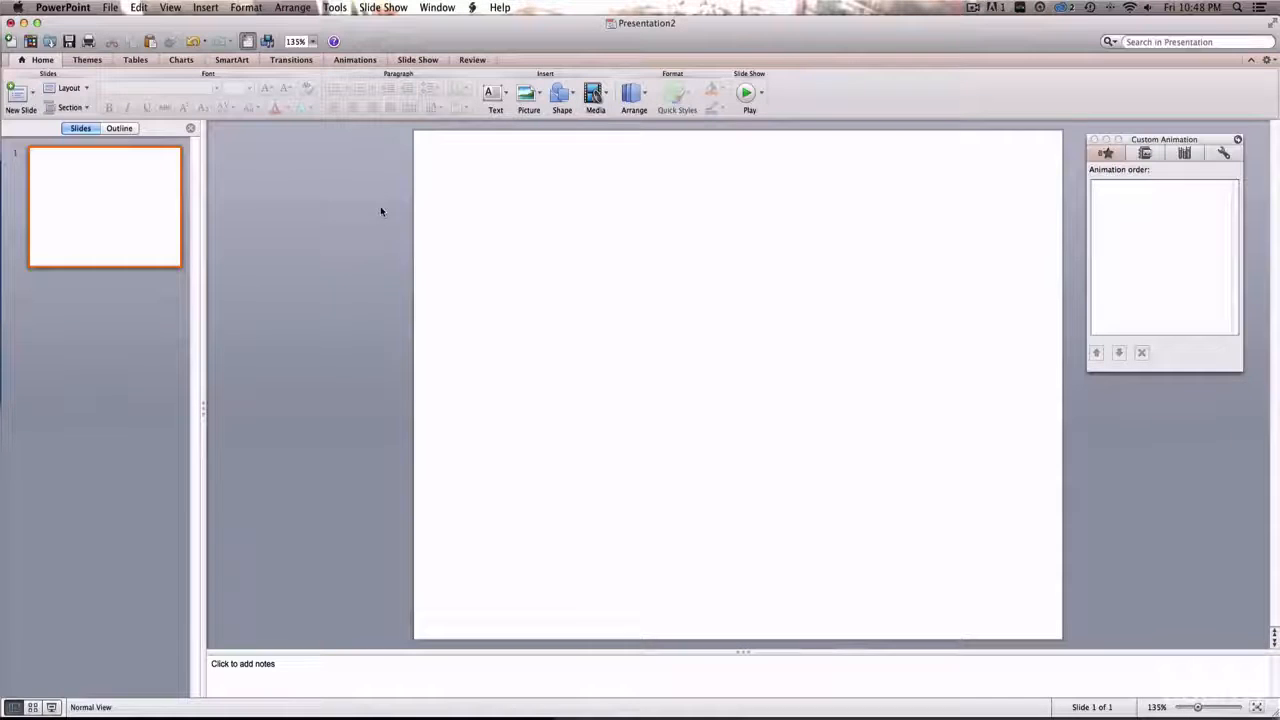
{"action": "mouse_move", "coordinate": [532, 387]}
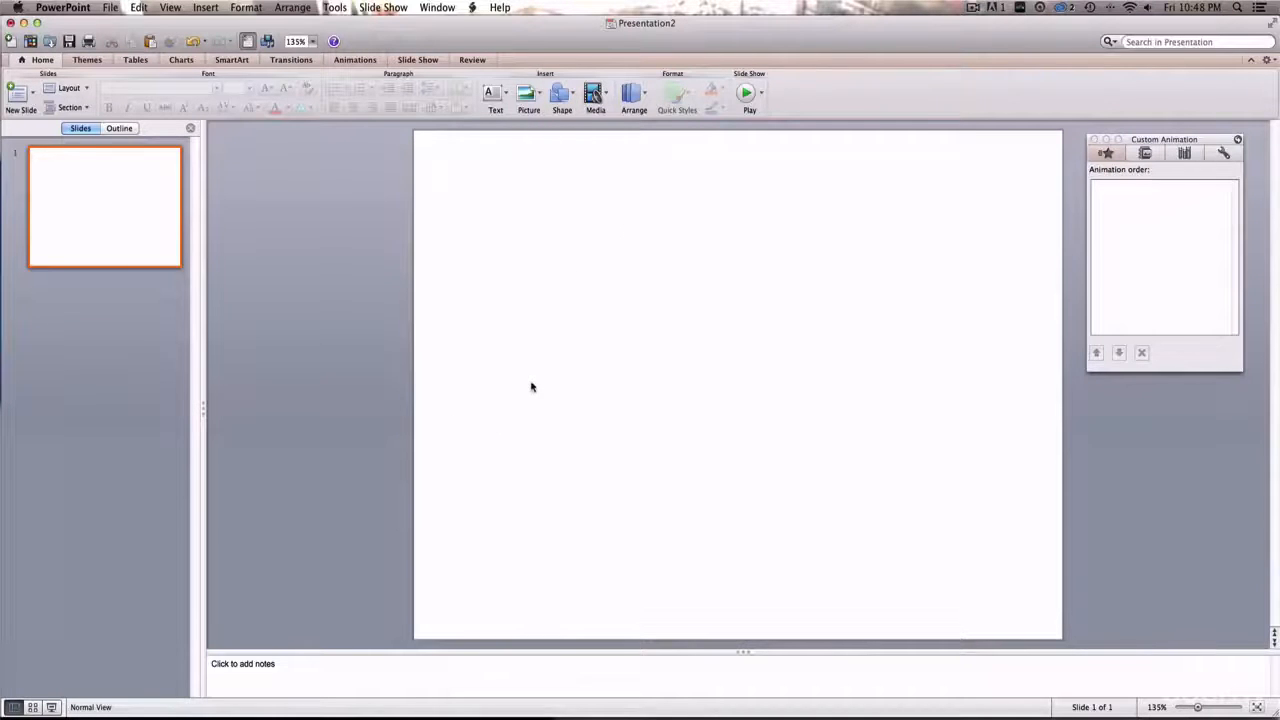
{"action": "mouse_move", "coordinate": [552, 365]}
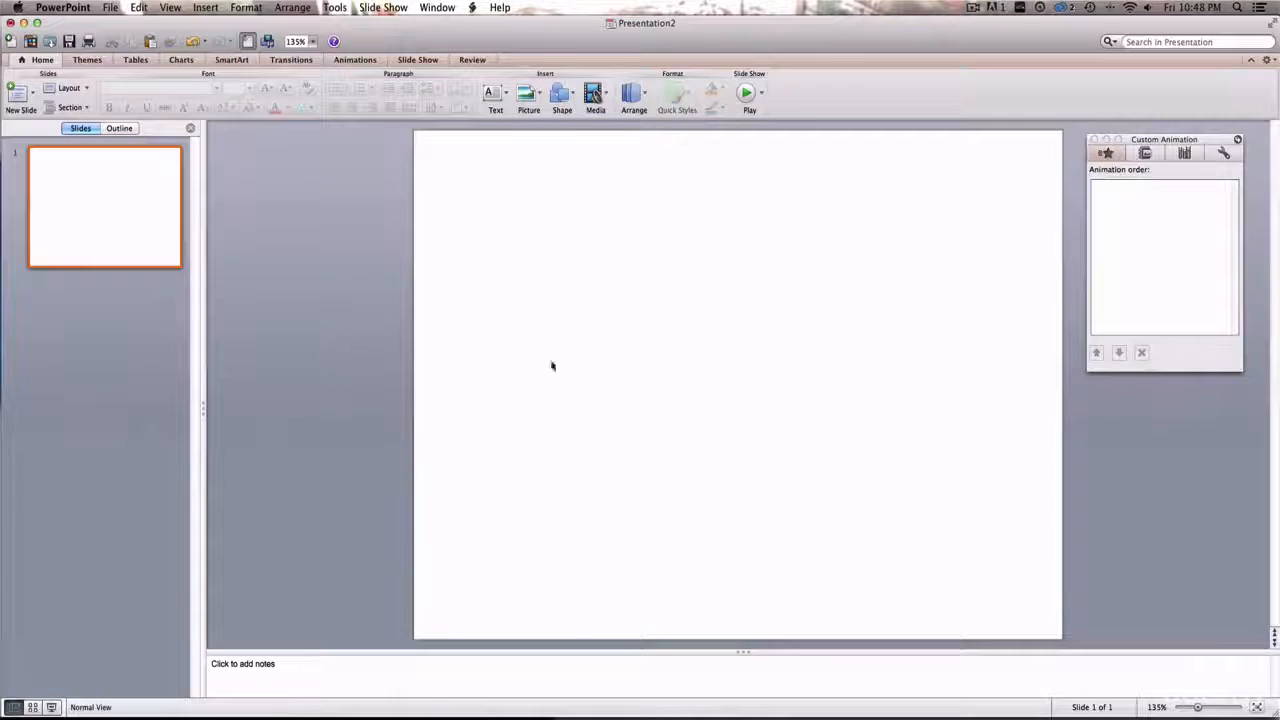
{"action": "mouse_move", "coordinate": [514, 261]}
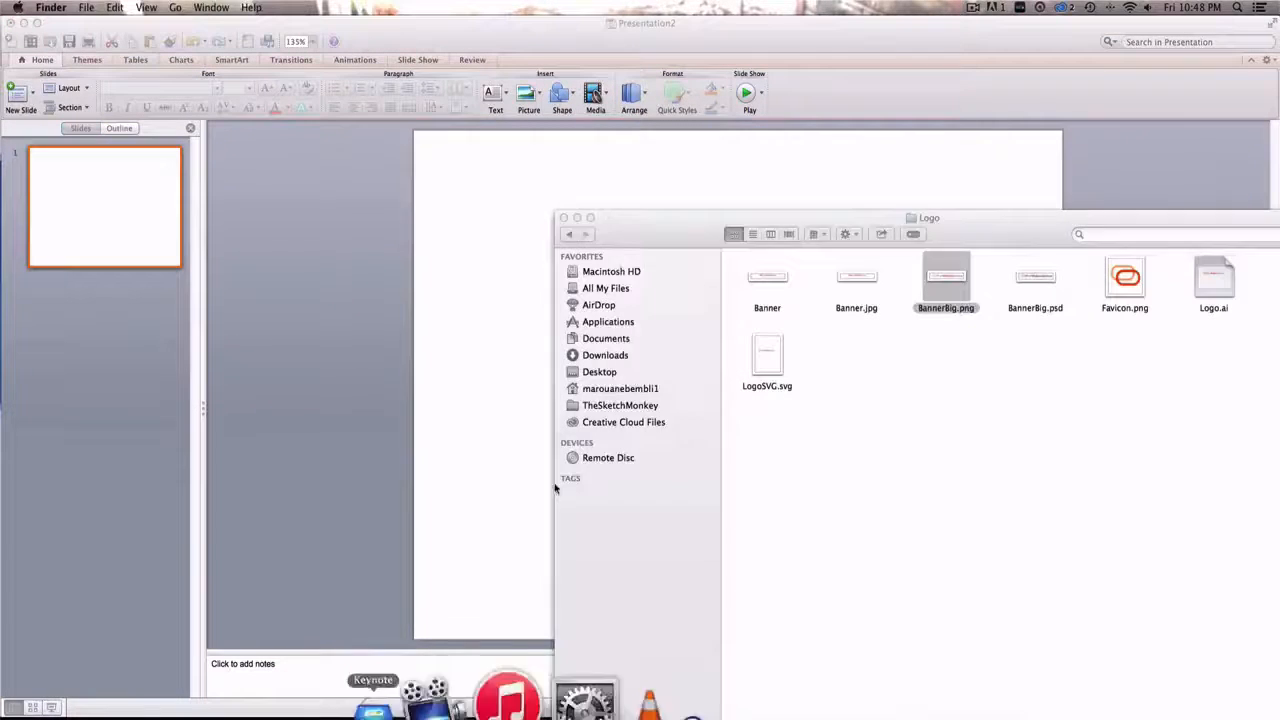
Step: Drag BannerBig.png onto the slide, shrink it and move it to the centre
{"action": "left_click_drag", "start_coordinate": [945, 280], "coordinate": [610, 185]}
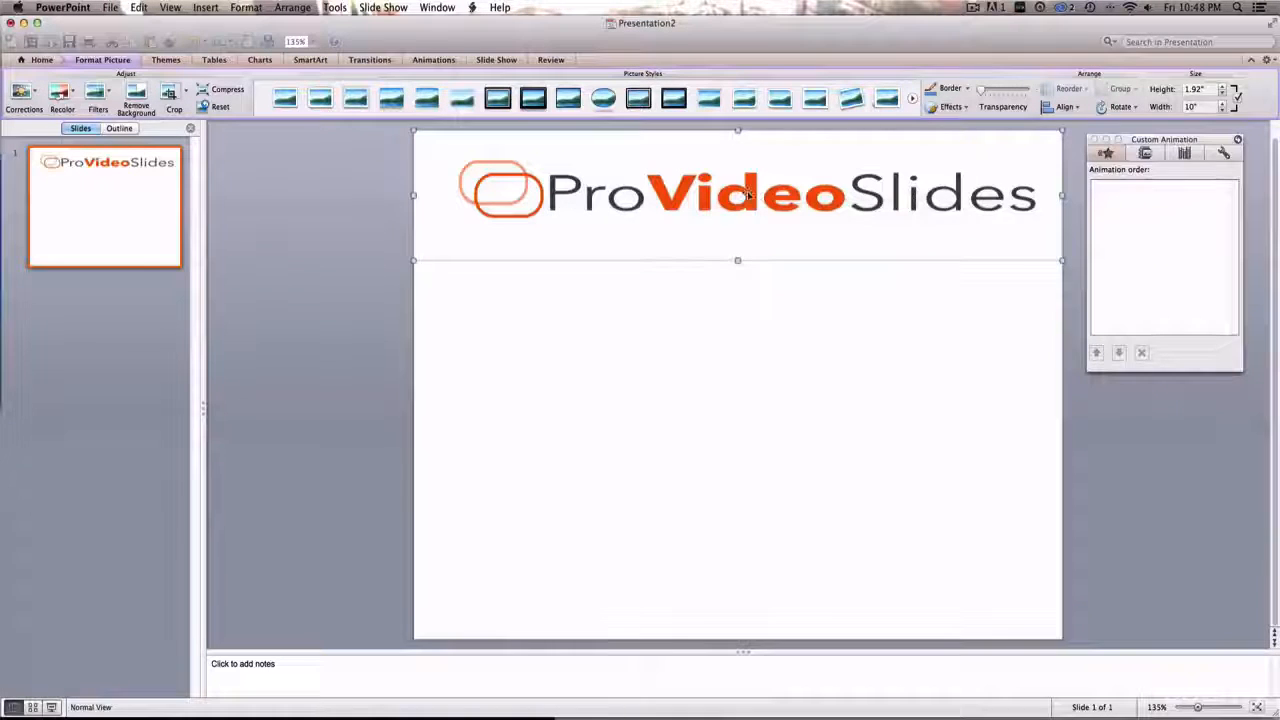
{"action": "left_click_drag", "start_coordinate": [738, 195], "coordinate": [738, 332]}
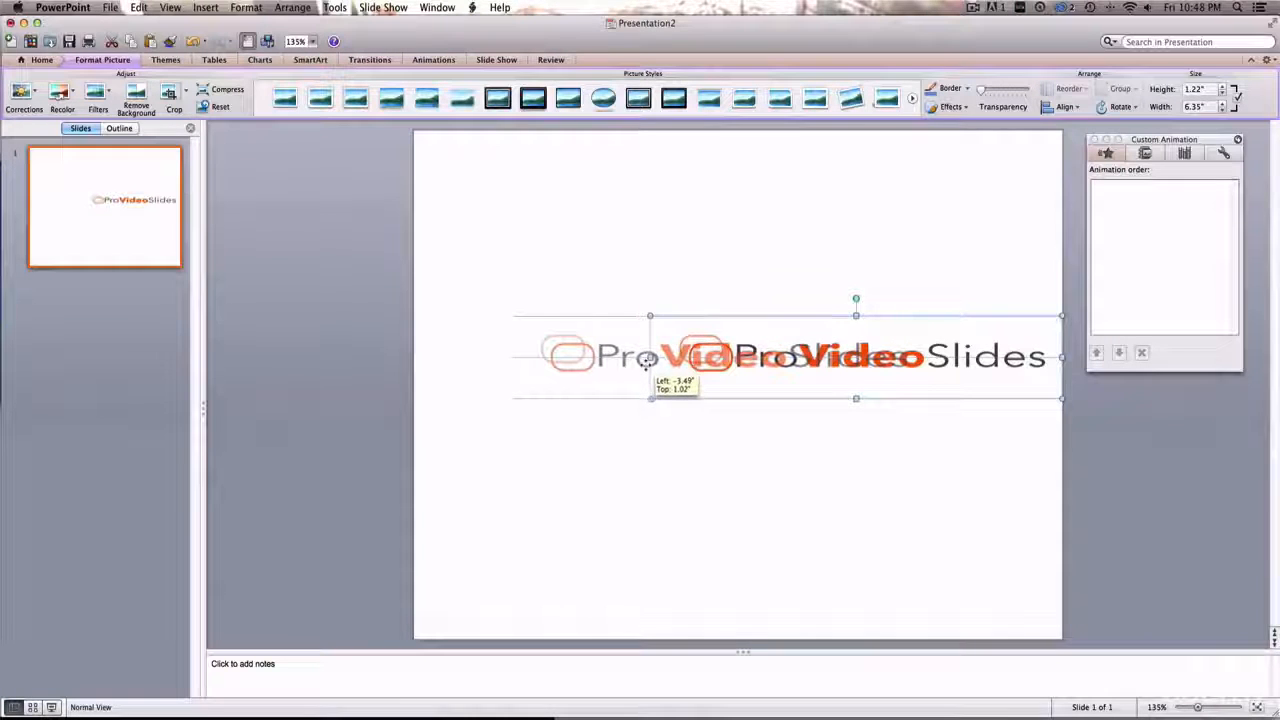
{"action": "left_click_drag", "start_coordinate": [650, 358], "coordinate": [667, 362]}
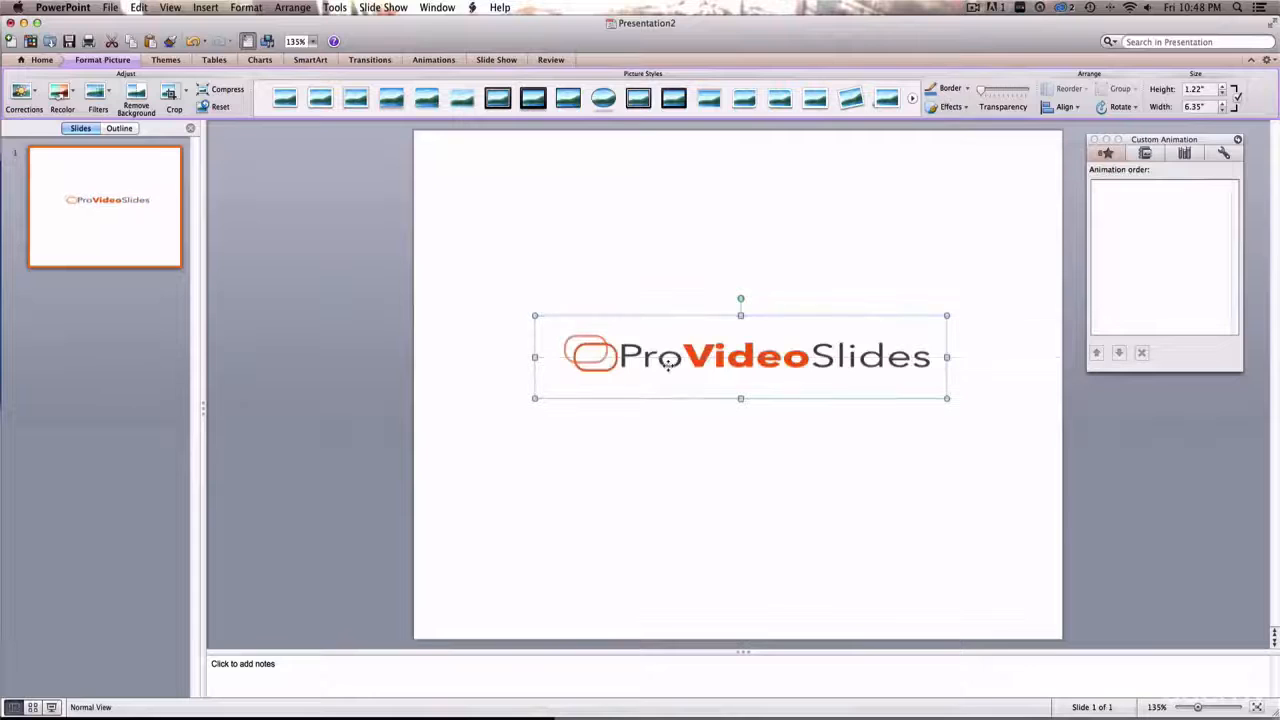
{"action": "left_click", "coordinate": [568, 250]}
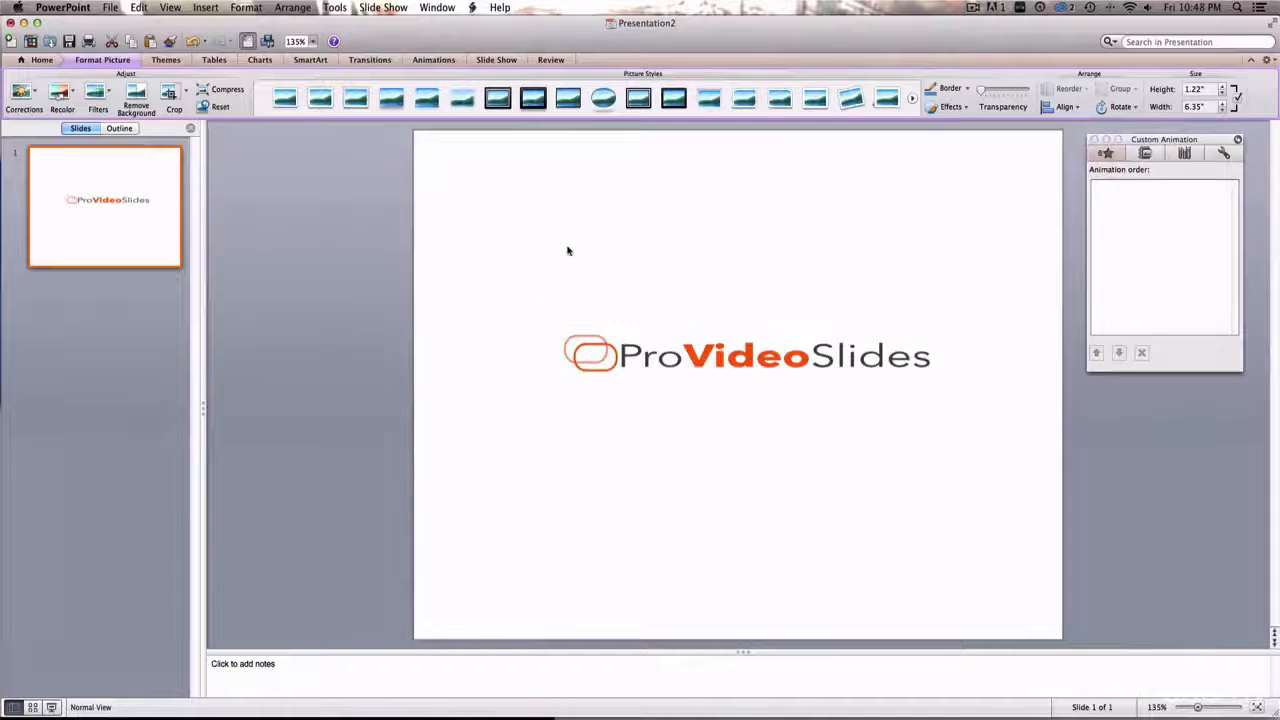
{"action": "left_click", "coordinate": [745, 355]}
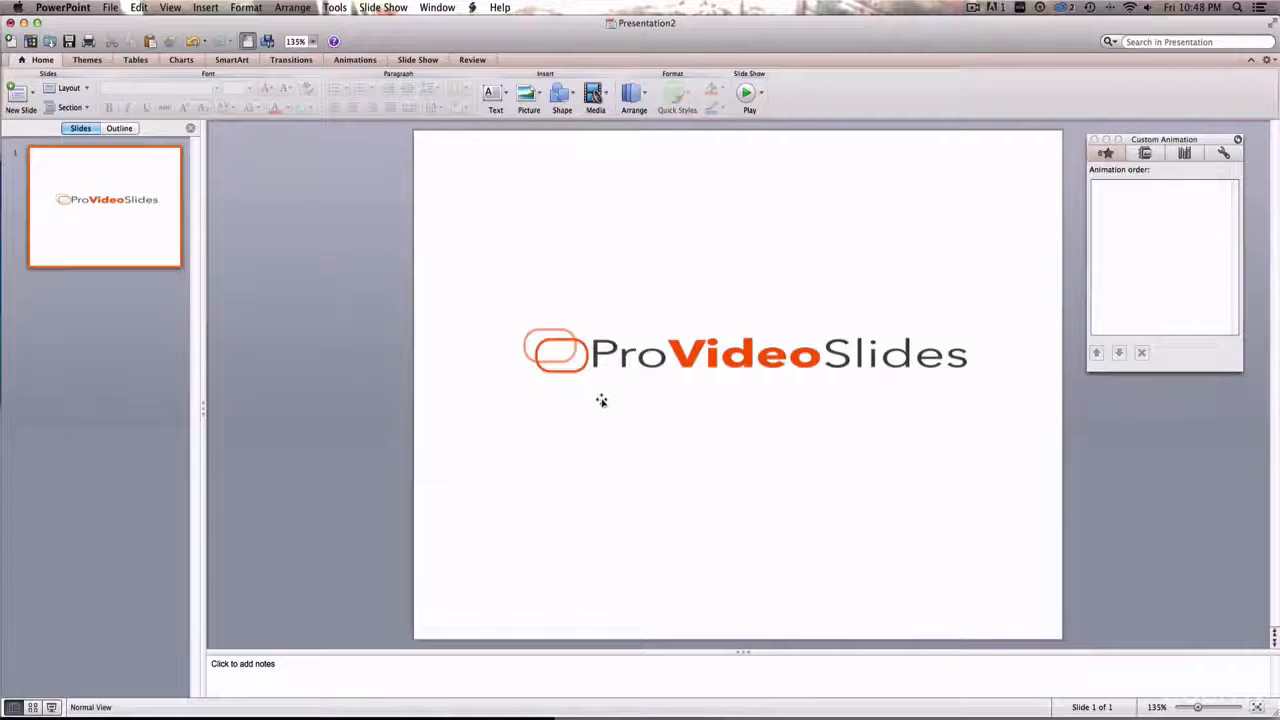
{"action": "mouse_move", "coordinate": [923, 389]}
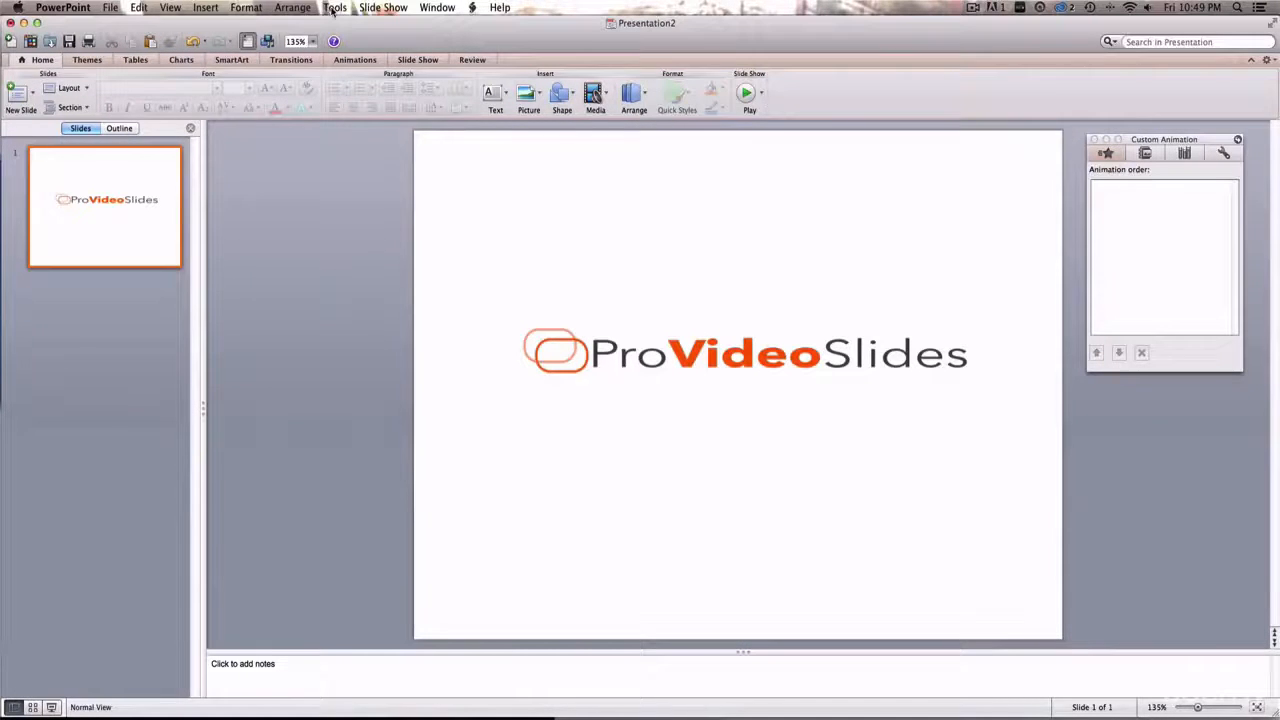
Step: Draw a text box under the logo containing 'Video Creation made Easy'
{"action": "left_click", "coordinate": [205, 7]}
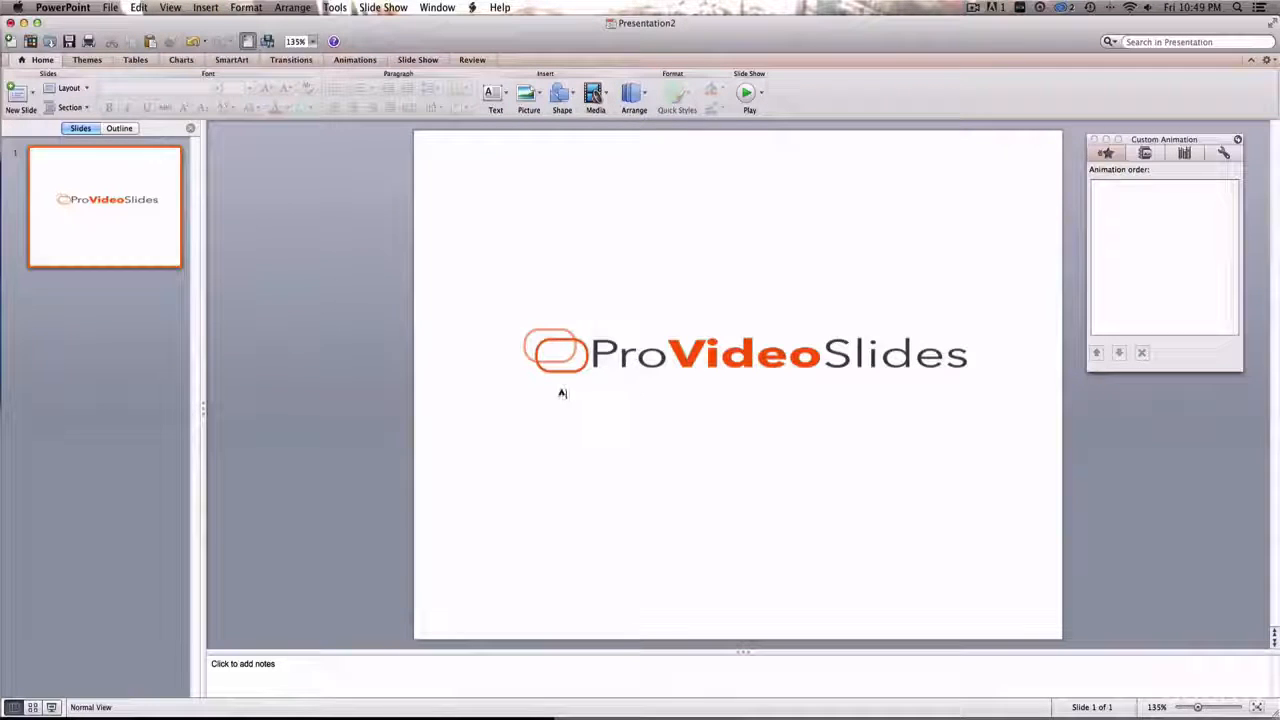
{"action": "left_click_drag", "start_coordinate": [530, 388], "coordinate": [965, 413]}
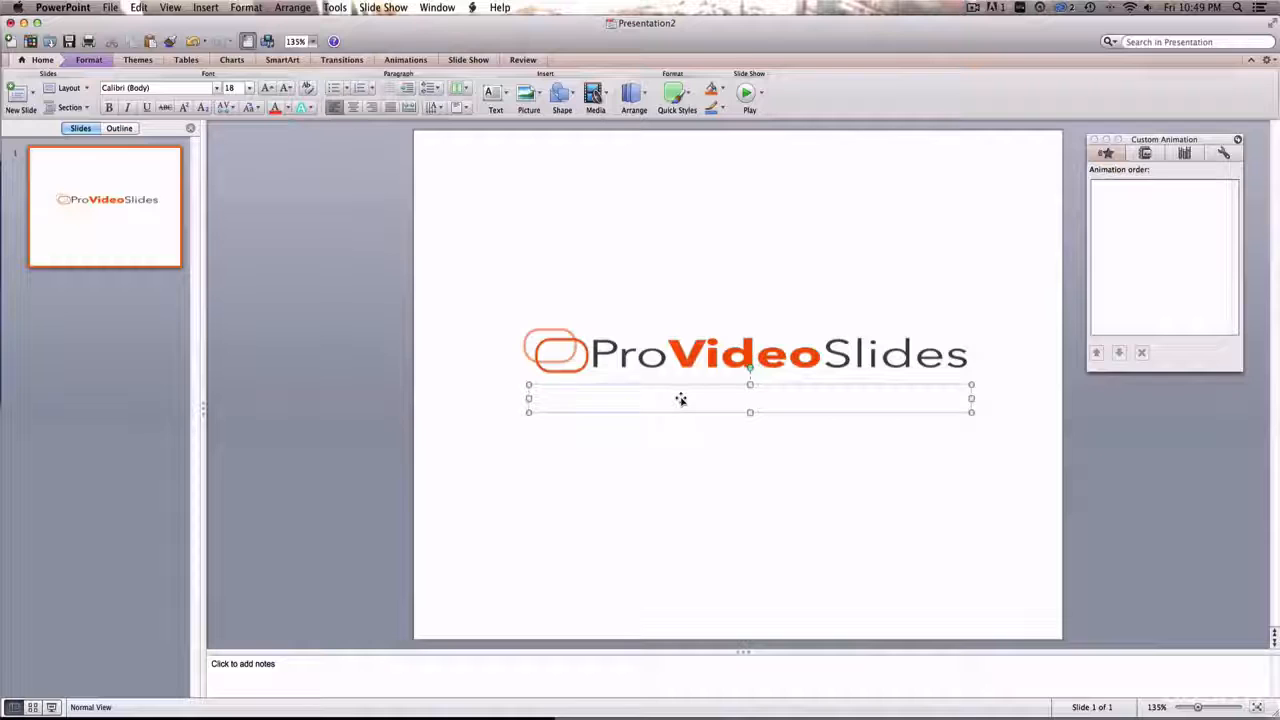
{"action": "type", "text": "Video Creatio"}
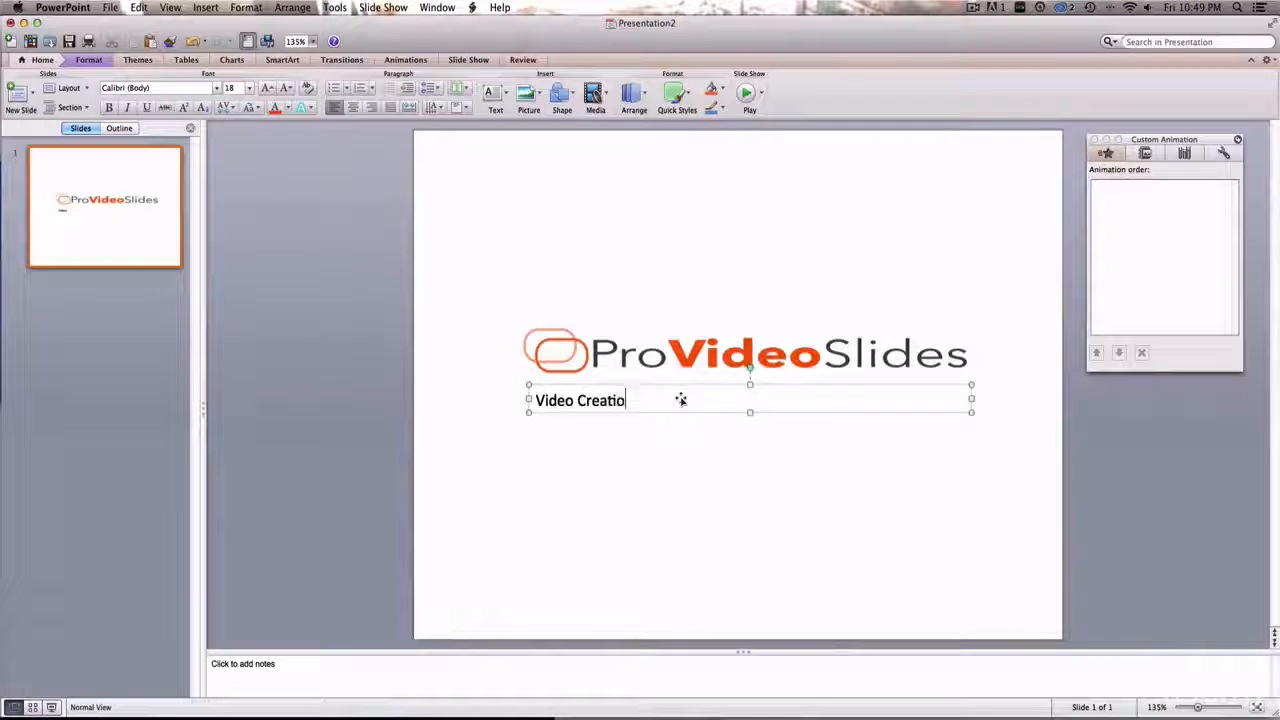
{"action": "type", "text": "n made ea"}
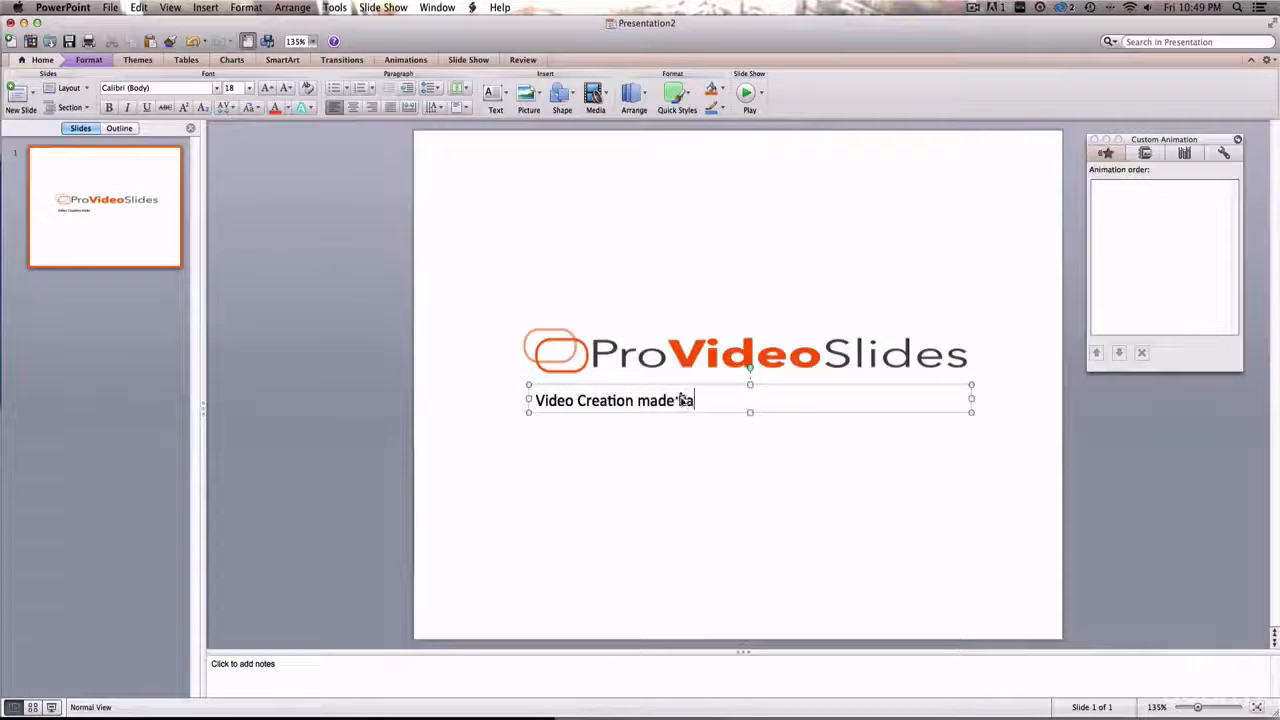
{"action": "type", "text": "Easy"}
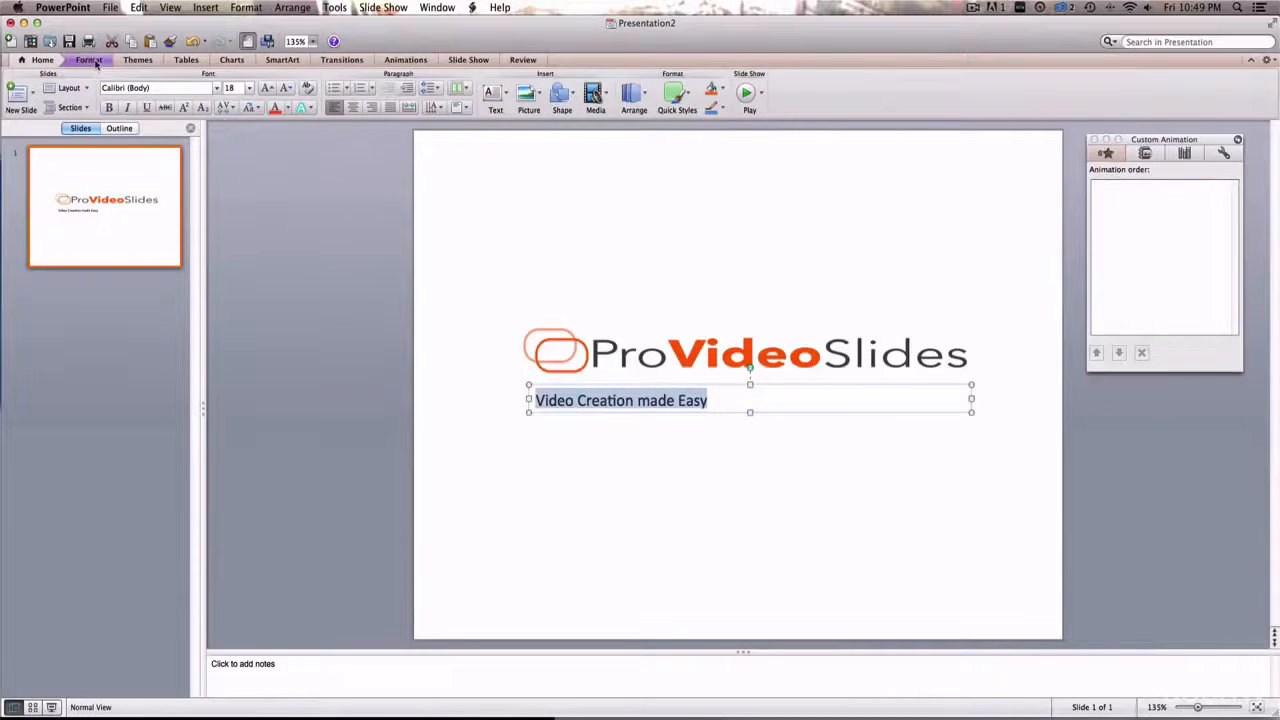
Step: Centre the tagline text and align its box horizontally centred on the slide
{"action": "left_click", "coordinate": [88, 59]}
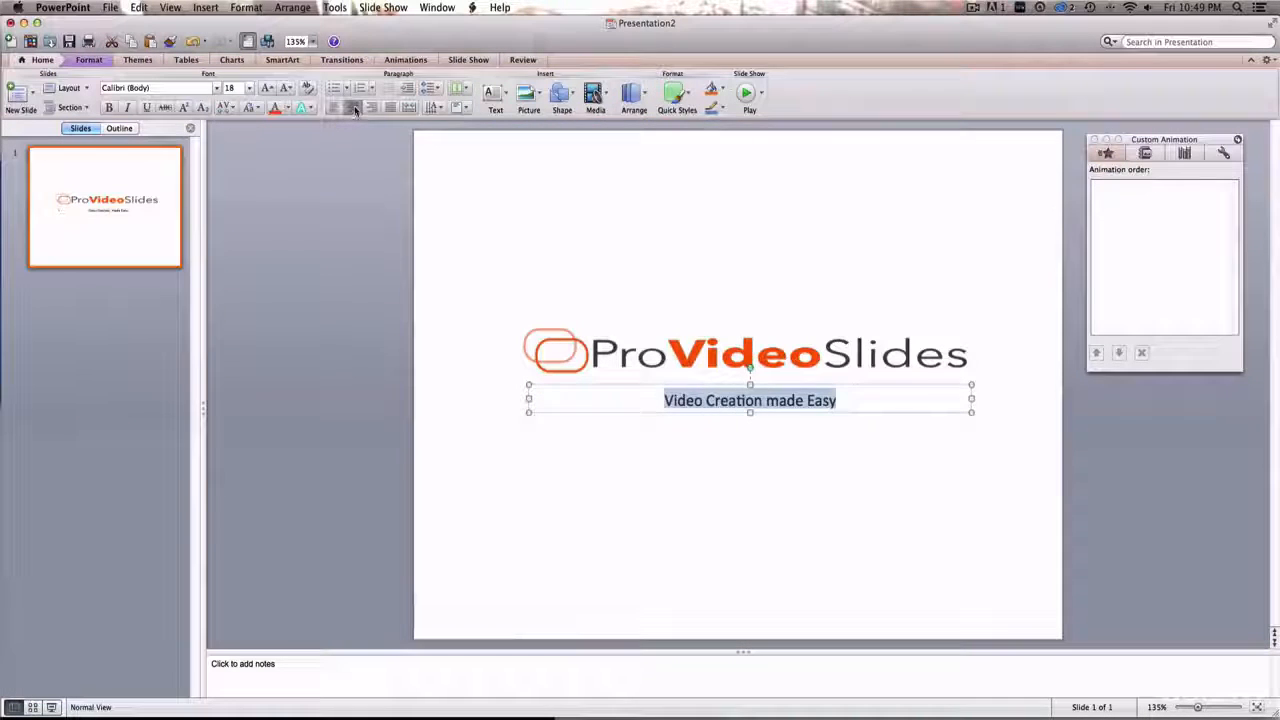
{"action": "mouse_move", "coordinate": [565, 179]}
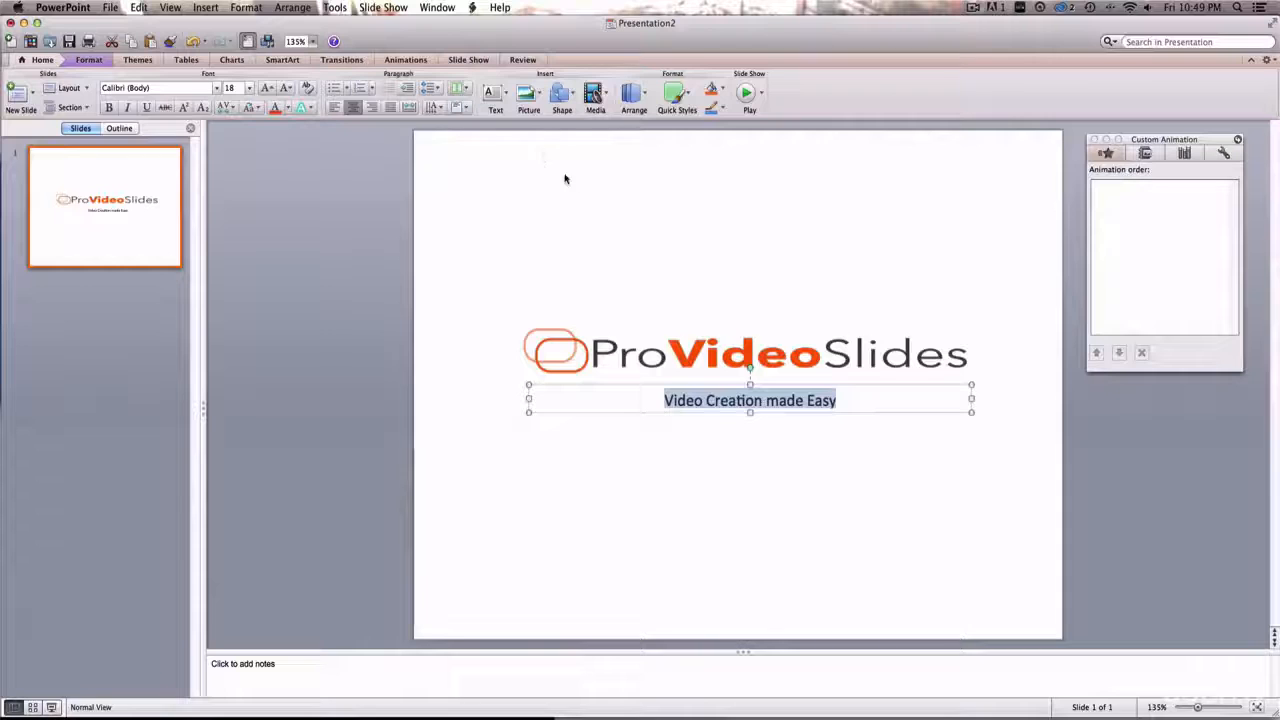
{"action": "mouse_move", "coordinate": [765, 363]}
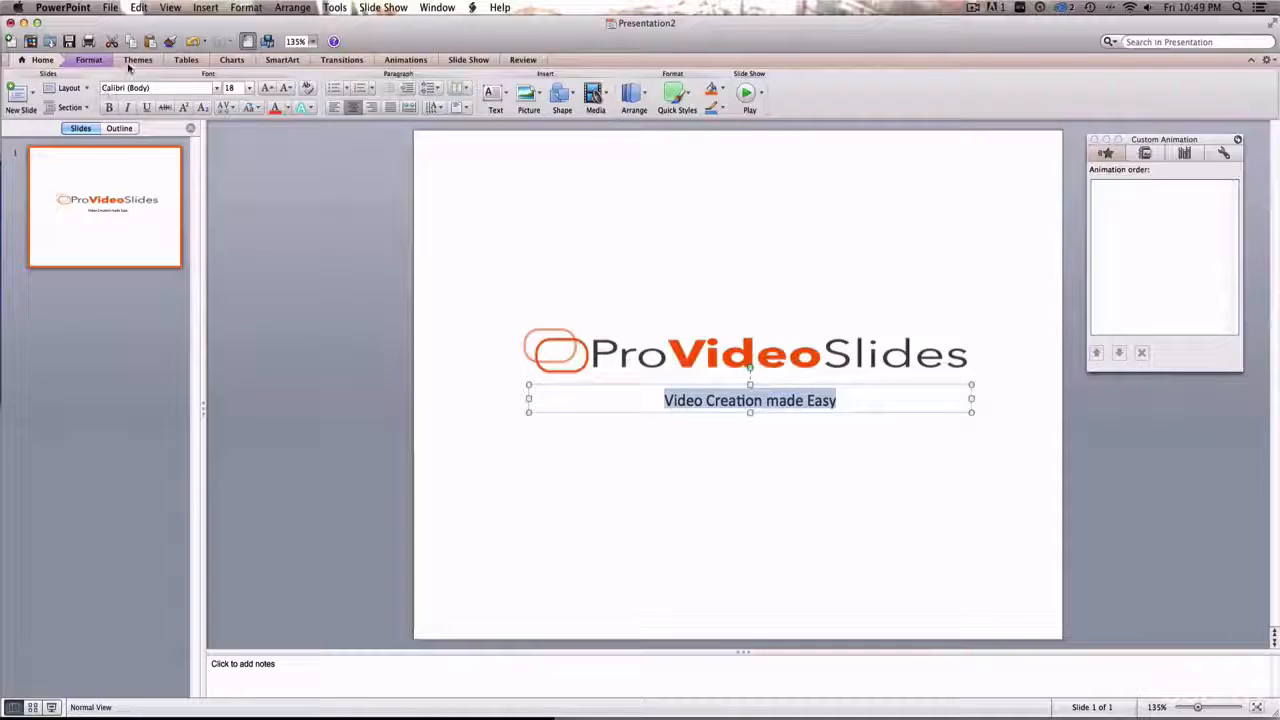
{"action": "left_click", "coordinate": [89, 59]}
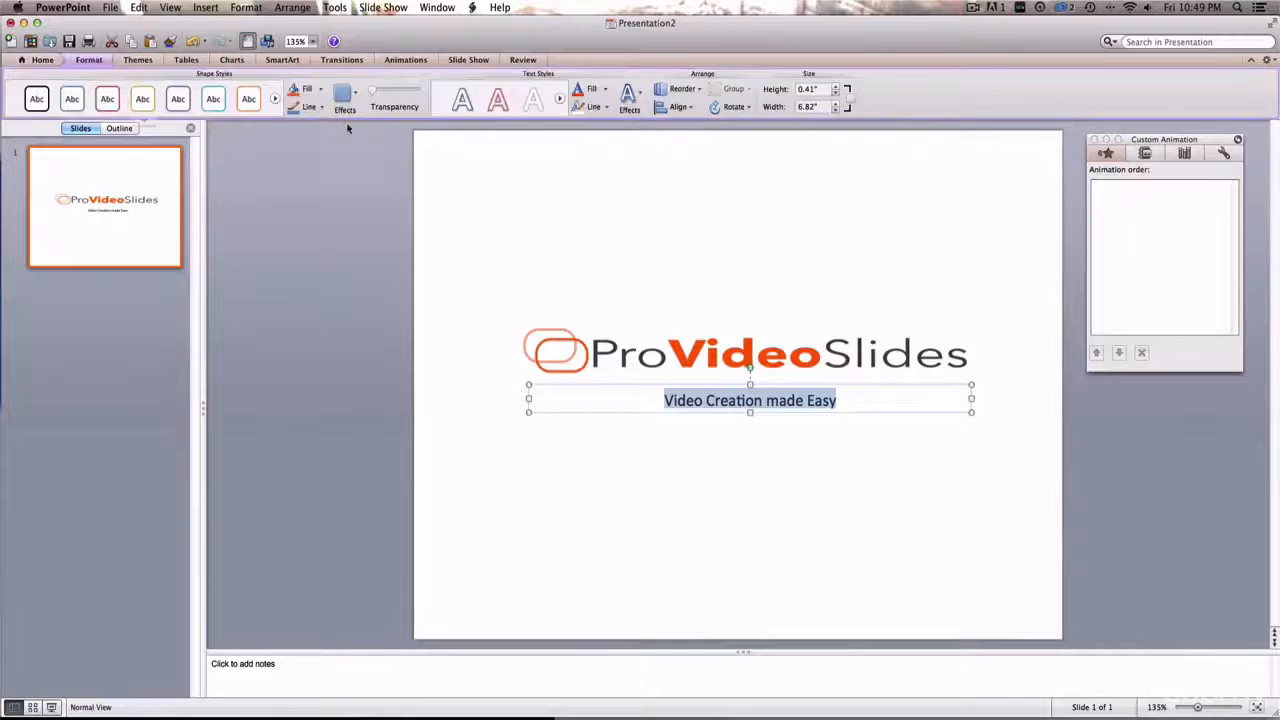
{"action": "left_click", "coordinate": [681, 107]}
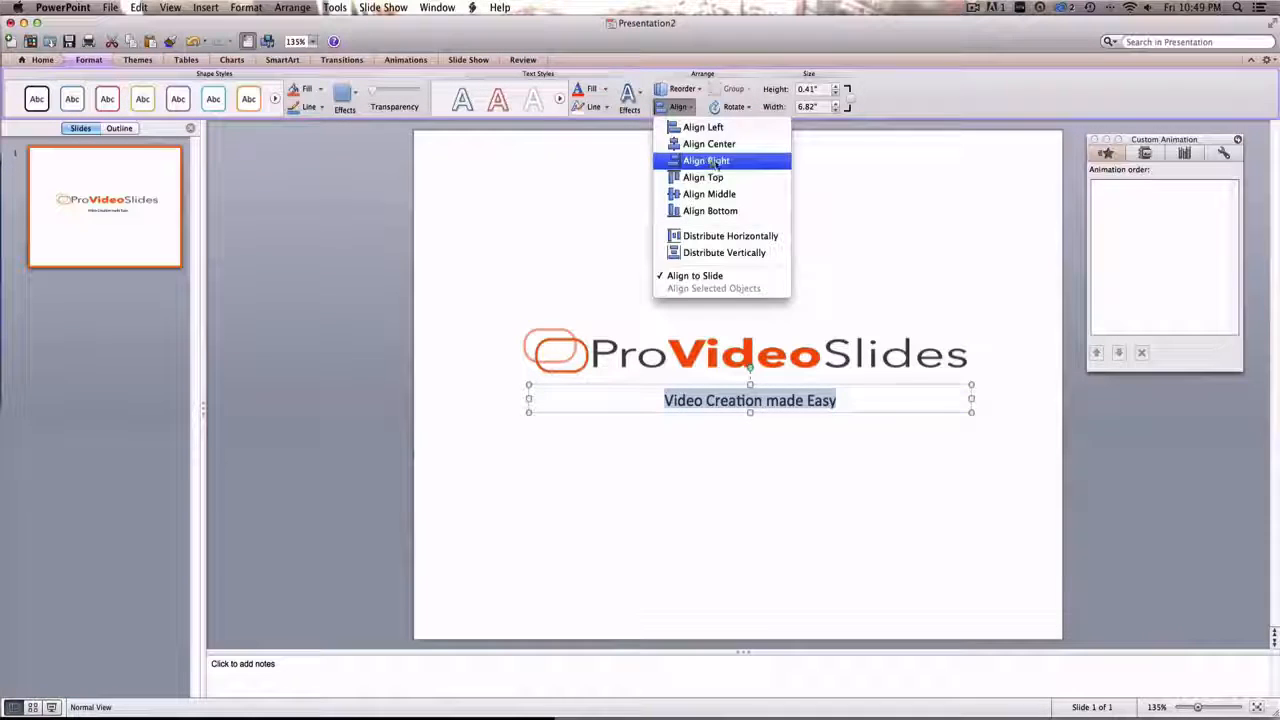
{"action": "mouse_move", "coordinate": [709, 144]}
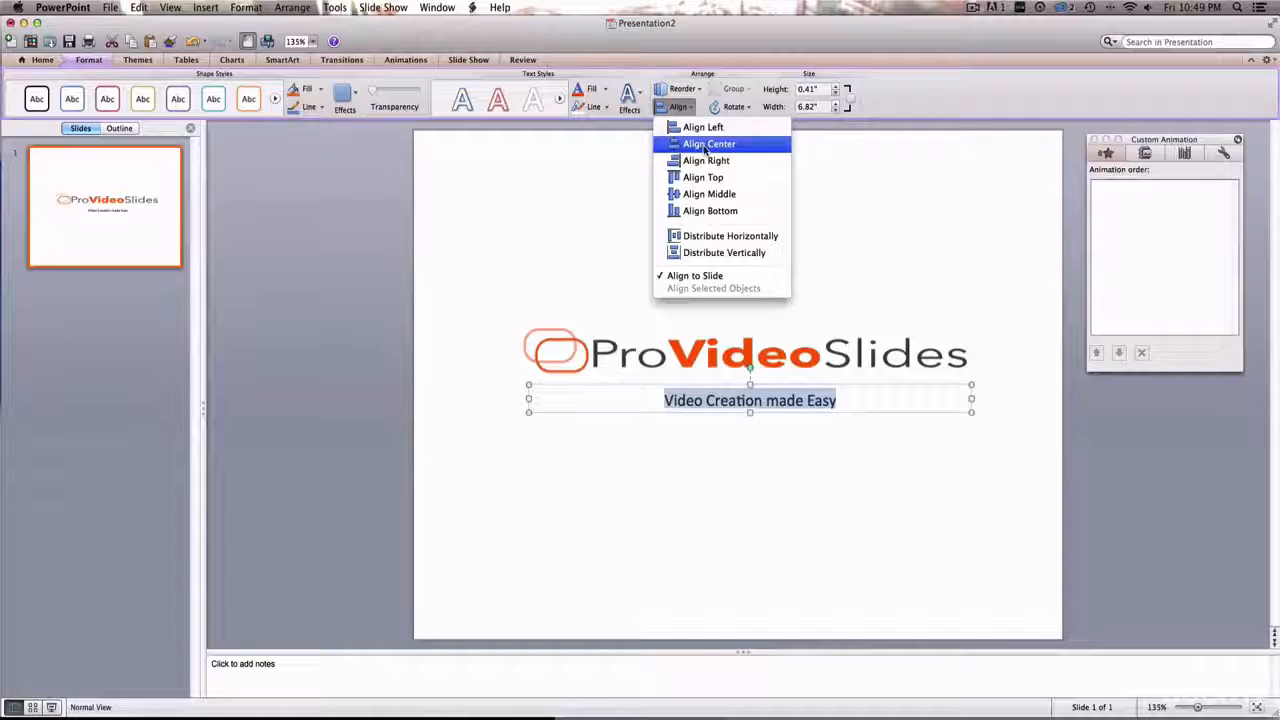
{"action": "left_click", "coordinate": [709, 143]}
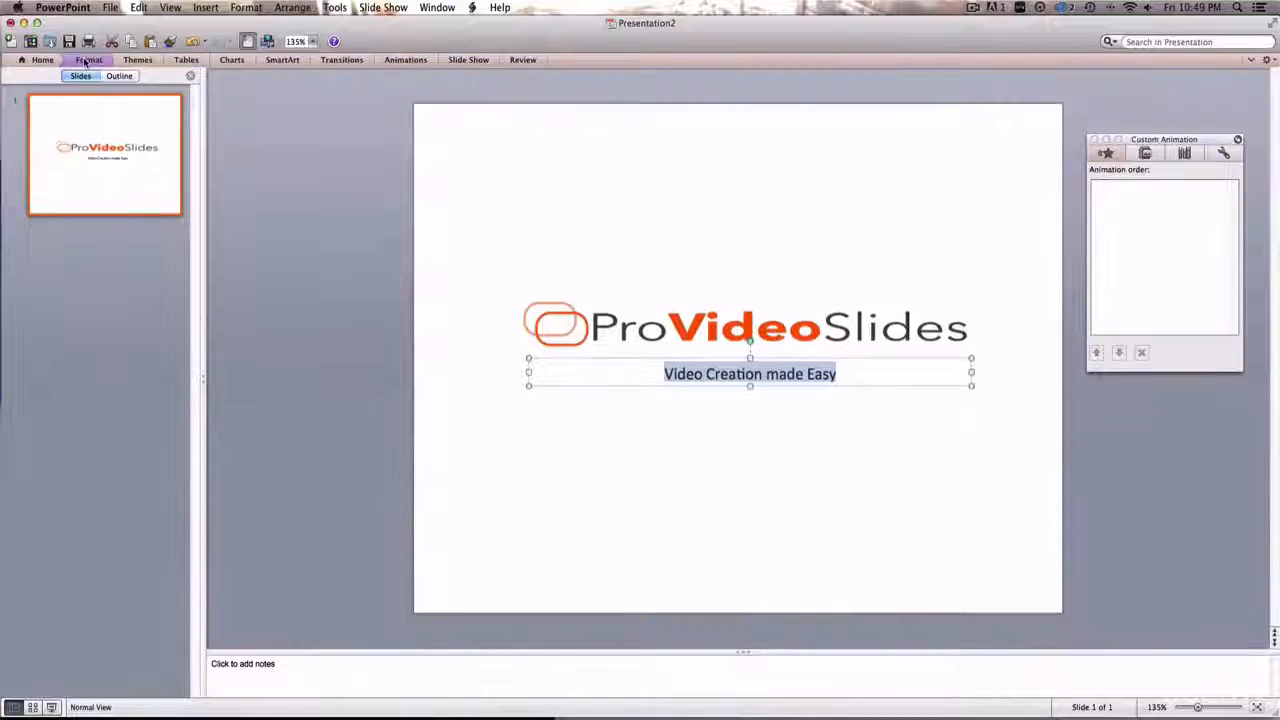
{"action": "left_click", "coordinate": [89, 59]}
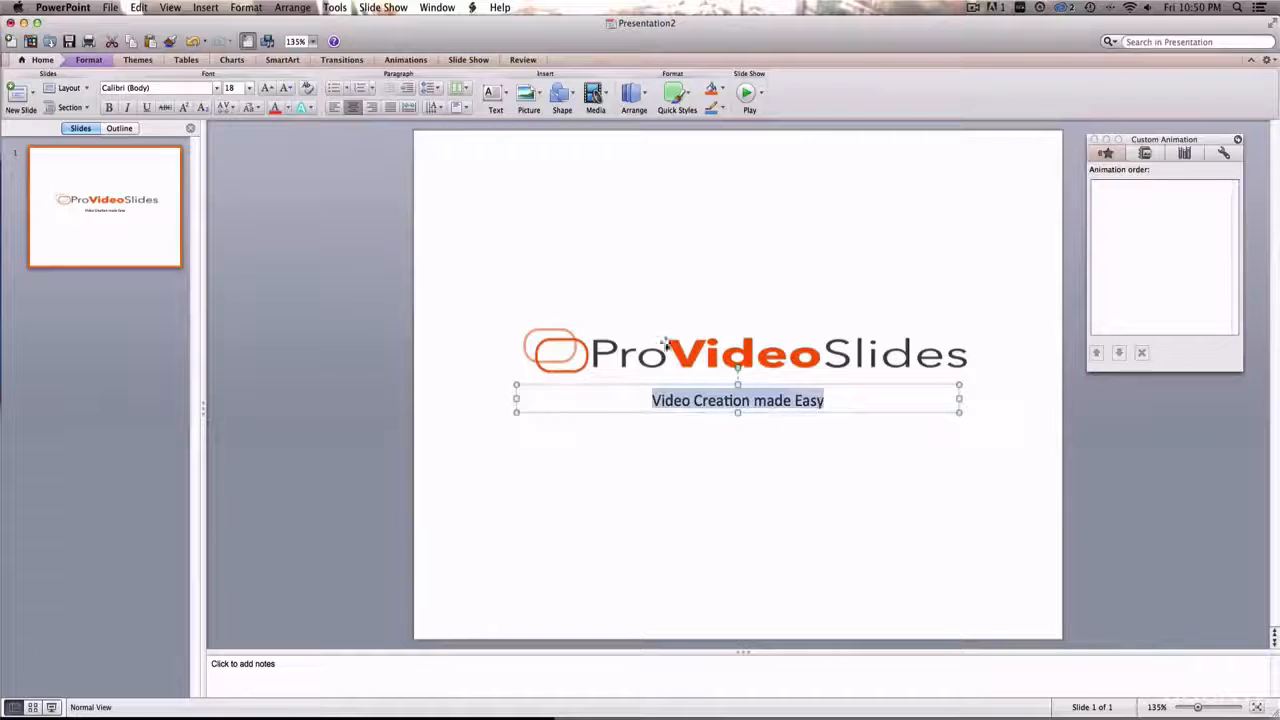
{"action": "mouse_move", "coordinate": [139, 7]}
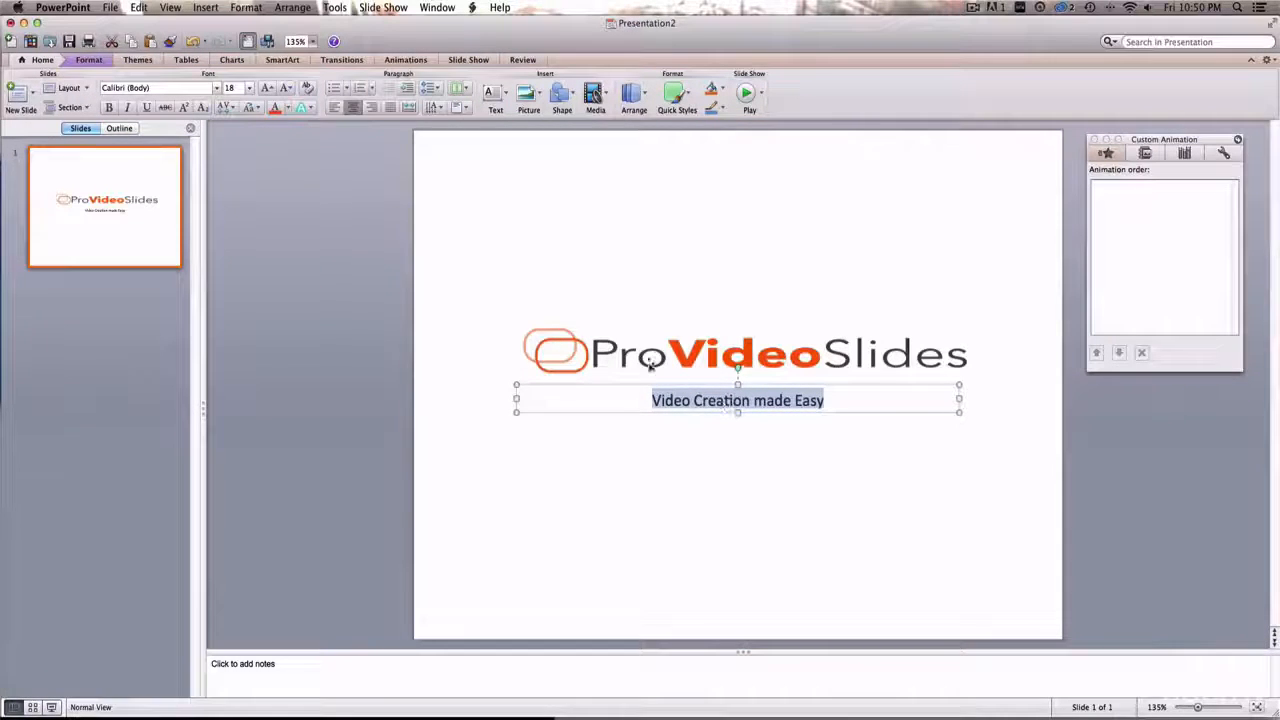
Step: Bold the 'Video Creation made Easy' tagline and reselect its text
{"action": "left_click", "coordinate": [88, 59]}
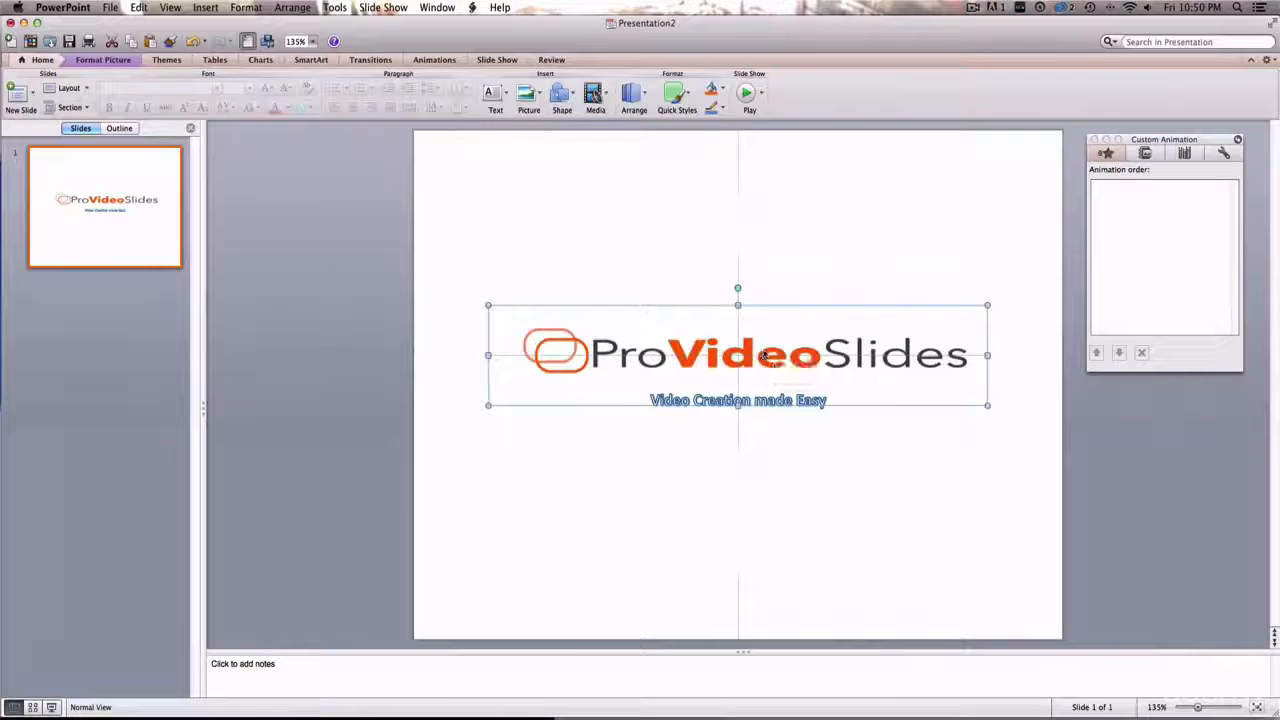
{"action": "left_click", "coordinate": [738, 400]}
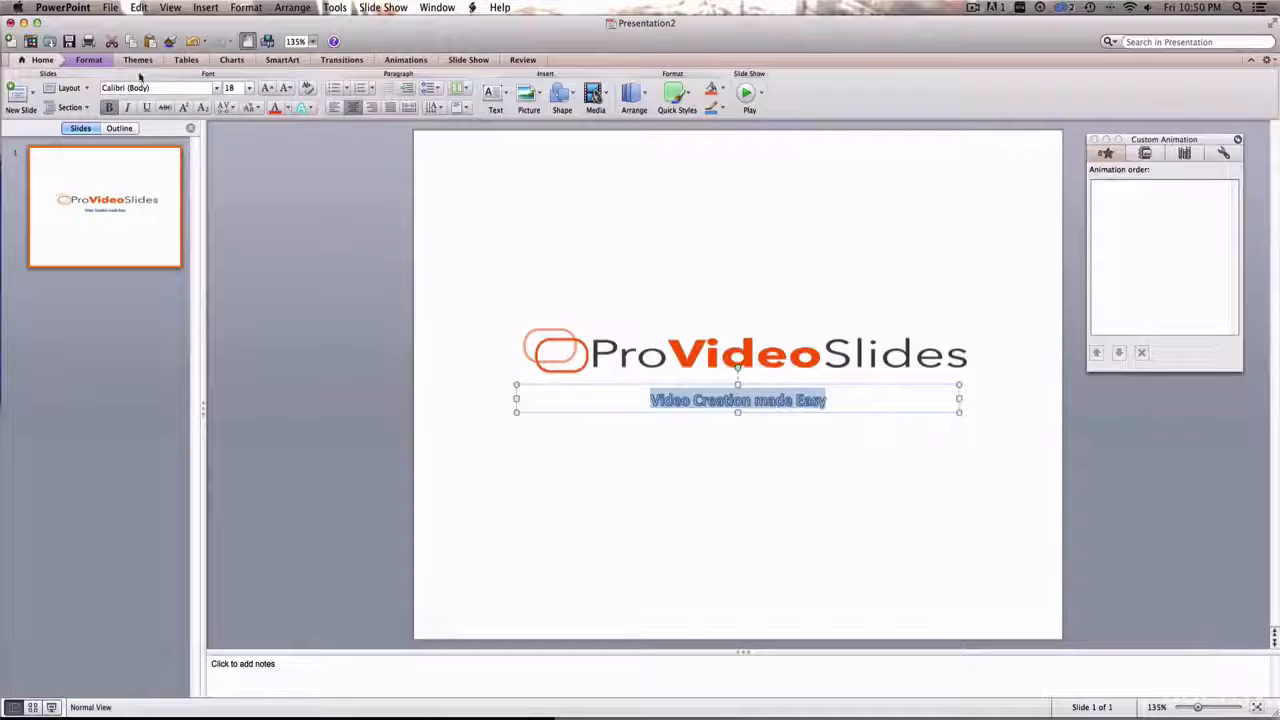
Step: Fill the tagline text with orange from More Colors to match the logo
{"action": "left_click", "coordinate": [589, 98]}
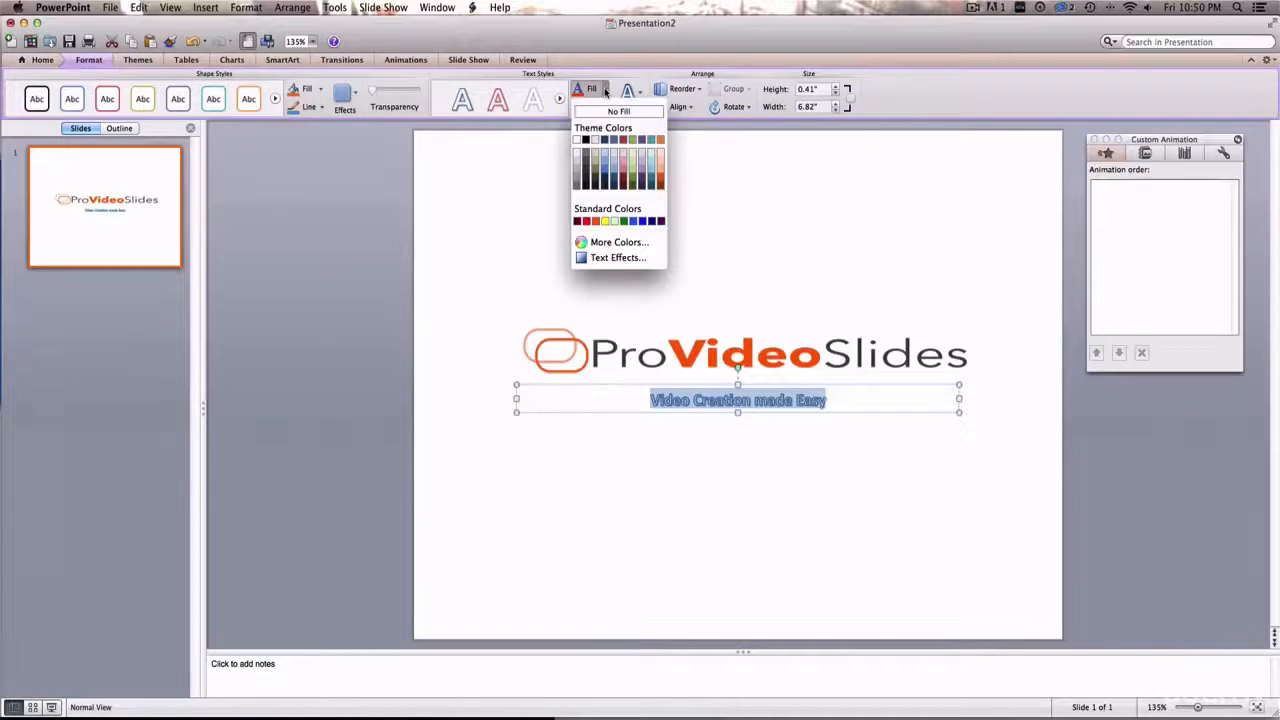
{"action": "mouse_move", "coordinate": [668, 196]}
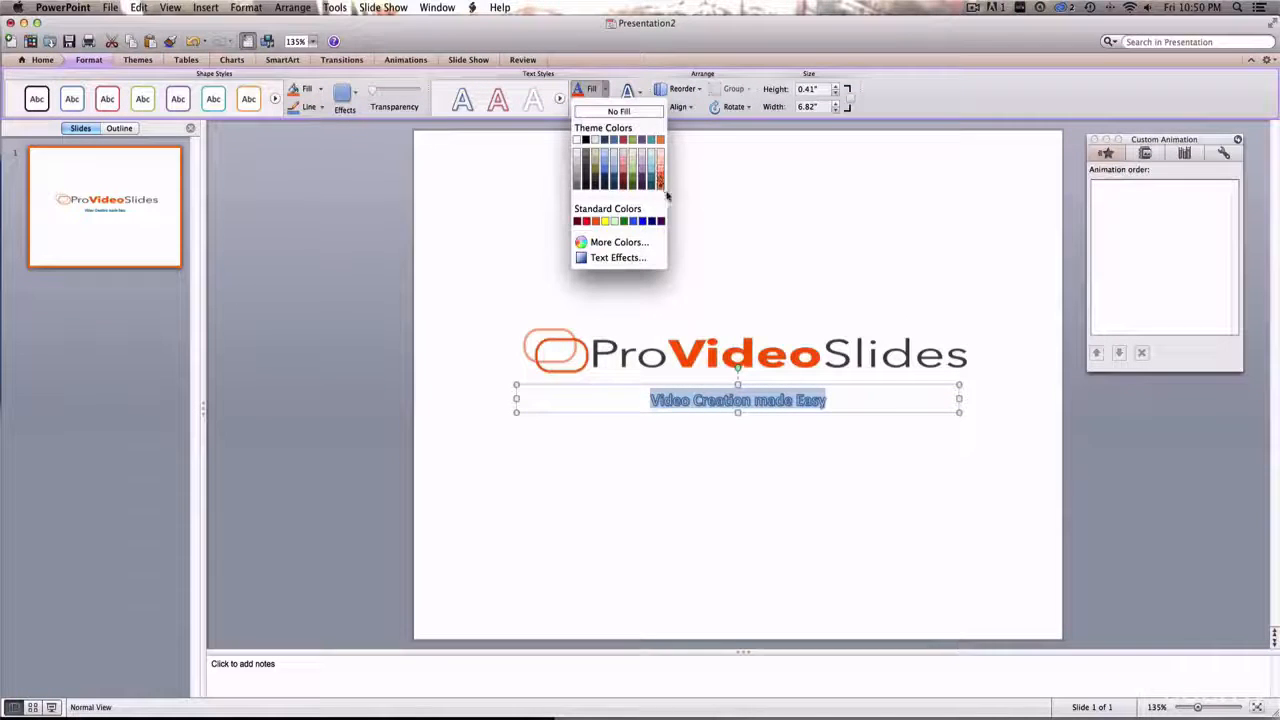
{"action": "left_click", "coordinate": [618, 242]}
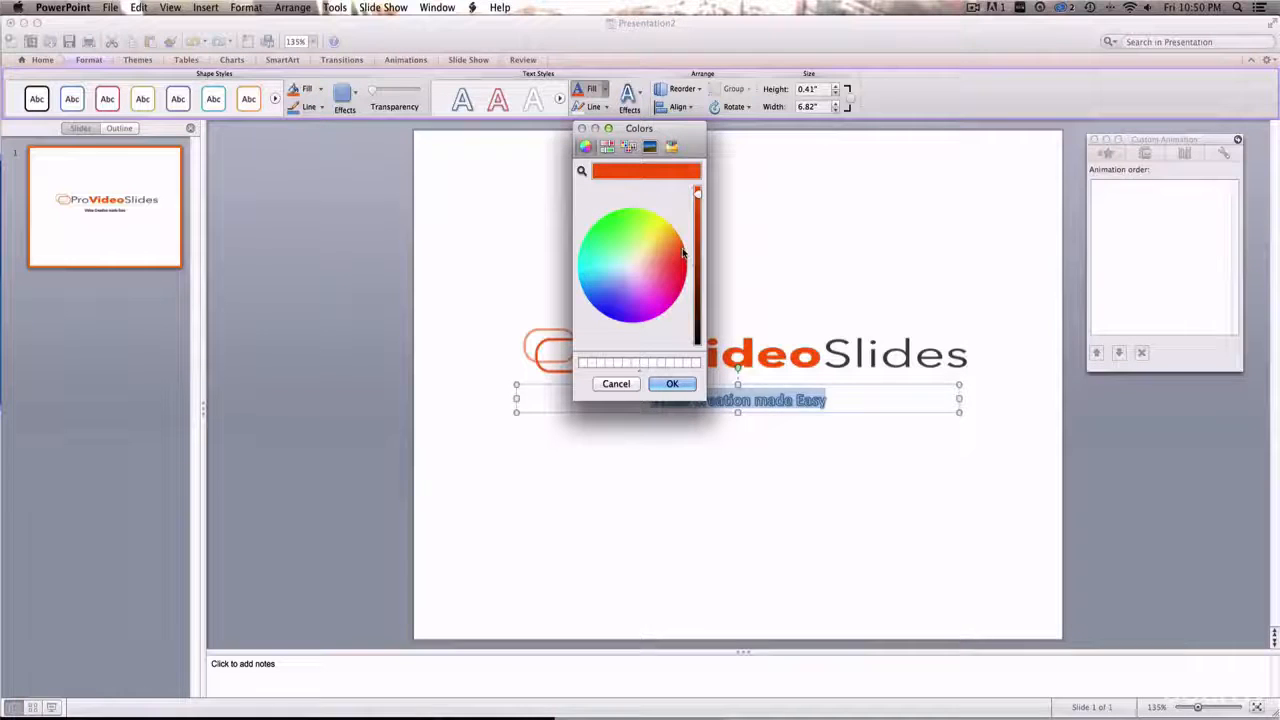
{"action": "left_click", "coordinate": [672, 383]}
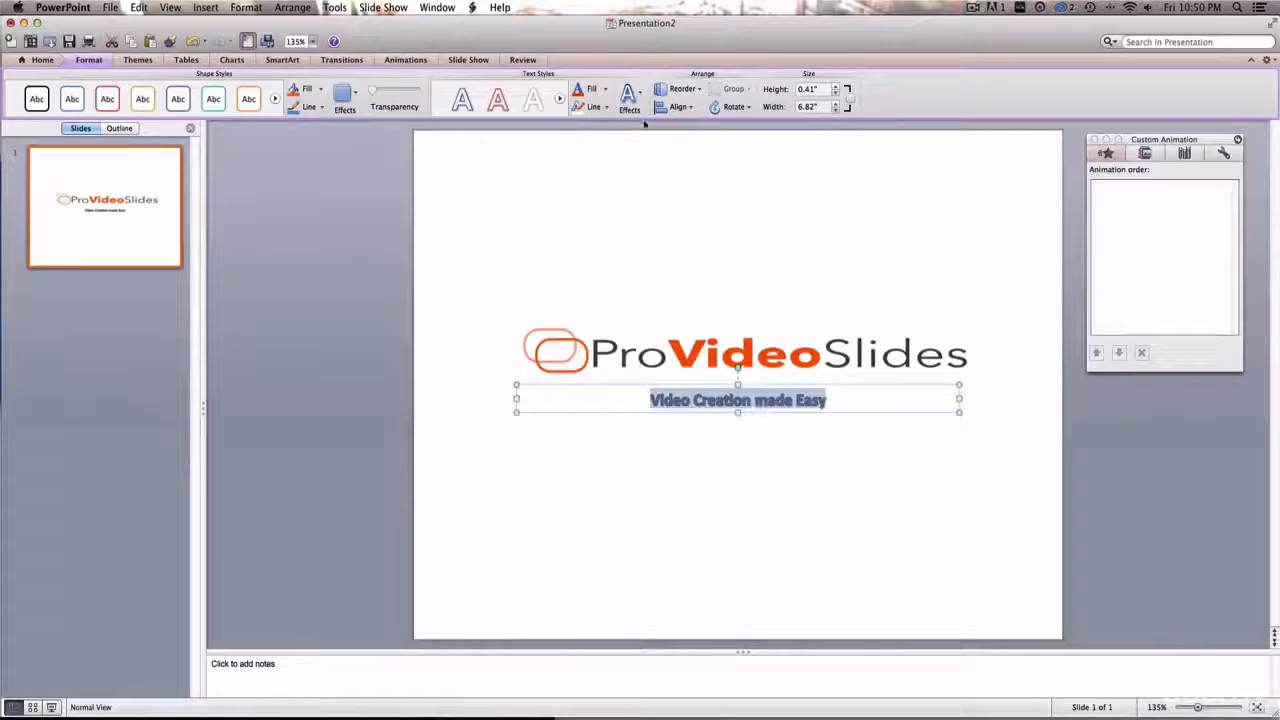
{"action": "left_click", "coordinate": [595, 107]}
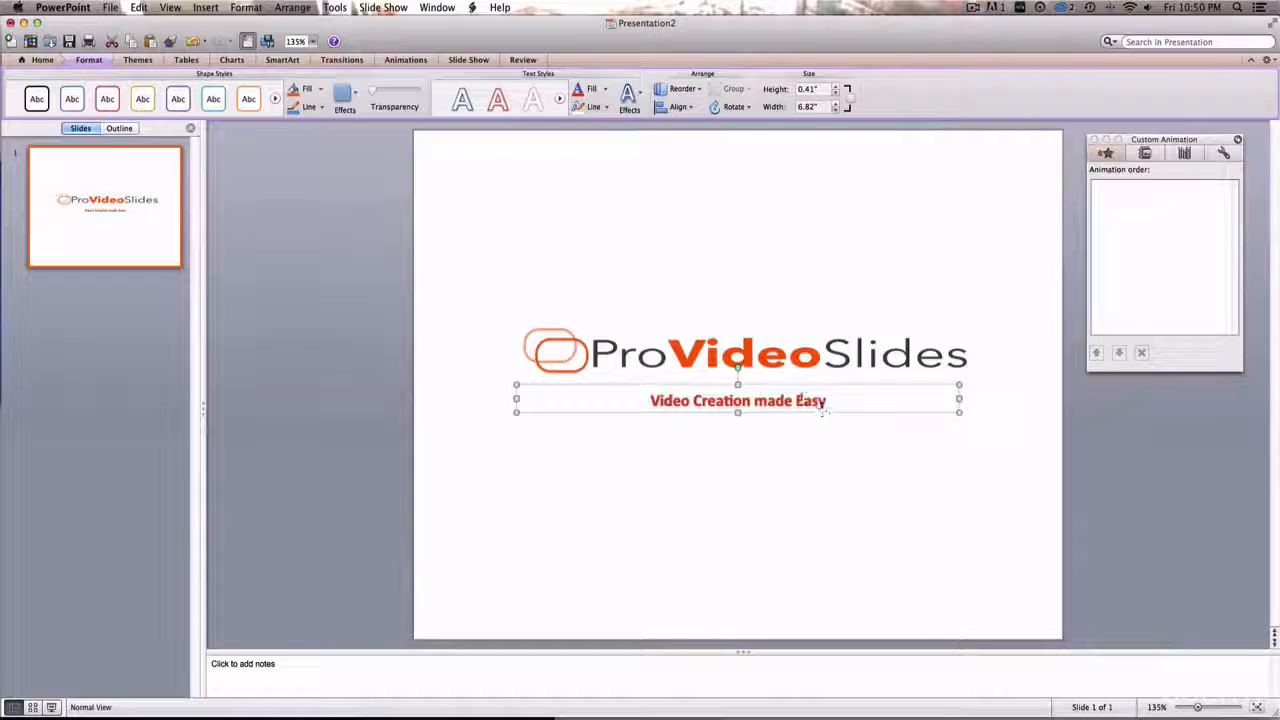
{"action": "triple_click", "coordinate": [737, 400]}
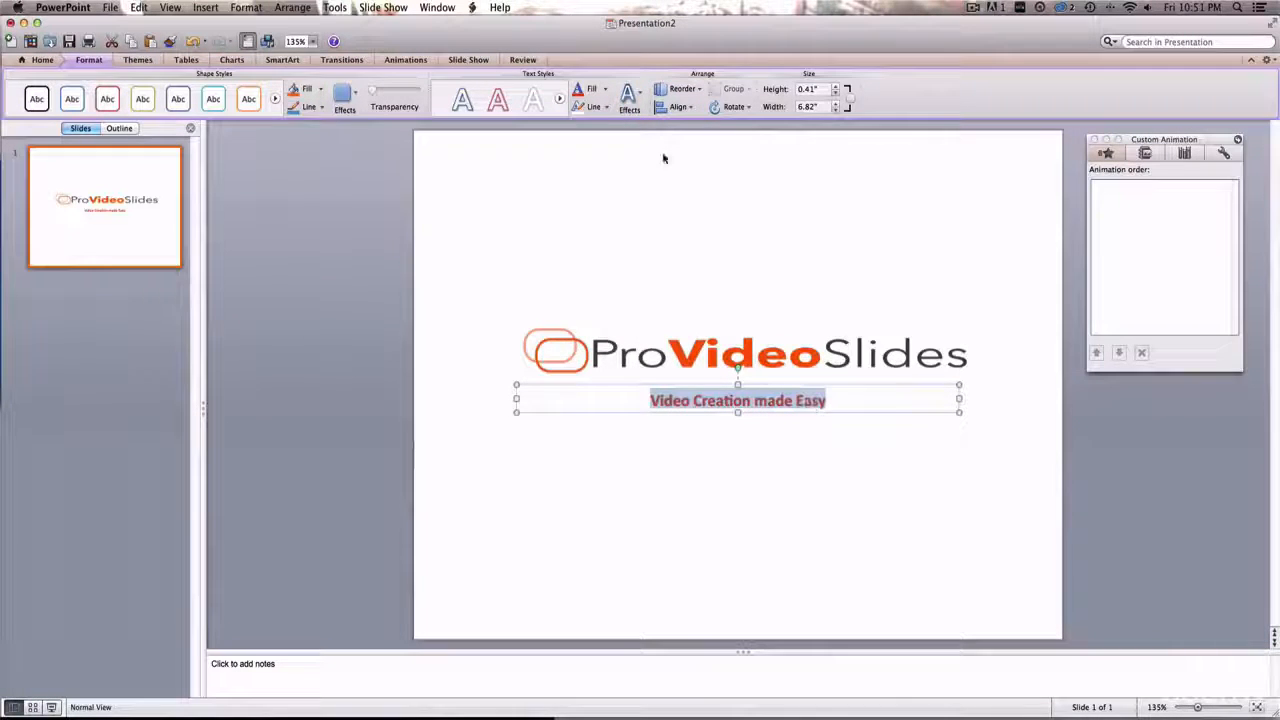
{"action": "left_click", "coordinate": [627, 95]}
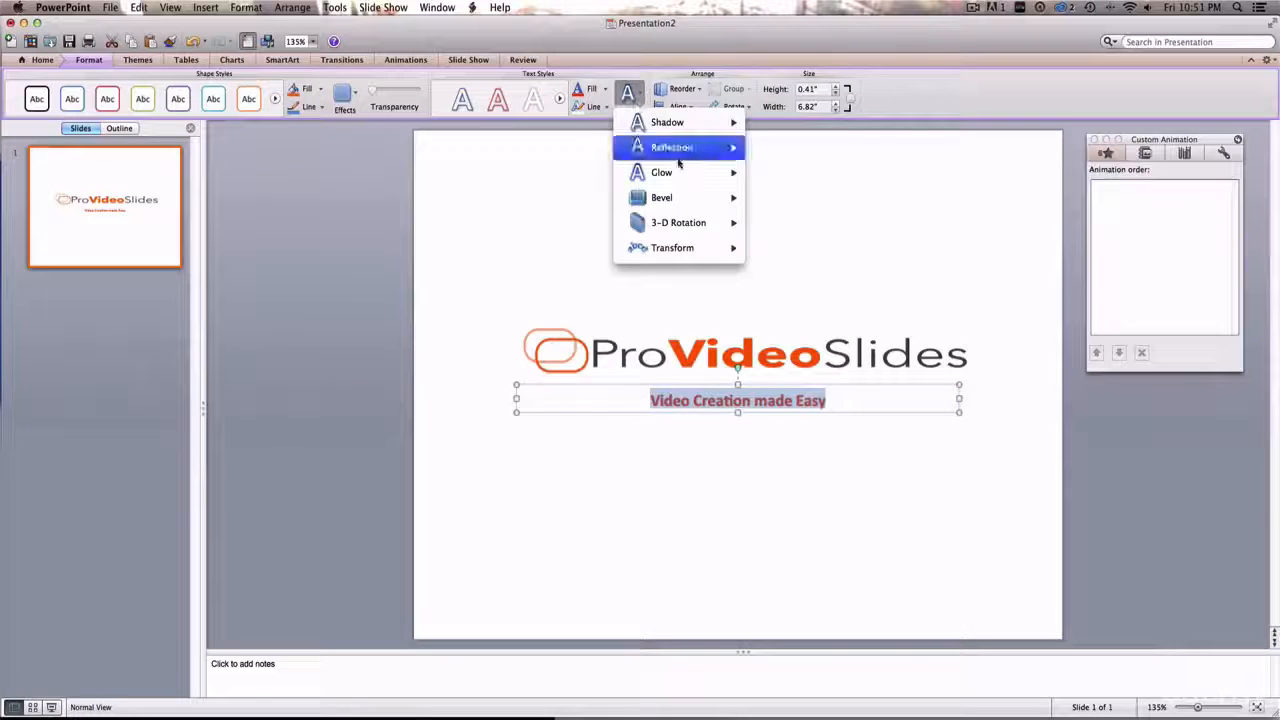
{"action": "mouse_move", "coordinate": [630, 95]}
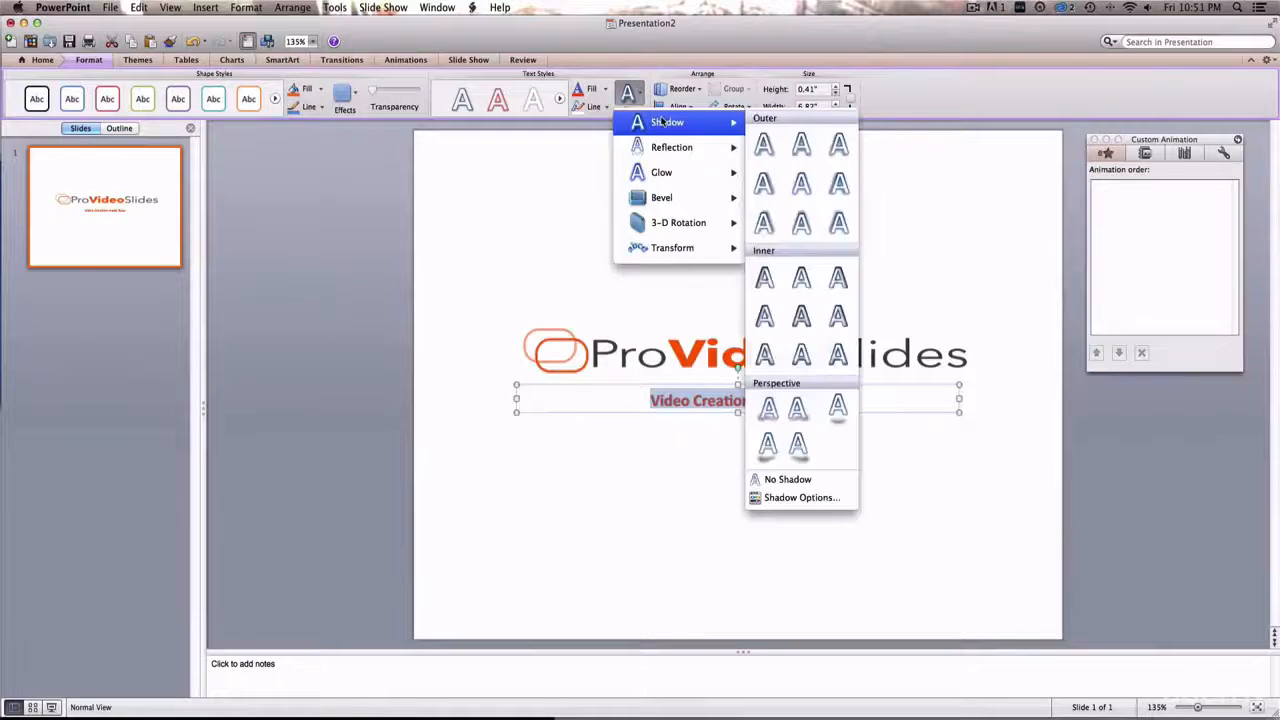
{"action": "mouse_move", "coordinate": [672, 248]}
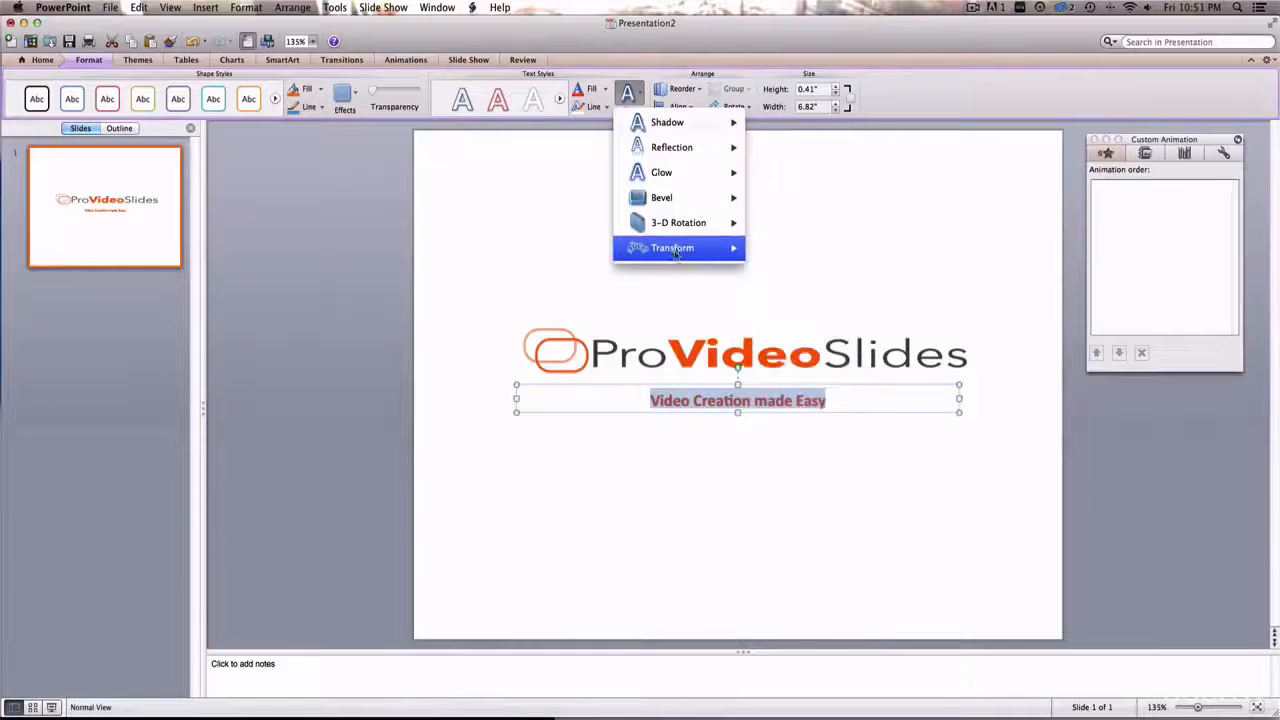
{"action": "mouse_move", "coordinate": [661, 197]}
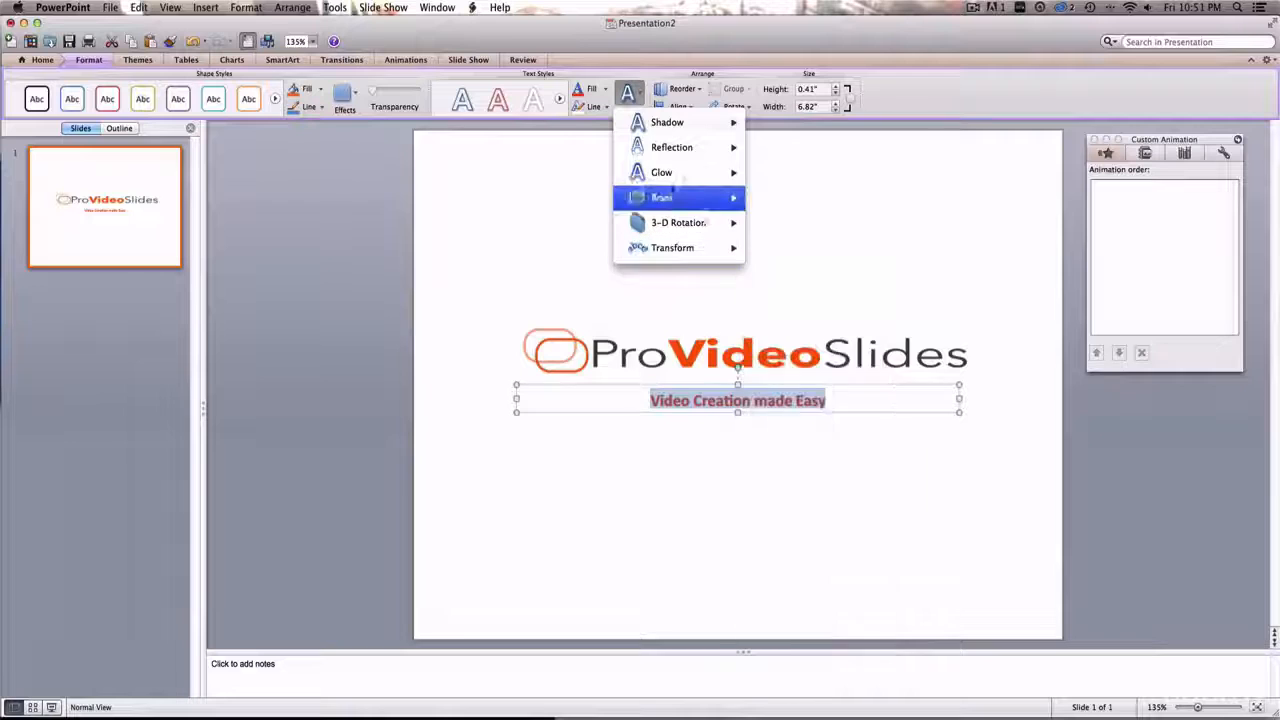
{"action": "mouse_move", "coordinate": [661, 172]}
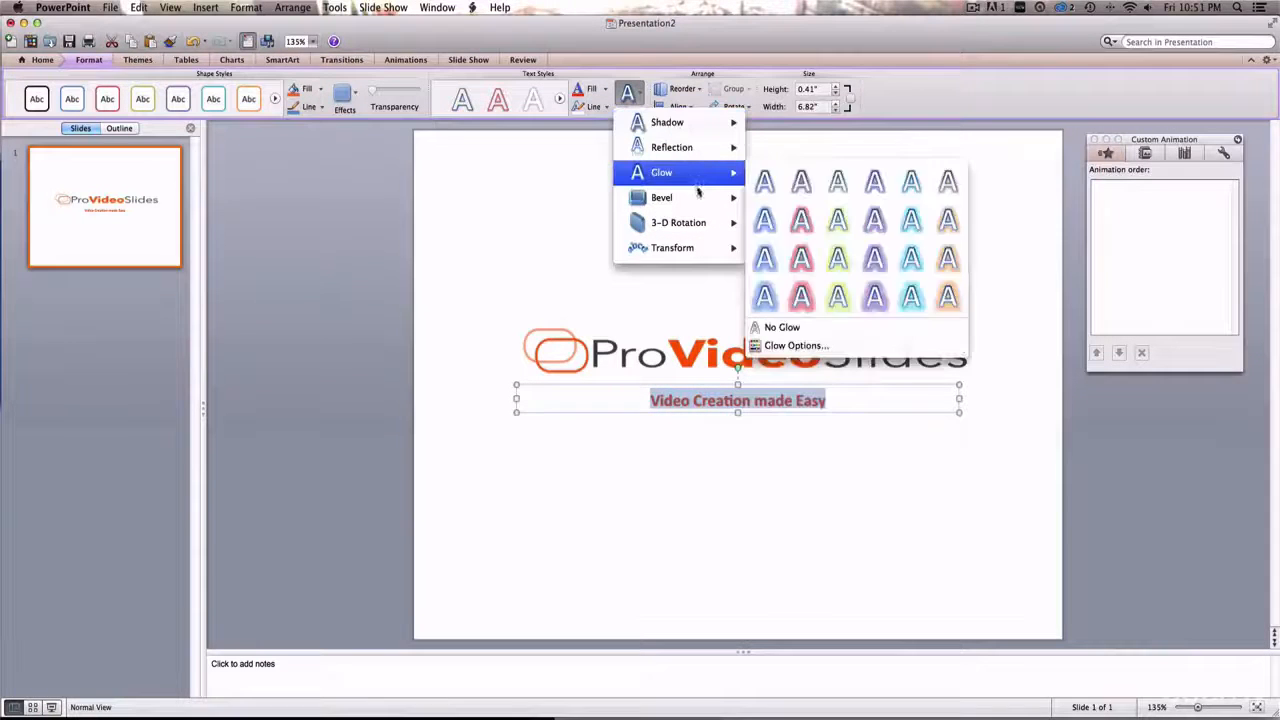
{"action": "mouse_move", "coordinate": [667, 122]}
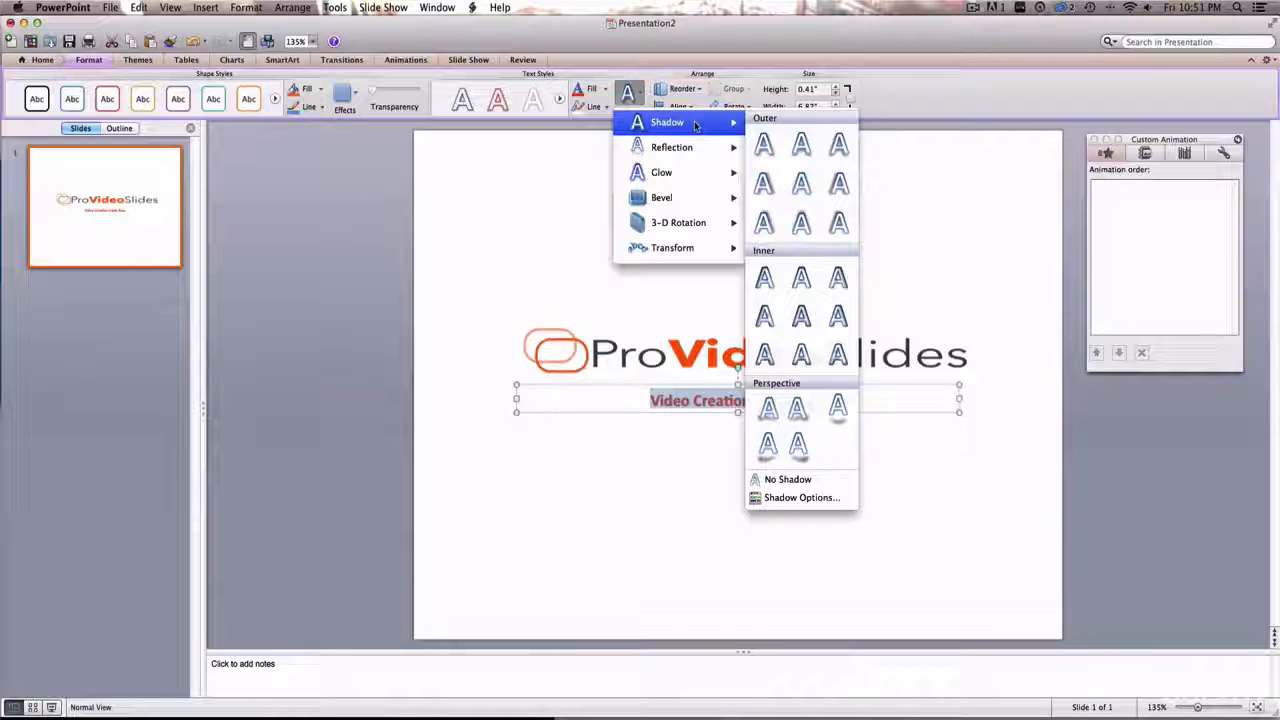
{"action": "mouse_move", "coordinate": [765, 145]}
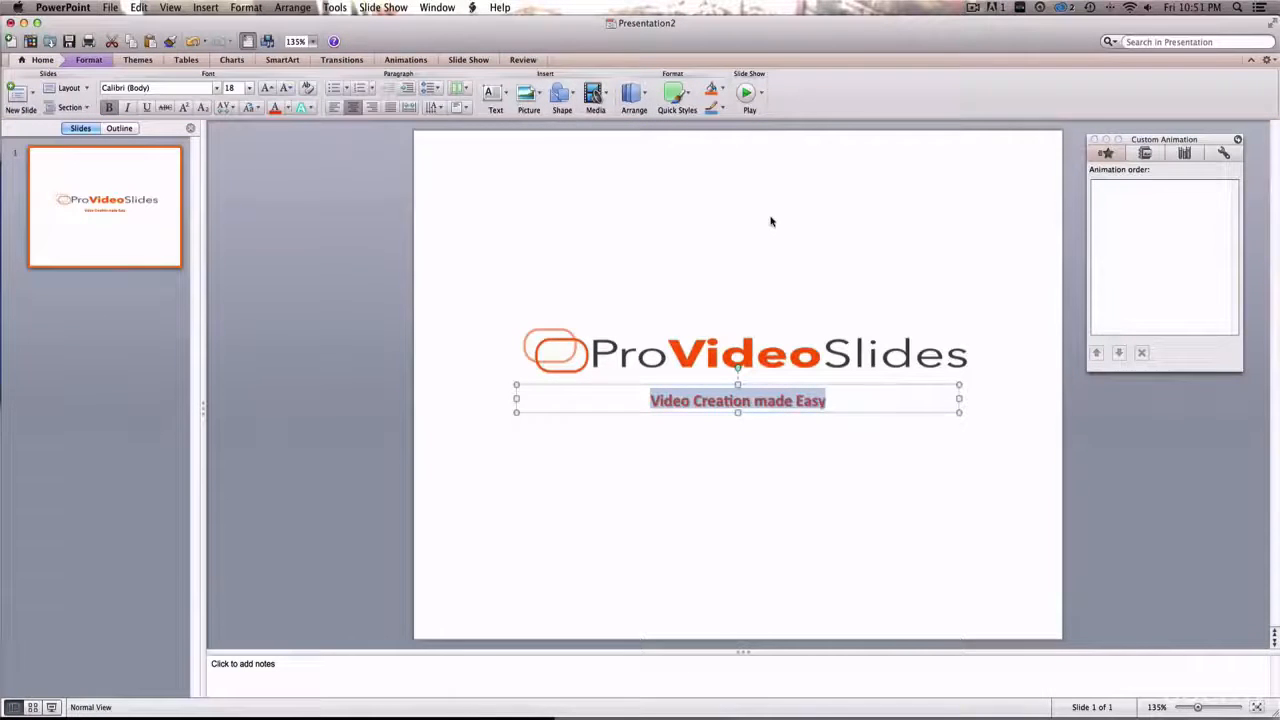
Step: Choose a larger tagline font size and nudge the box up under the logo
{"action": "left_click", "coordinate": [248, 88]}
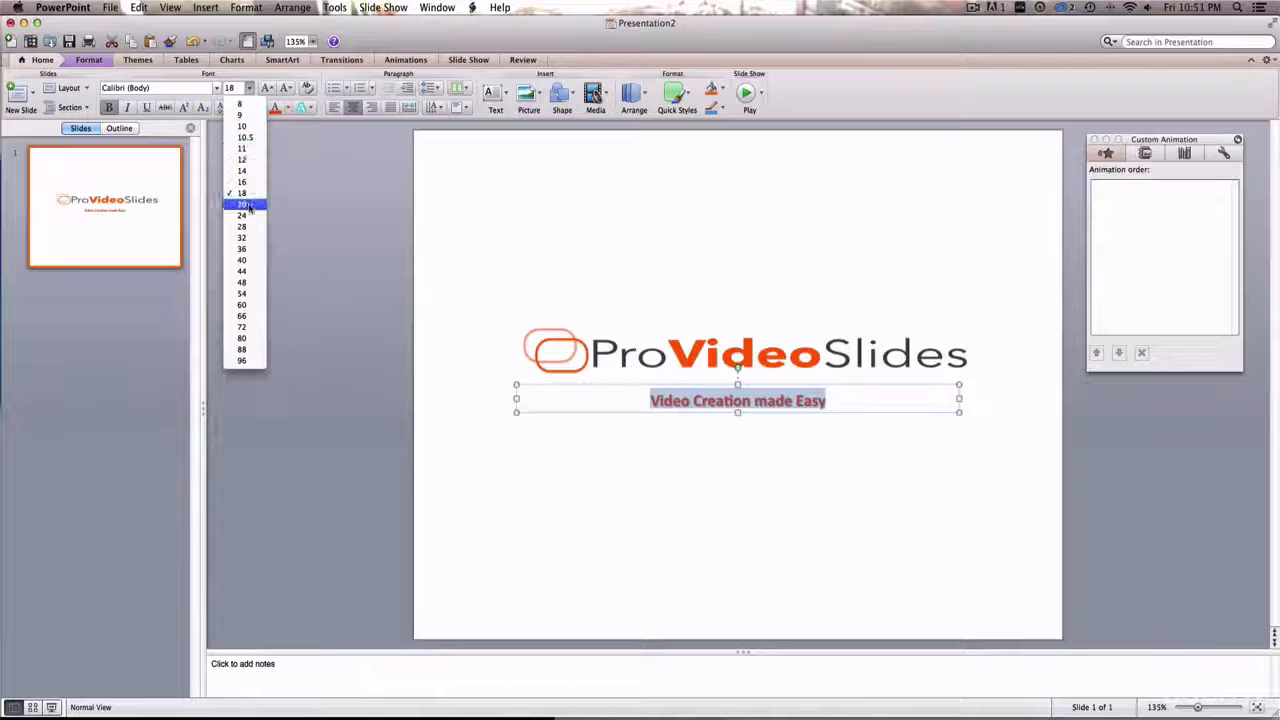
{"action": "left_click", "coordinate": [241, 215]}
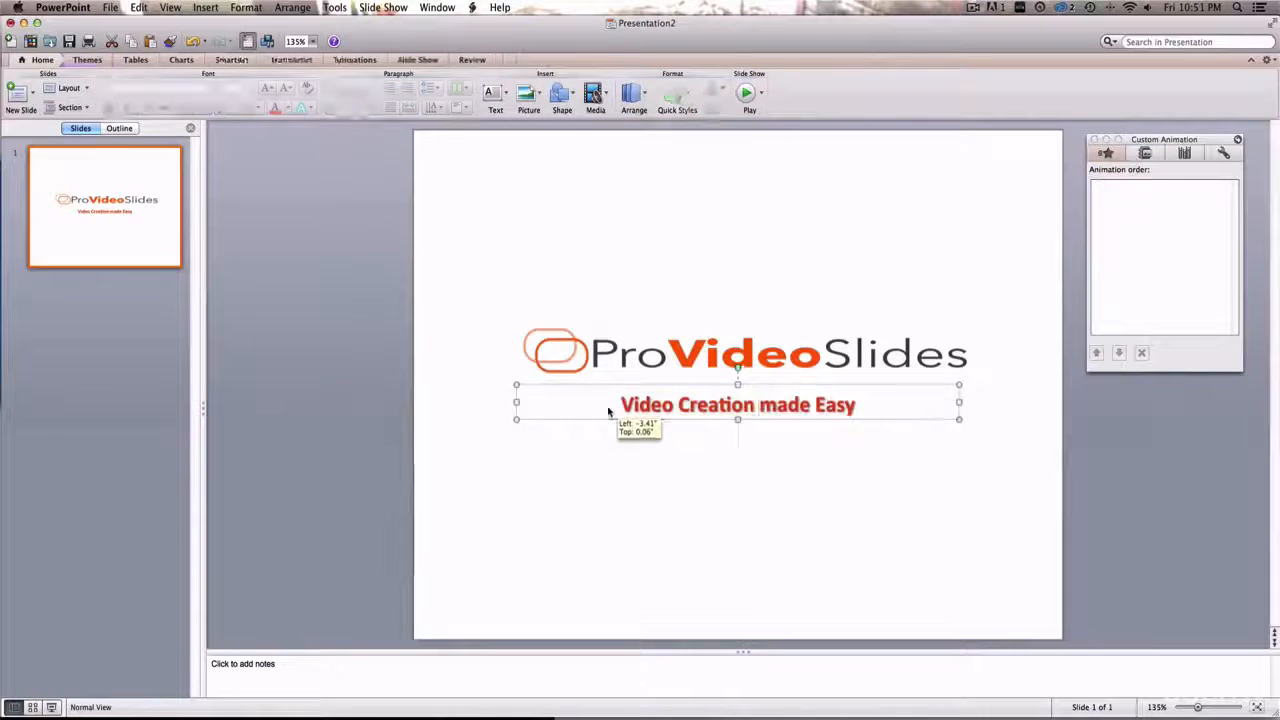
{"action": "left_click_drag", "start_coordinate": [737, 404], "coordinate": [738, 408]}
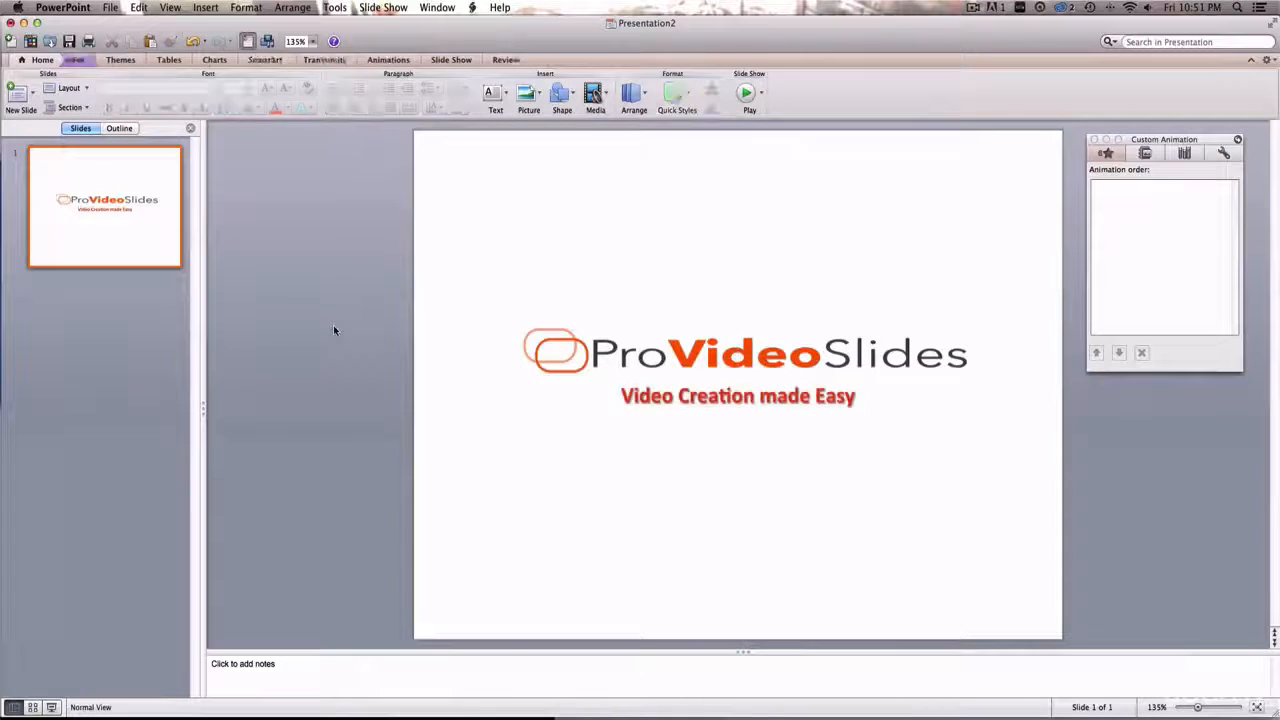
{"action": "left_click", "coordinate": [740, 355]}
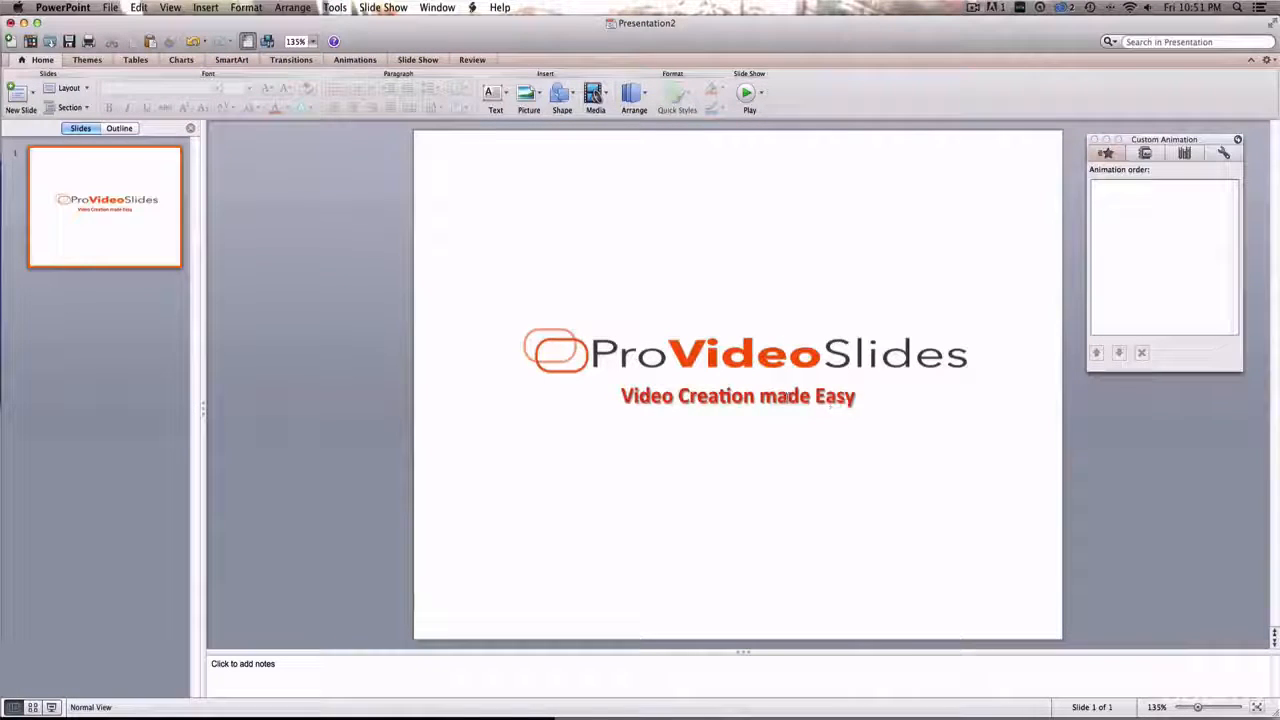
Step: Apply an entrance effect from the Animations tab to the ProVideoSlides logo picture
{"action": "left_click", "coordinate": [738, 355]}
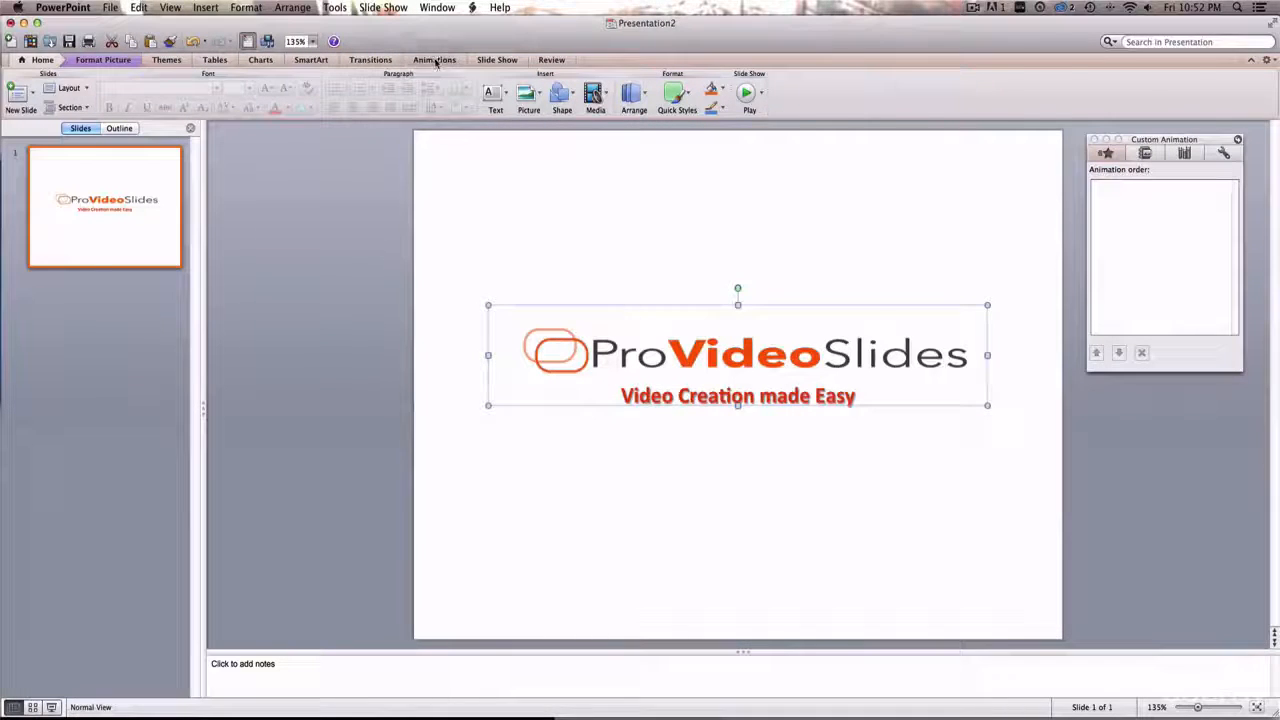
{"action": "left_click", "coordinate": [434, 59]}
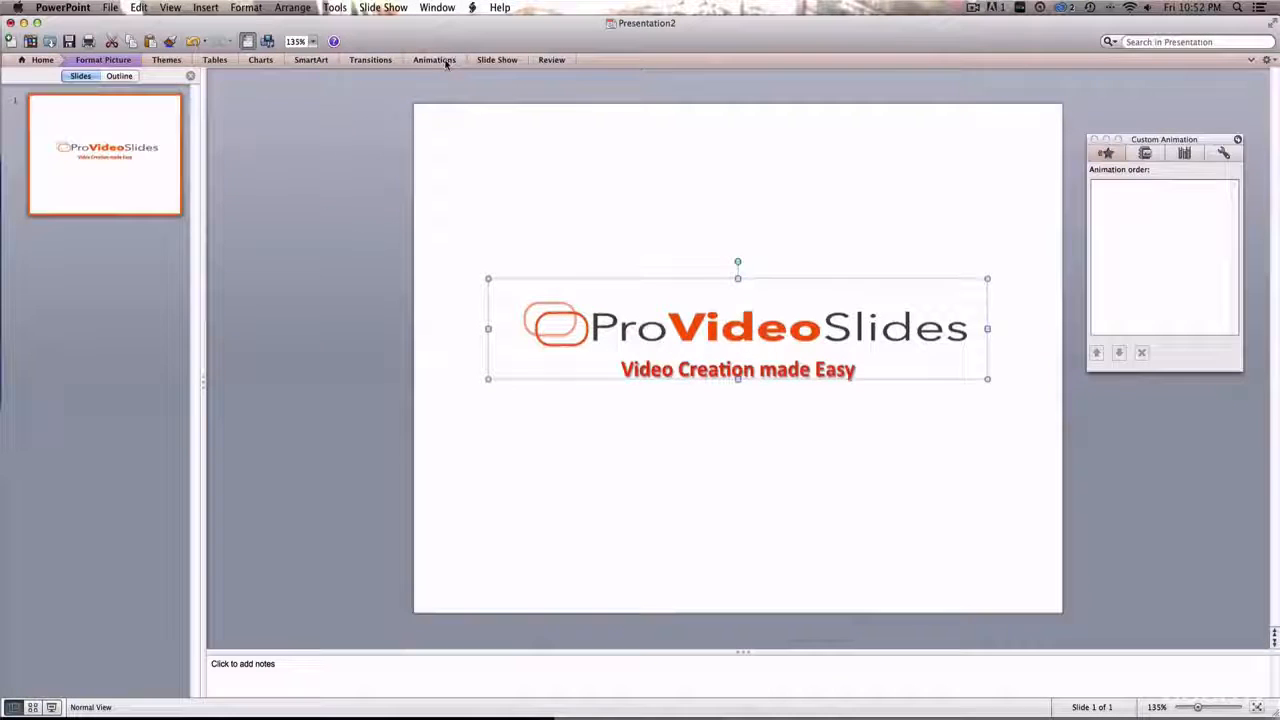
{"action": "left_click", "coordinate": [434, 59]}
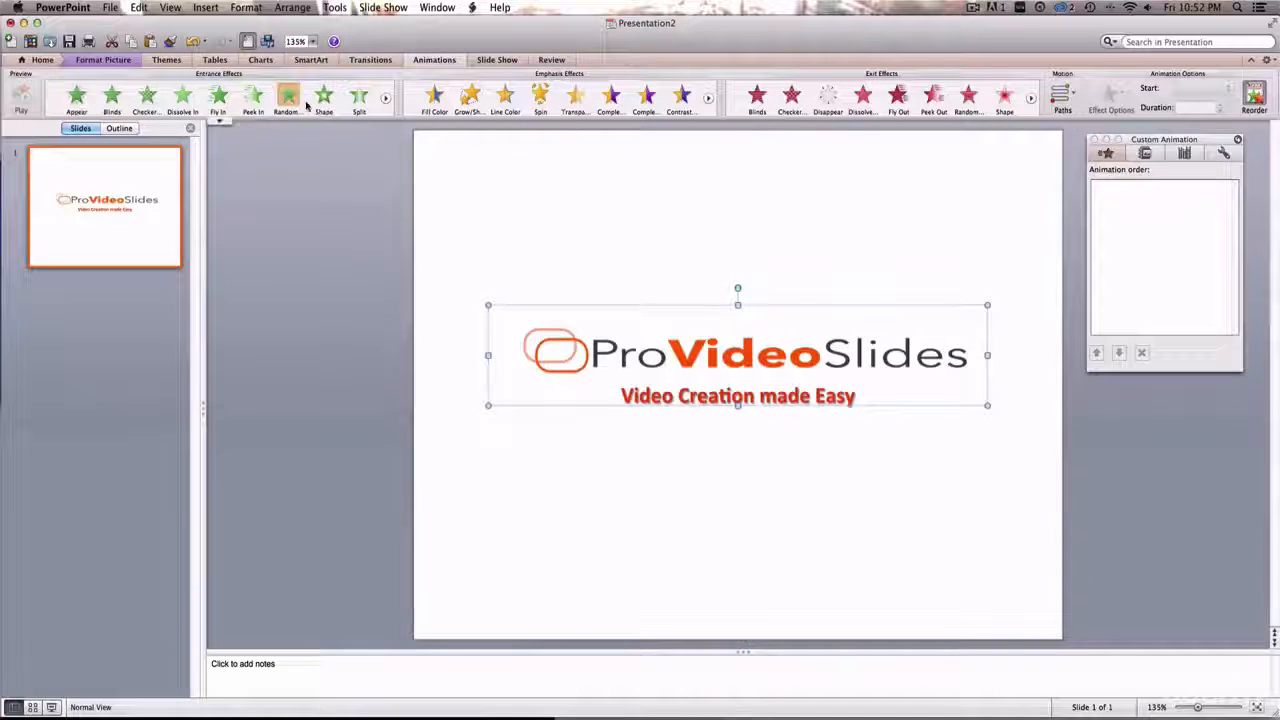
{"action": "left_click", "coordinate": [385, 98]}
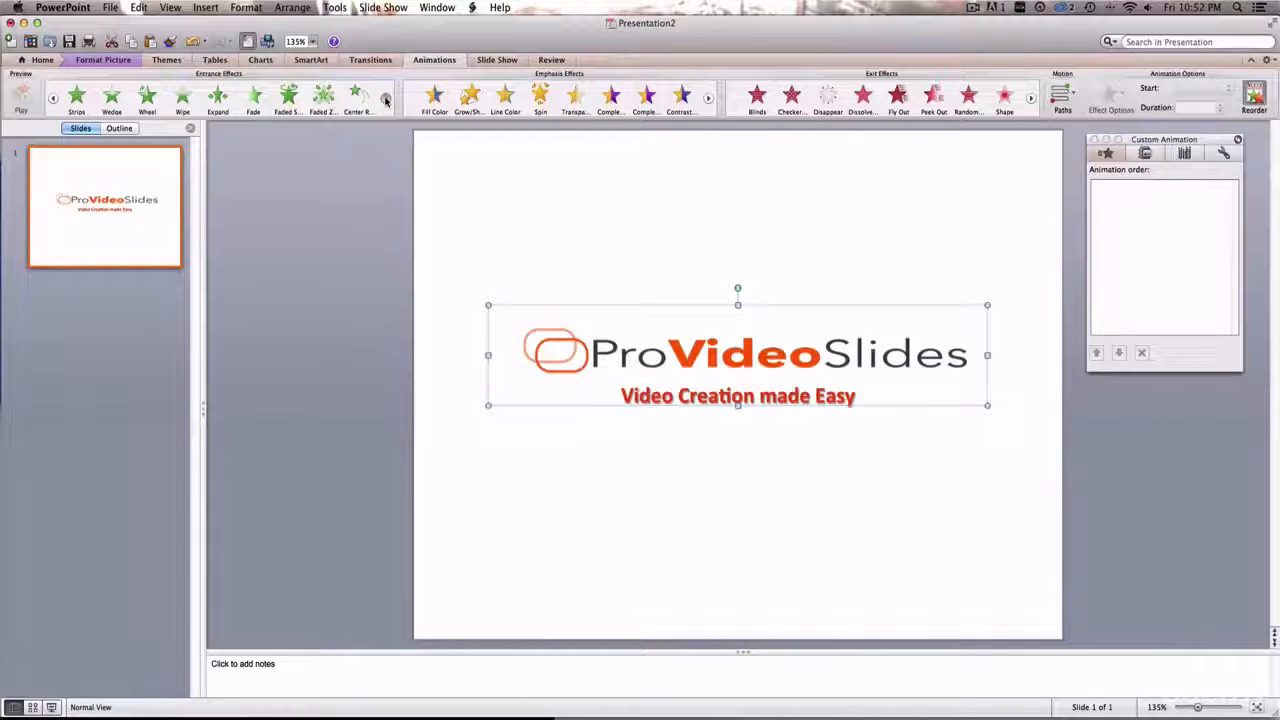
{"action": "left_click", "coordinate": [385, 97]}
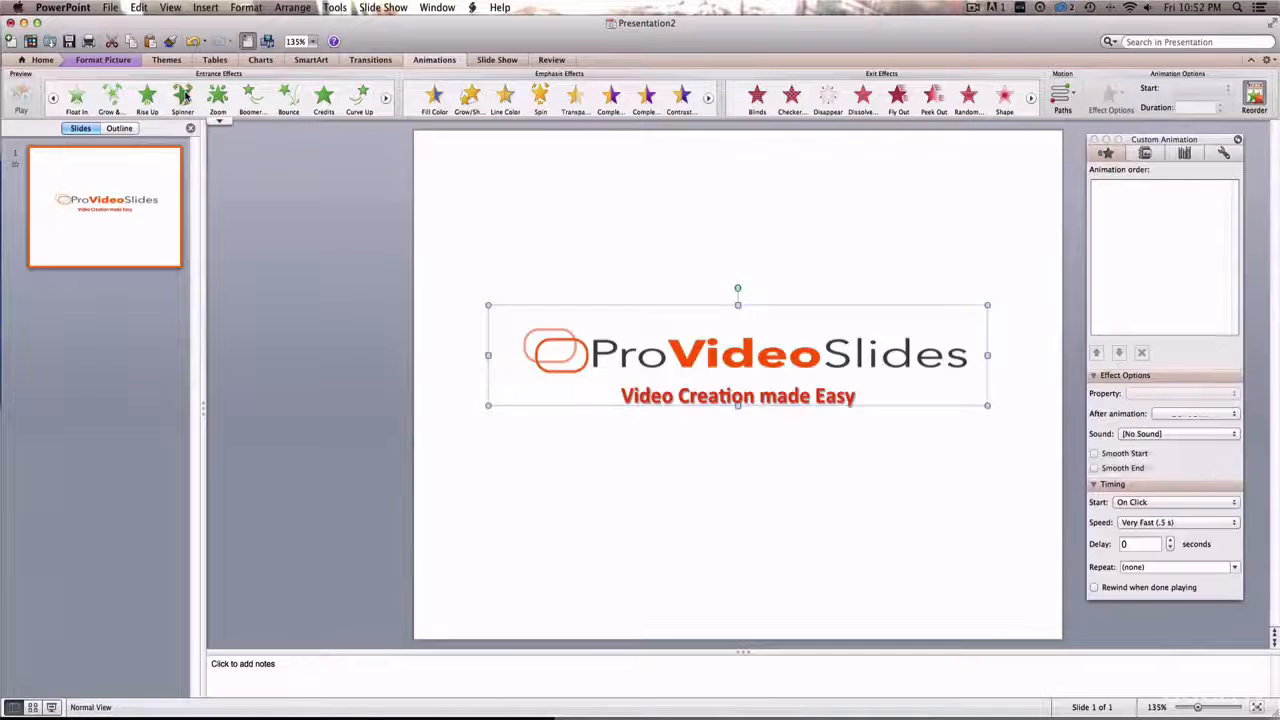
{"action": "left_click", "coordinate": [183, 97]}
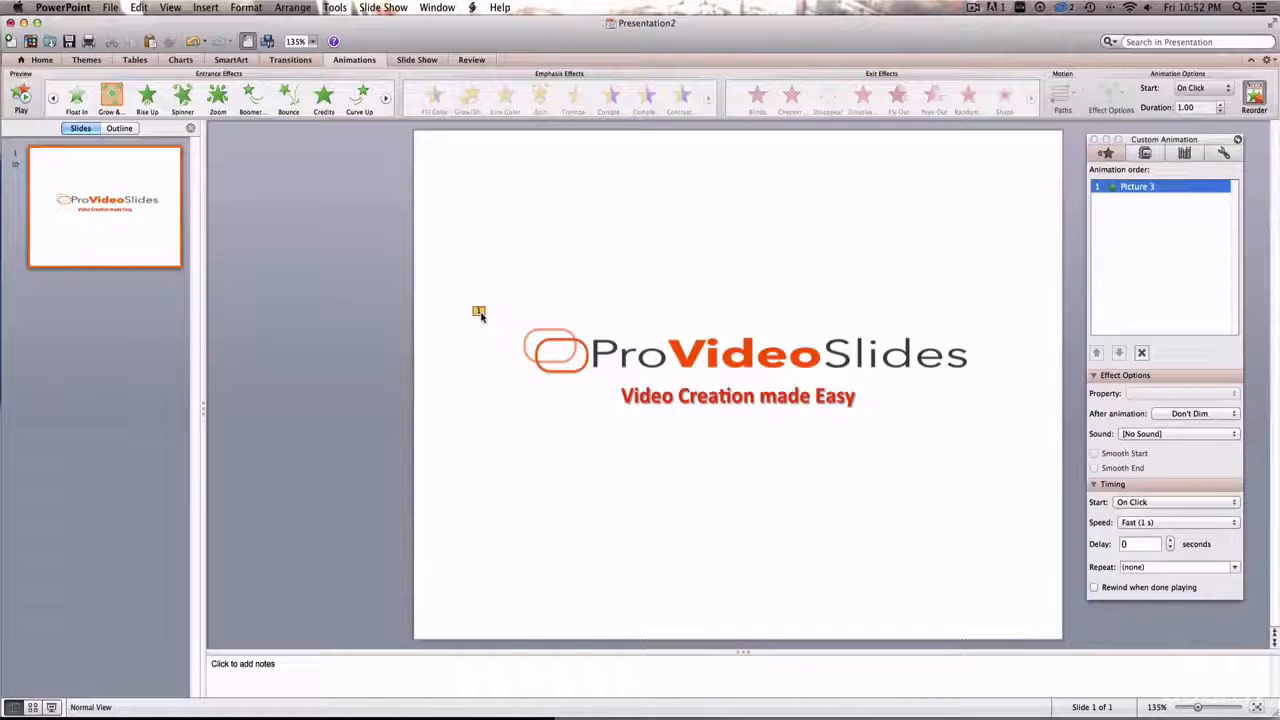
{"action": "mouse_move", "coordinate": [778, 338]}
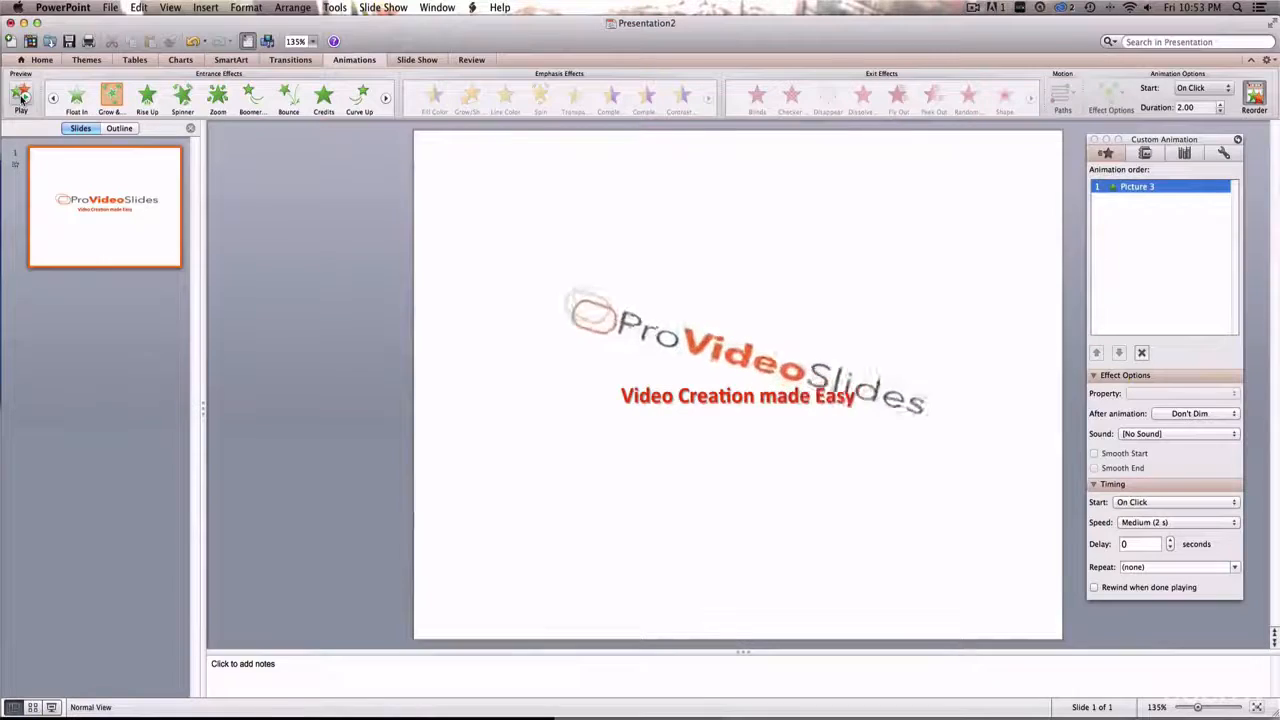
Step: Preview the logo's 2-second Medium entrance animation and browse the Custom Animation options
{"action": "left_click", "coordinate": [21, 98]}
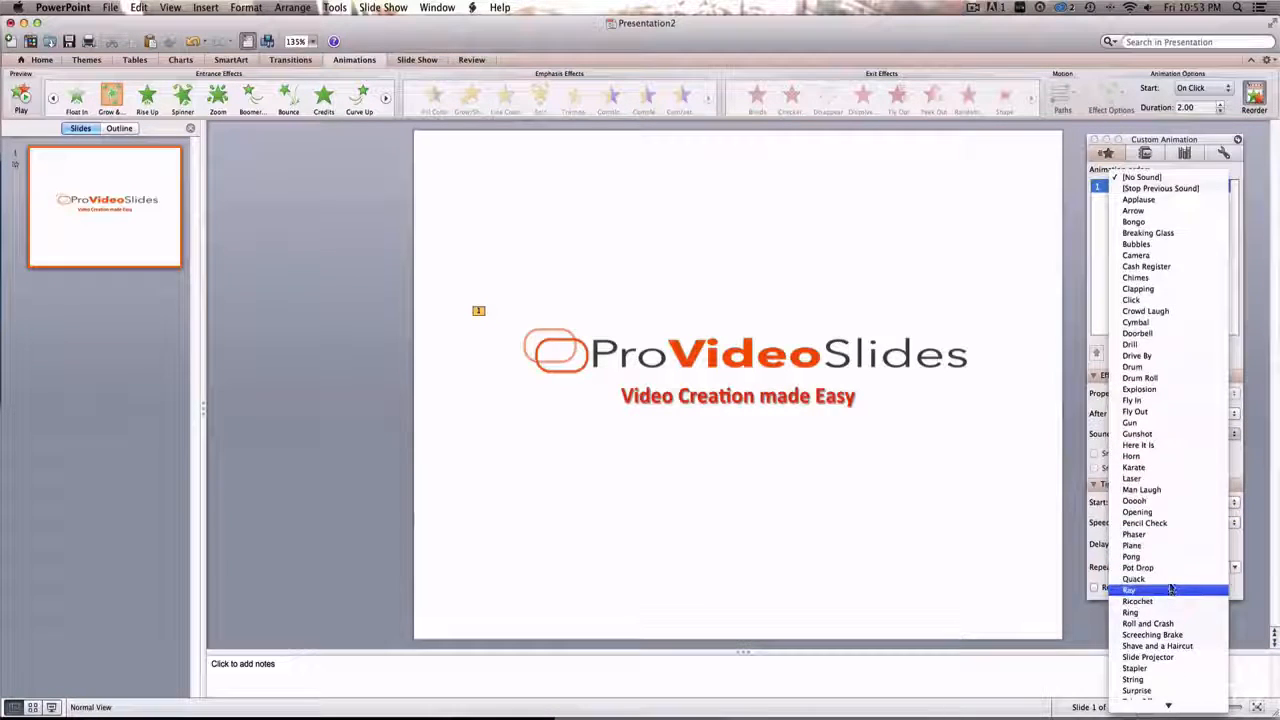
{"action": "scroll", "scroll_direction": "down", "scroll_amount": 3}
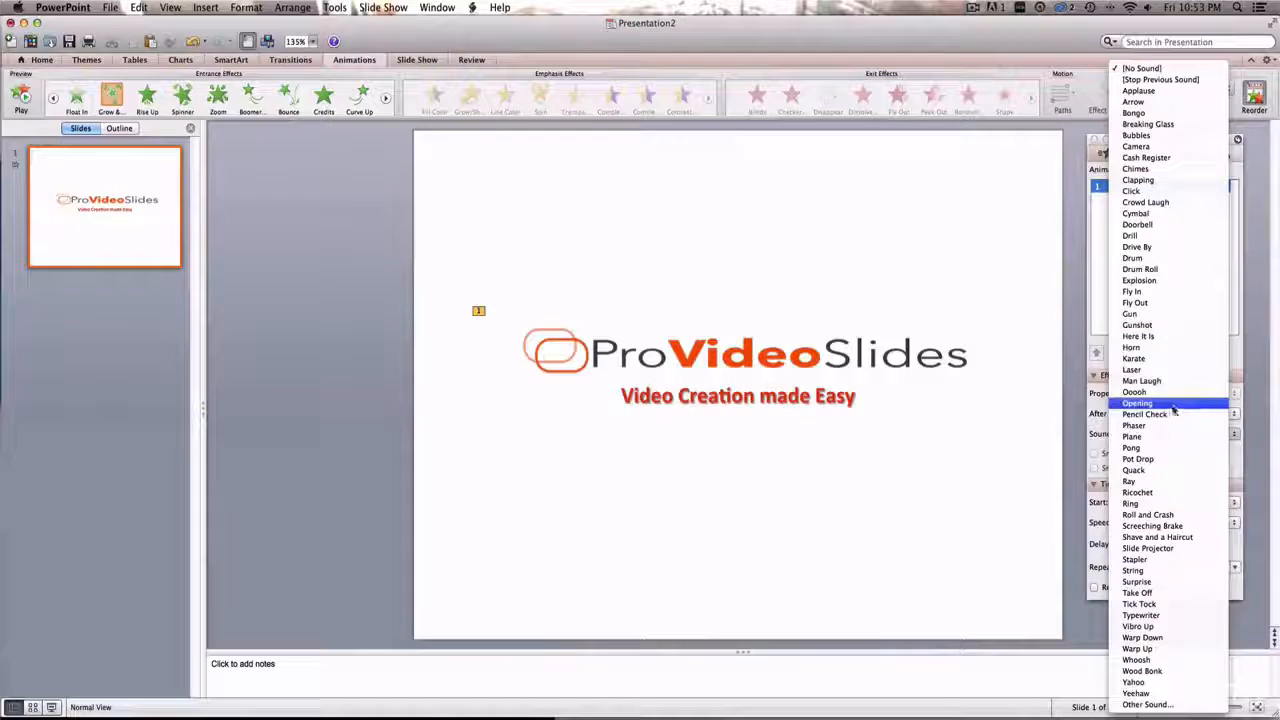
{"action": "mouse_move", "coordinate": [1138, 90]}
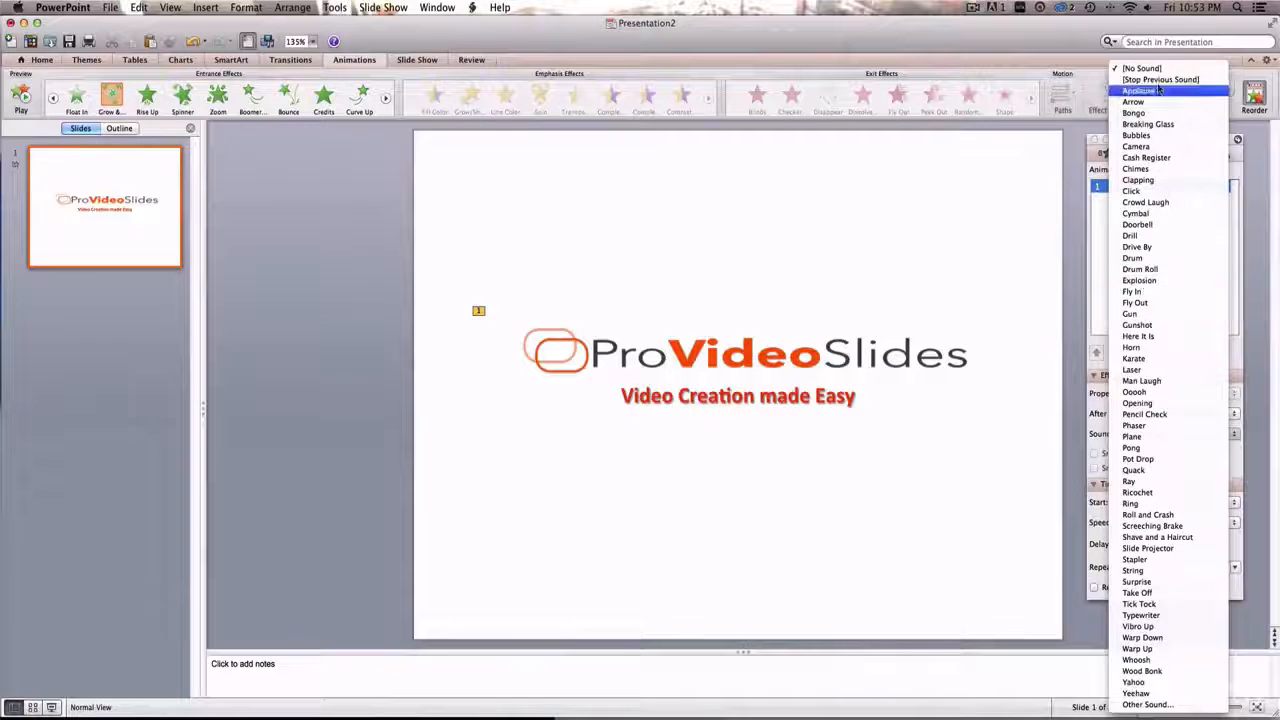
{"action": "left_click", "coordinate": [1138, 90]}
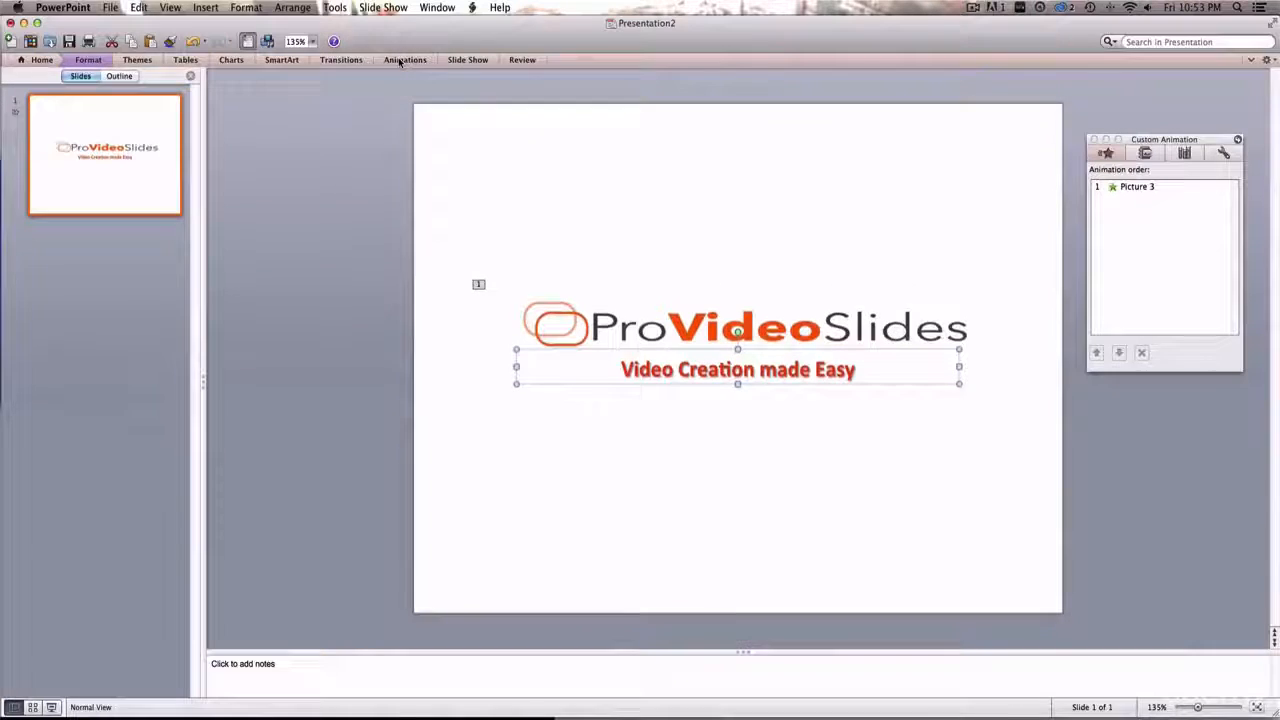
Step: Apply Float In to the tagline and set it to start After Previous
{"action": "left_click", "coordinate": [405, 59]}
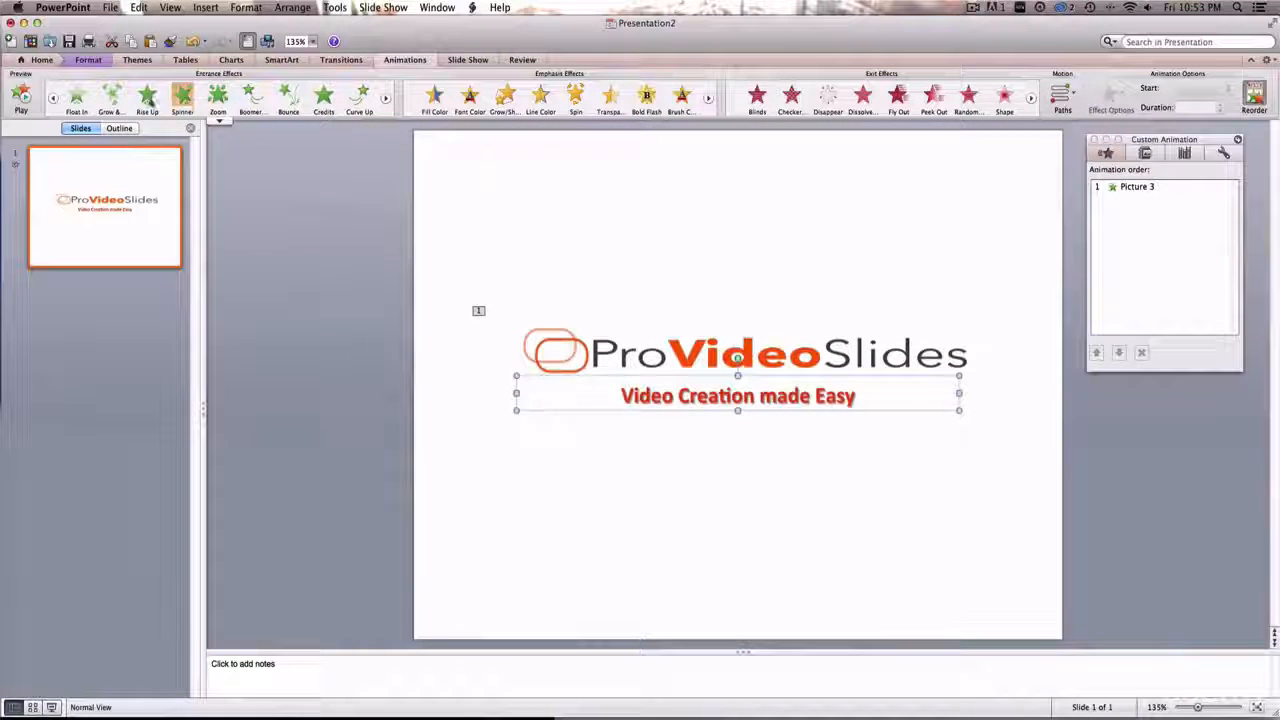
{"action": "left_click", "coordinate": [146, 96]}
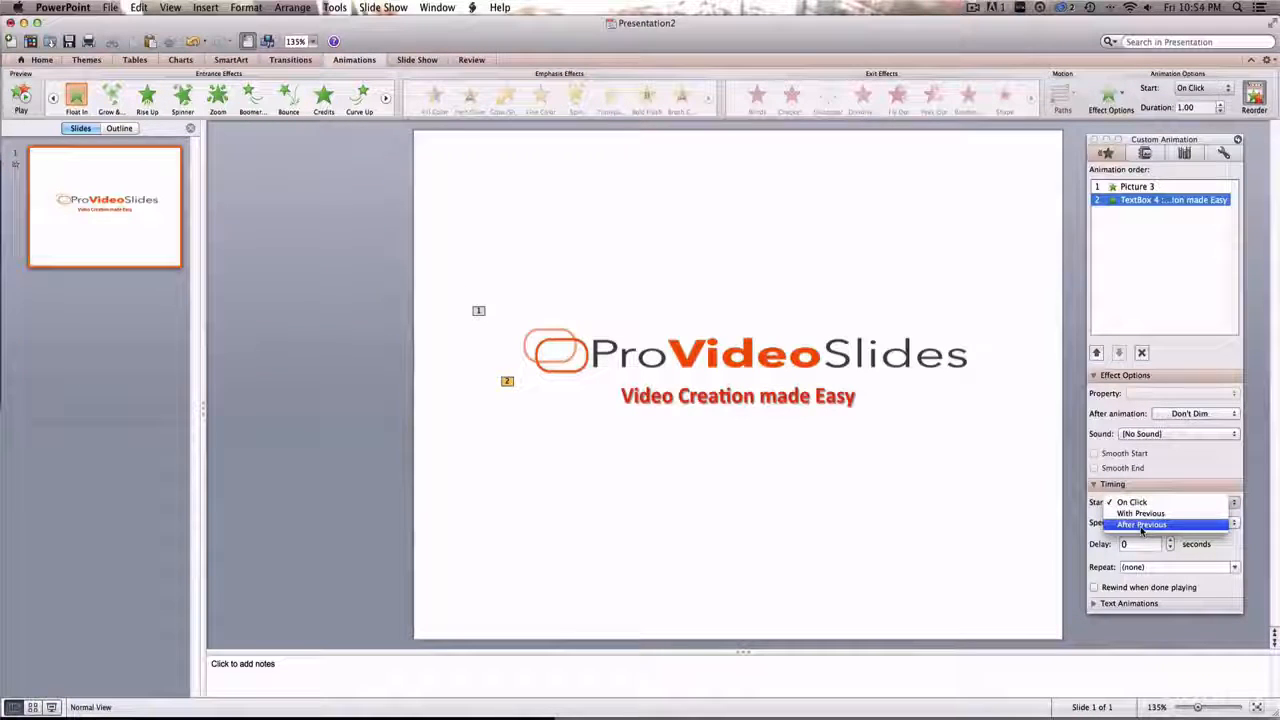
{"action": "left_click", "coordinate": [1142, 524]}
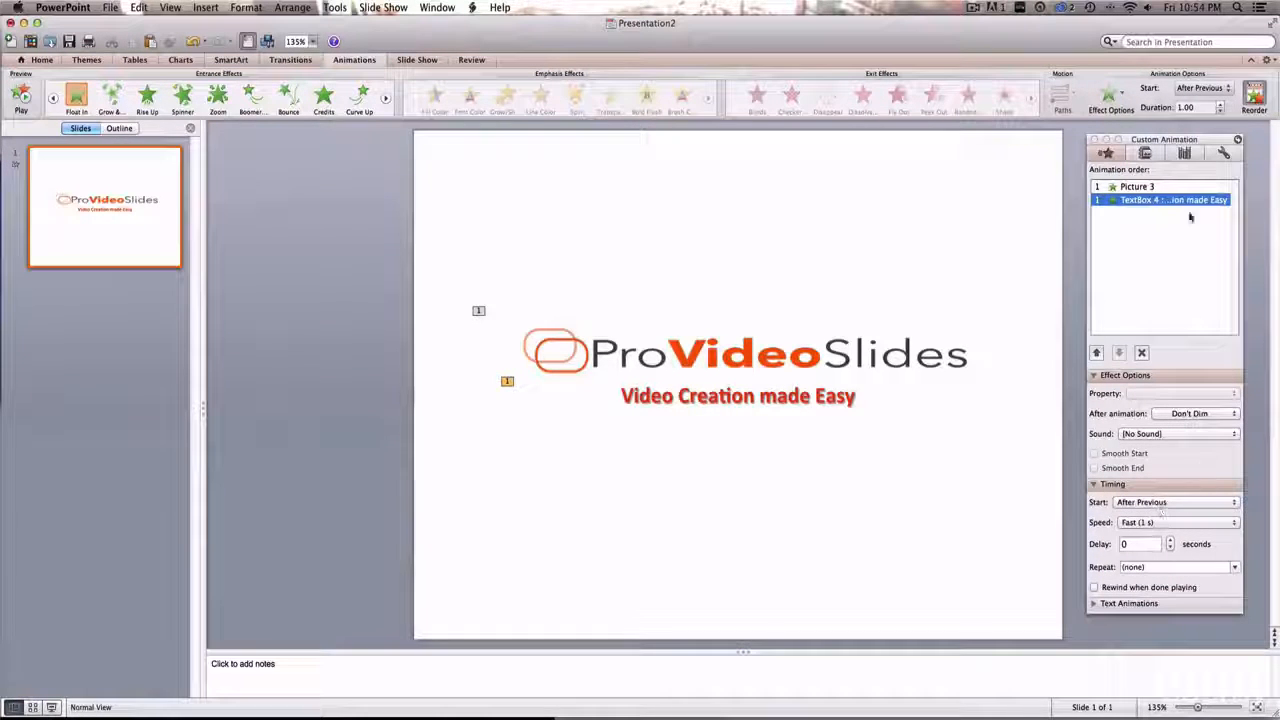
Step: Review the logo and tagline animation settings, then play the slide's animation sequence
{"action": "left_click", "coordinate": [1137, 186]}
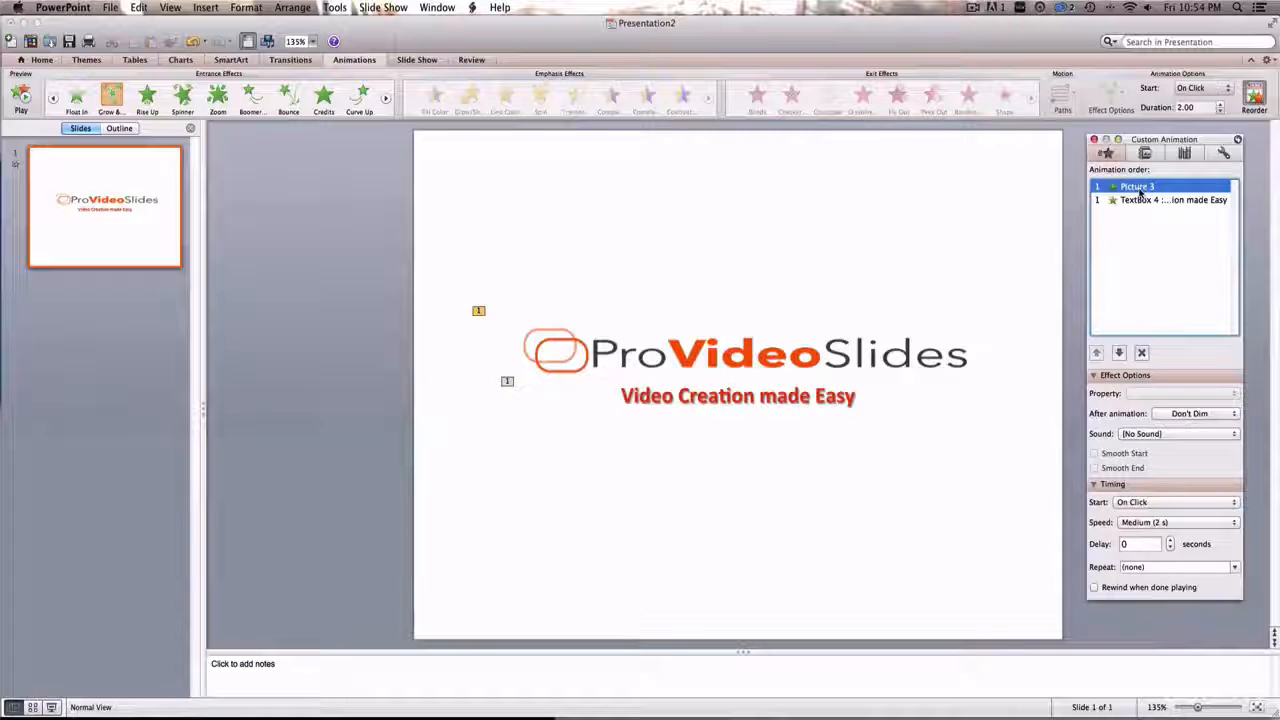
{"action": "left_click", "coordinate": [1175, 199]}
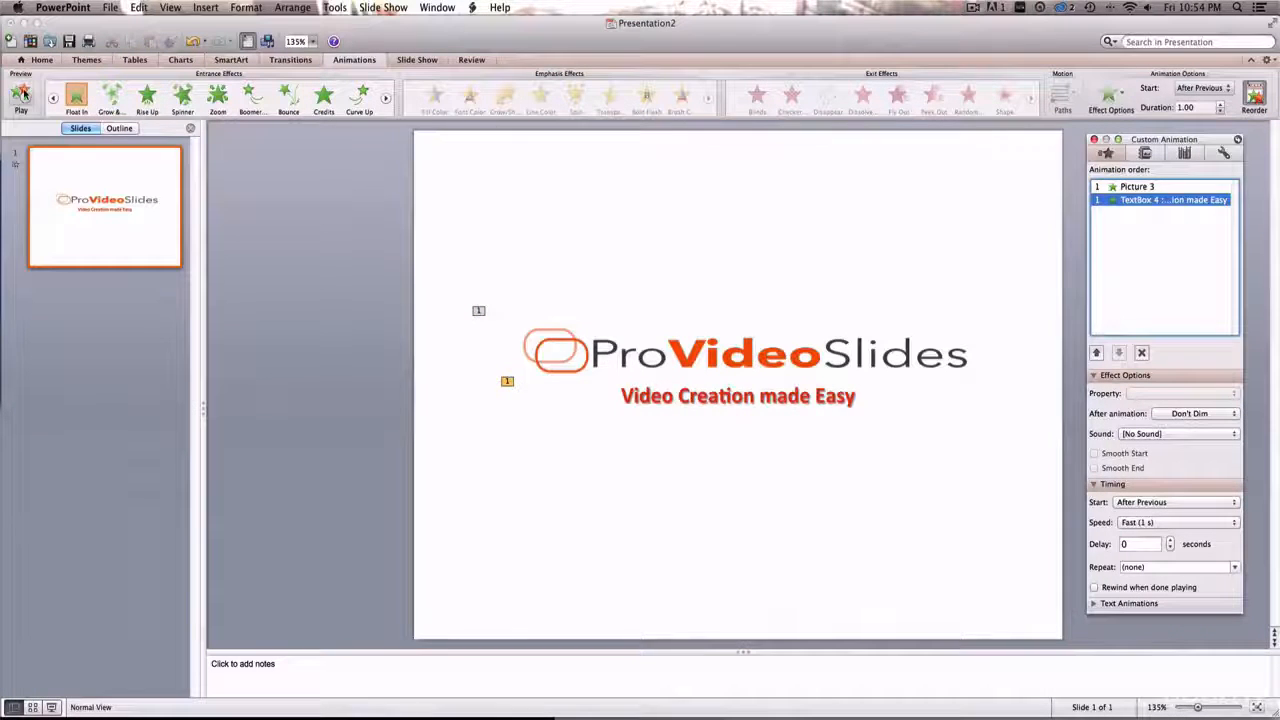
{"action": "left_click", "coordinate": [21, 97]}
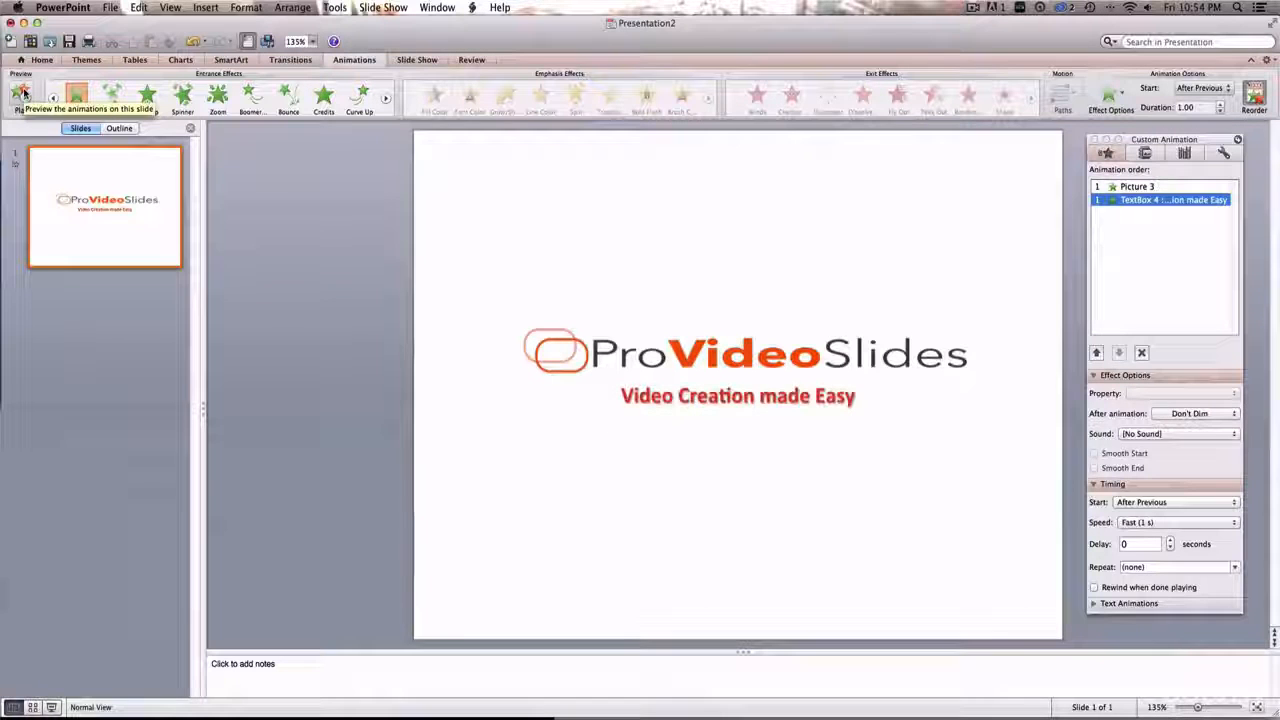
{"action": "left_click", "coordinate": [20, 95]}
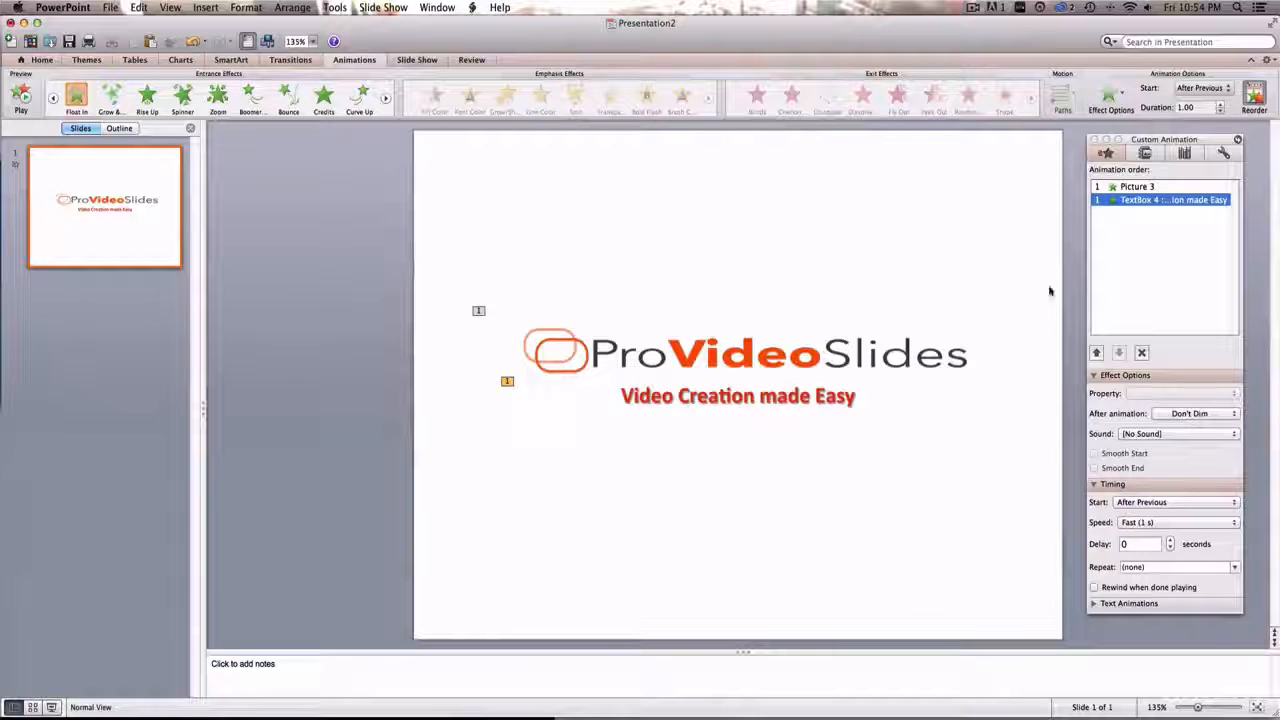
{"action": "mouse_move", "coordinate": [505, 330]}
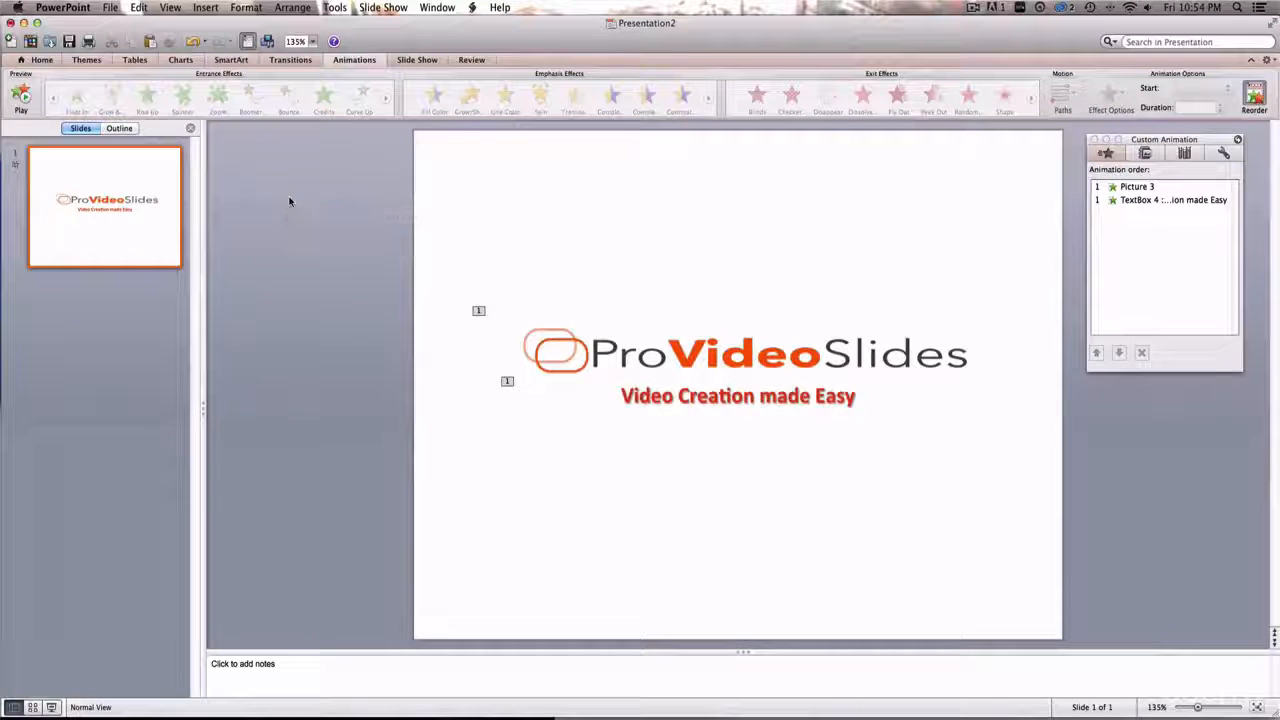
{"action": "mouse_move", "coordinate": [543, 356]}
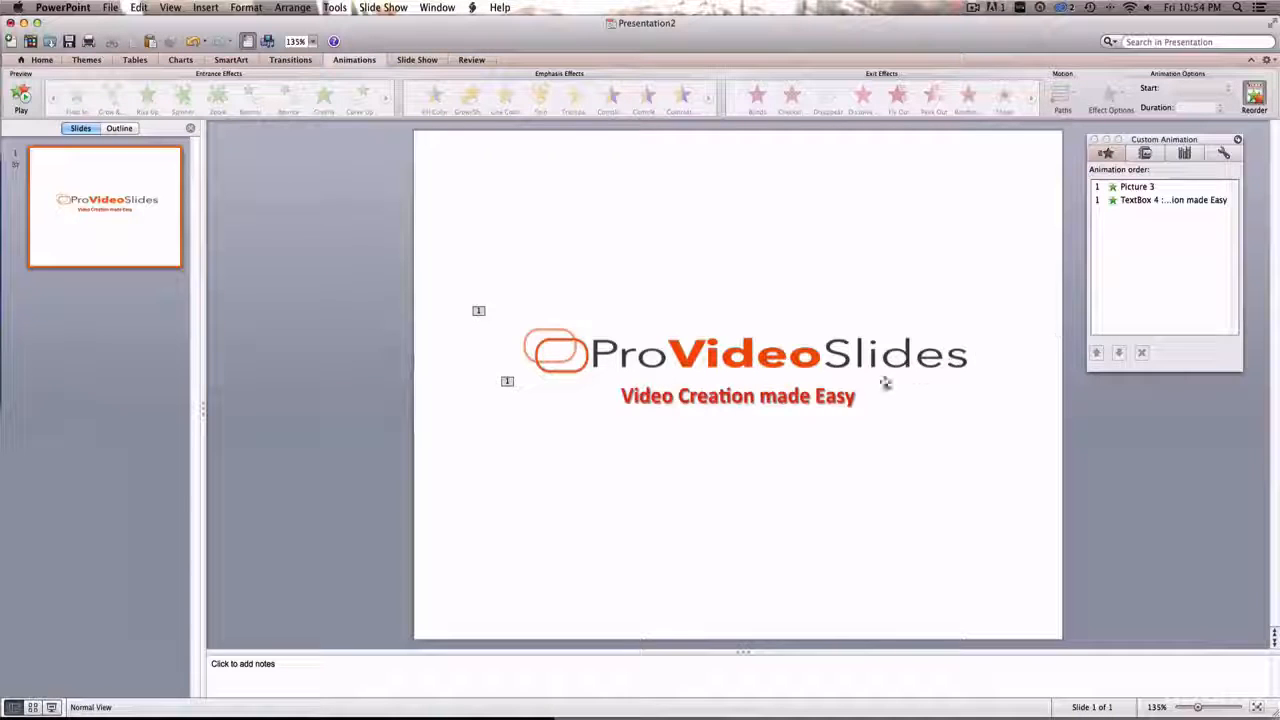
{"action": "left_click", "coordinate": [745, 355]}
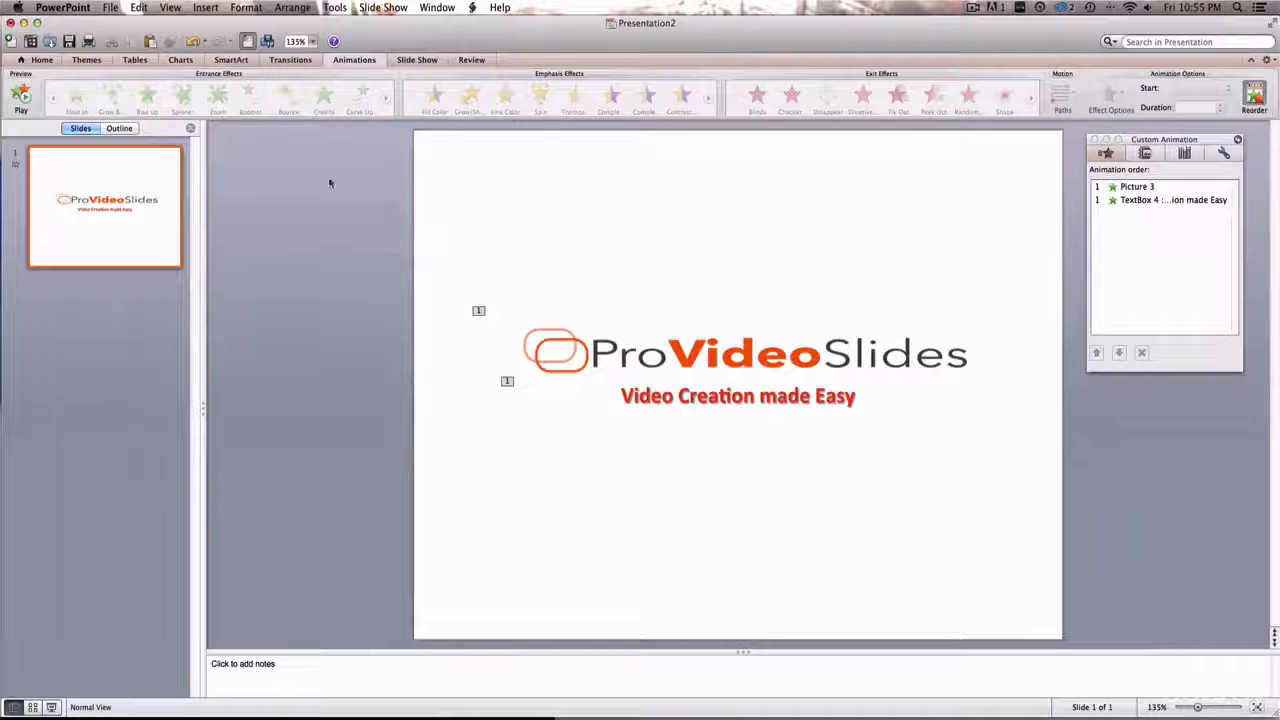
{"action": "mouse_move", "coordinate": [414, 265]}
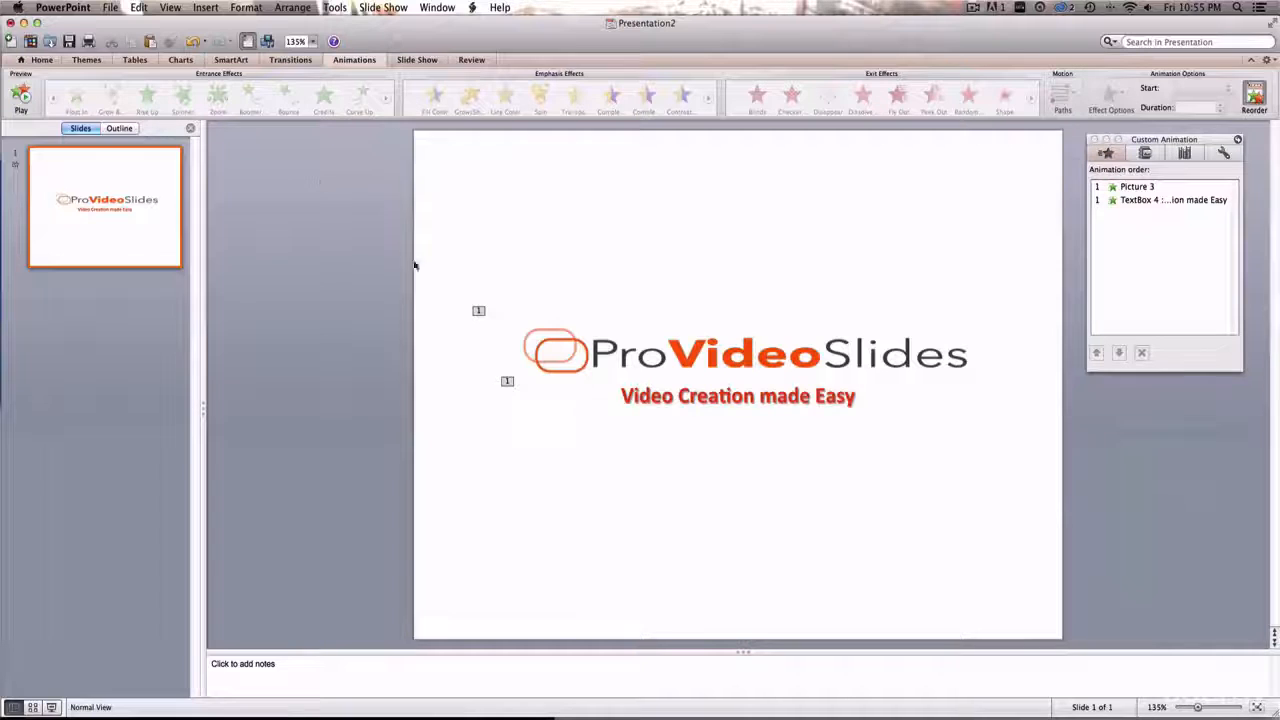
{"action": "mouse_move", "coordinate": [398, 171]}
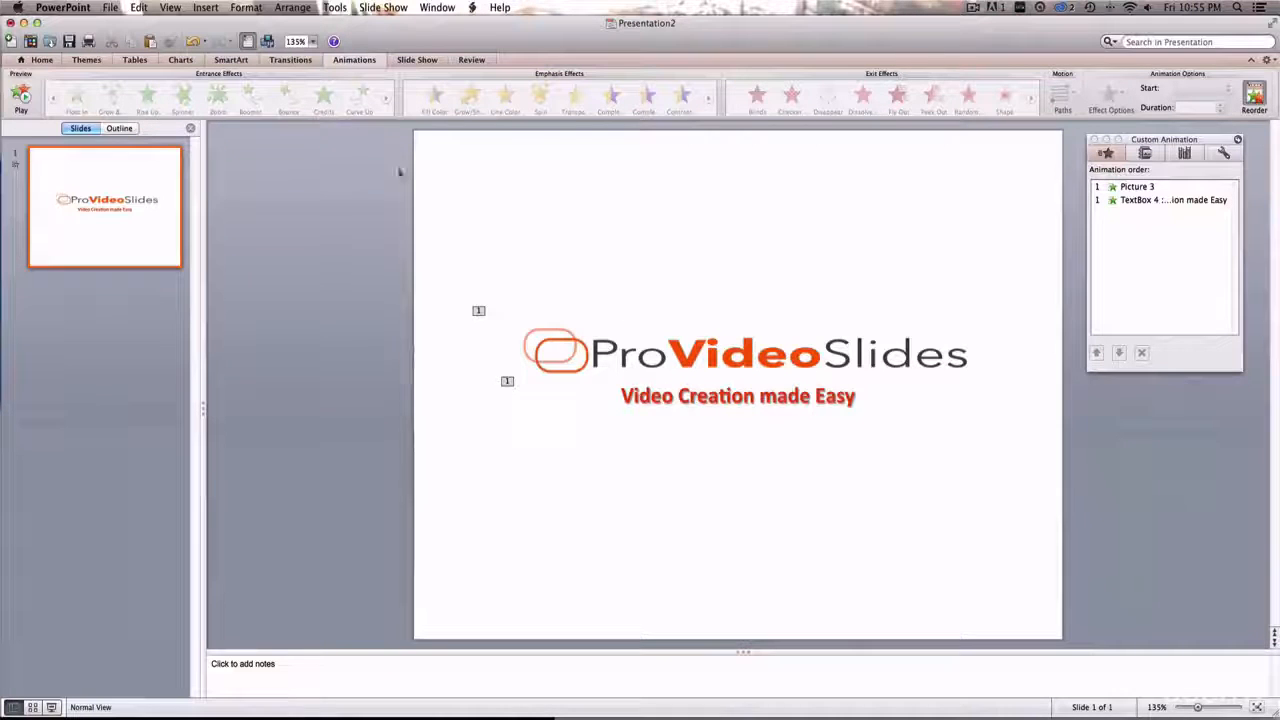
{"action": "mouse_move", "coordinate": [316, 177]}
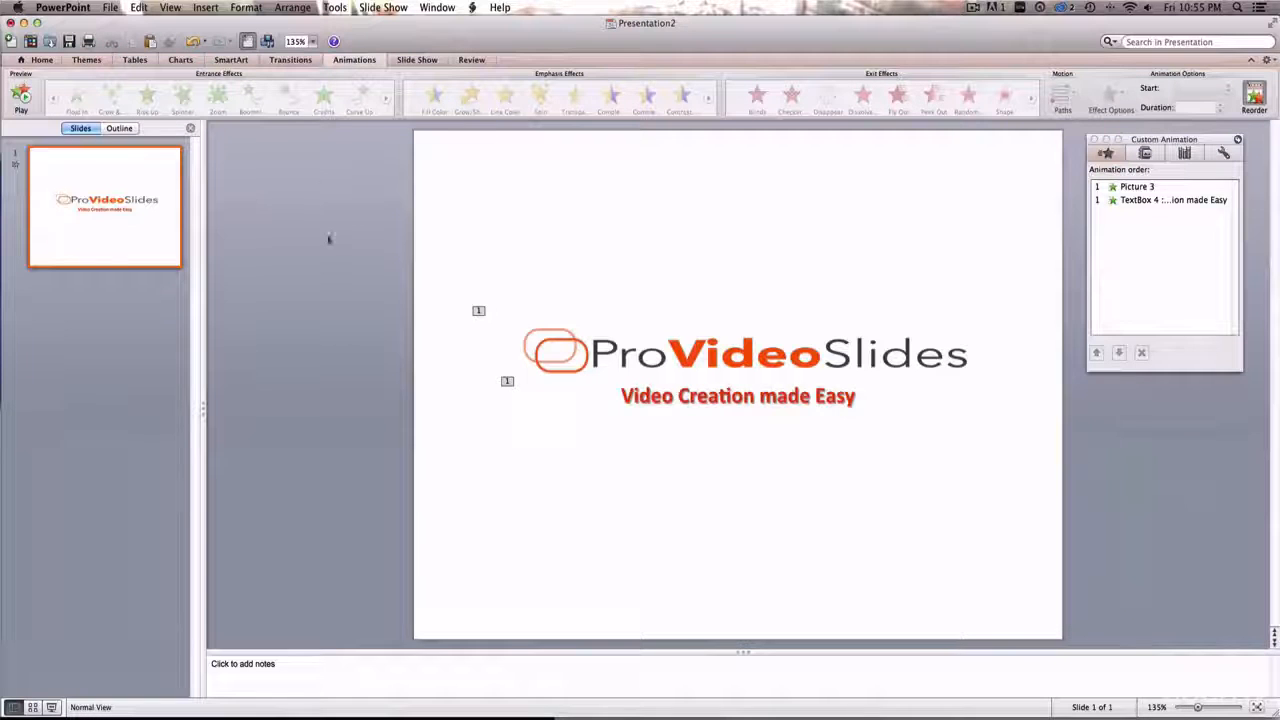
Step: Start Save as Movie targeting the Desktop, and review and accept the movie size and quality options
{"action": "left_click", "coordinate": [63, 7]}
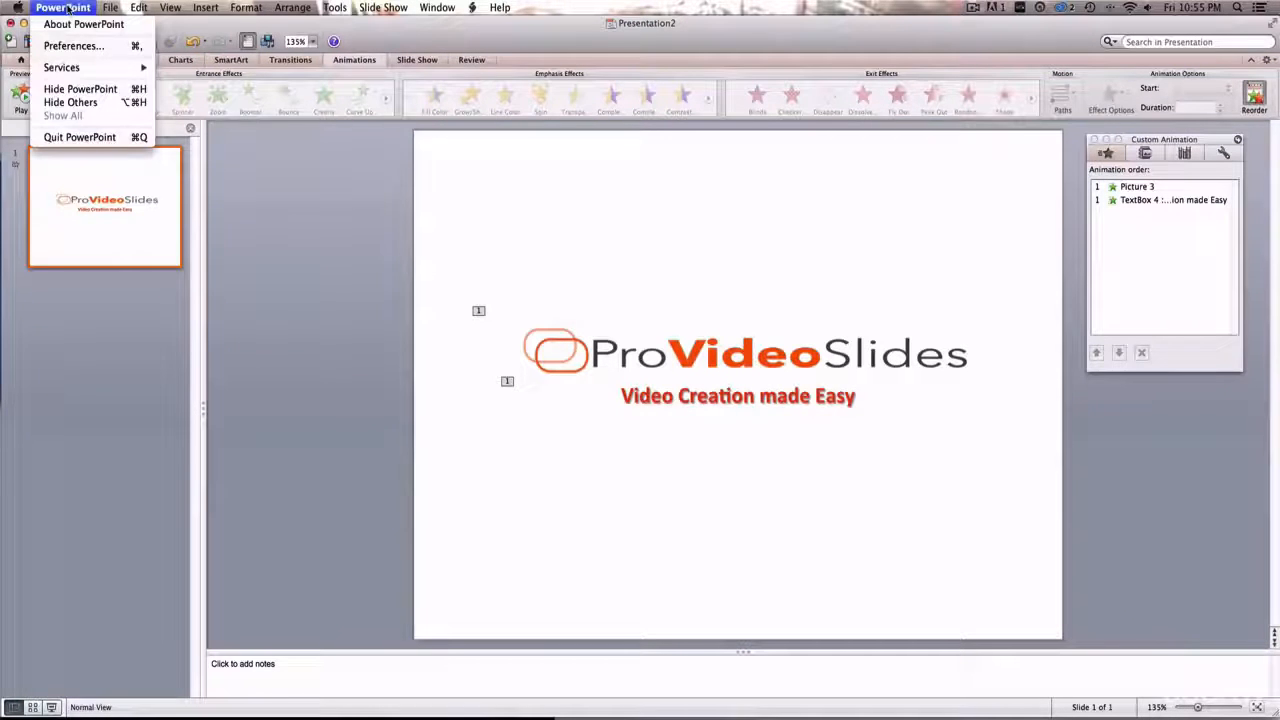
{"action": "left_click", "coordinate": [110, 7]}
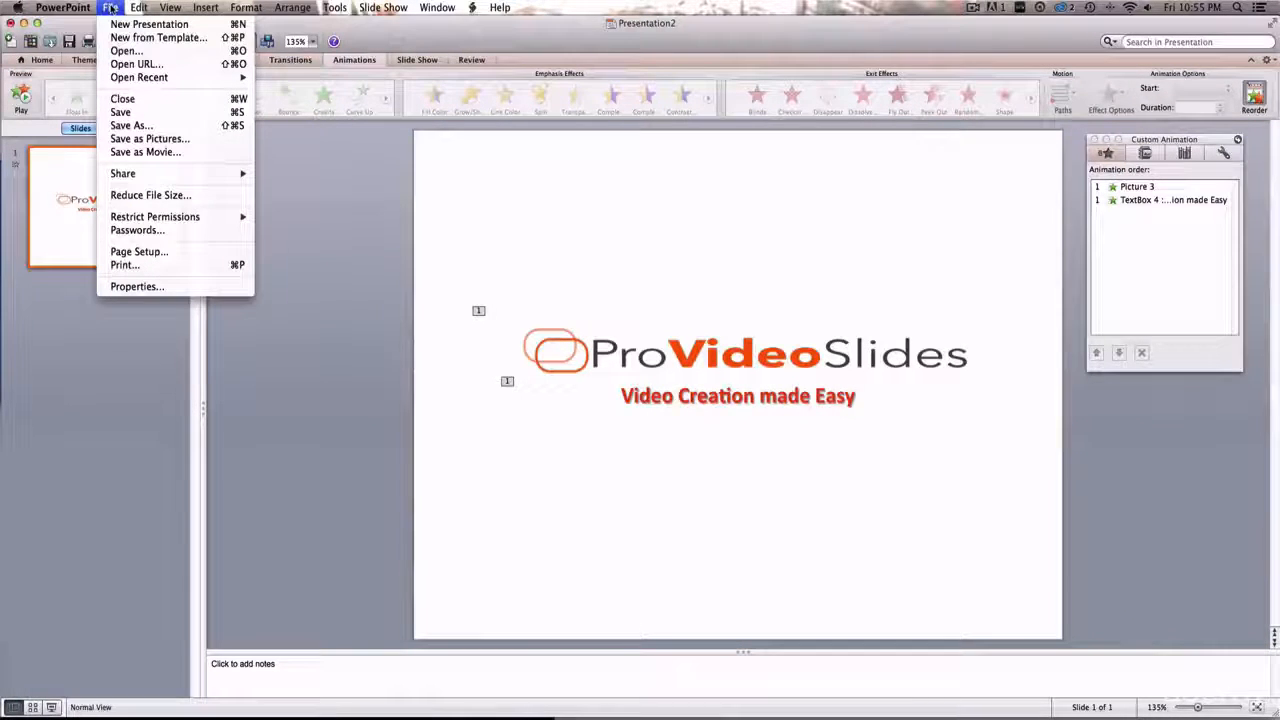
{"action": "mouse_move", "coordinate": [145, 152]}
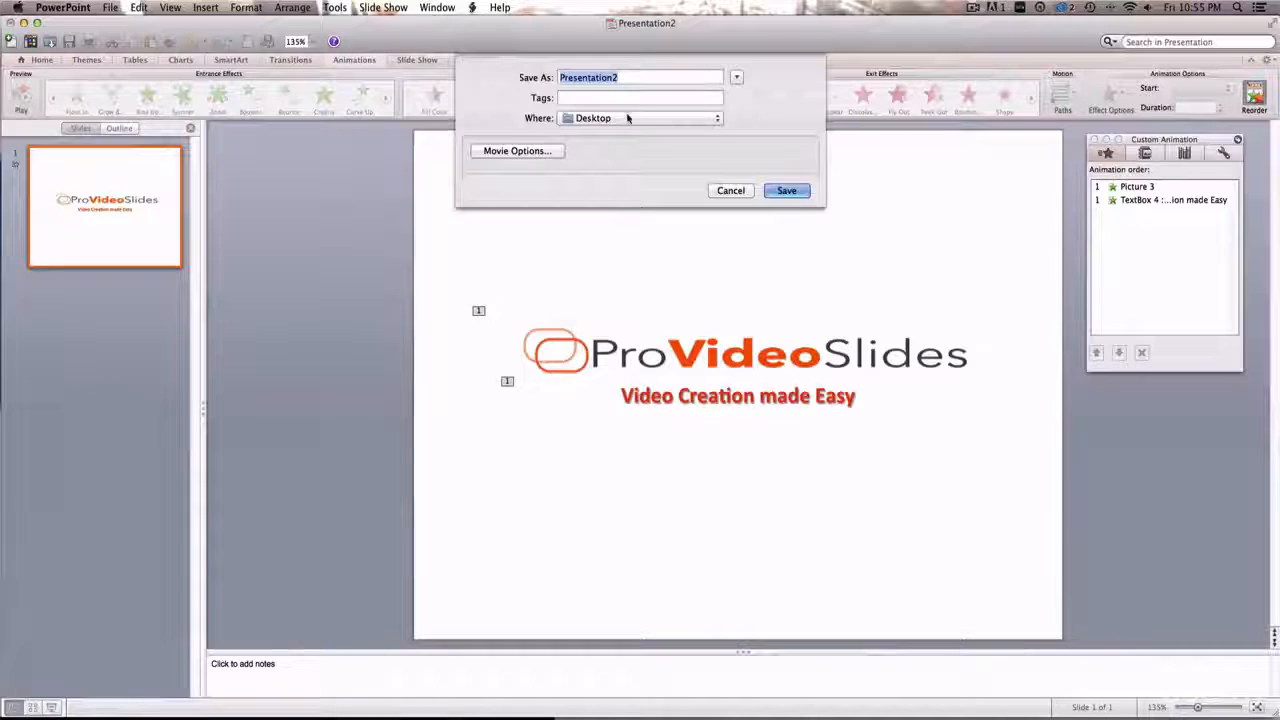
{"action": "left_click", "coordinate": [517, 150]}
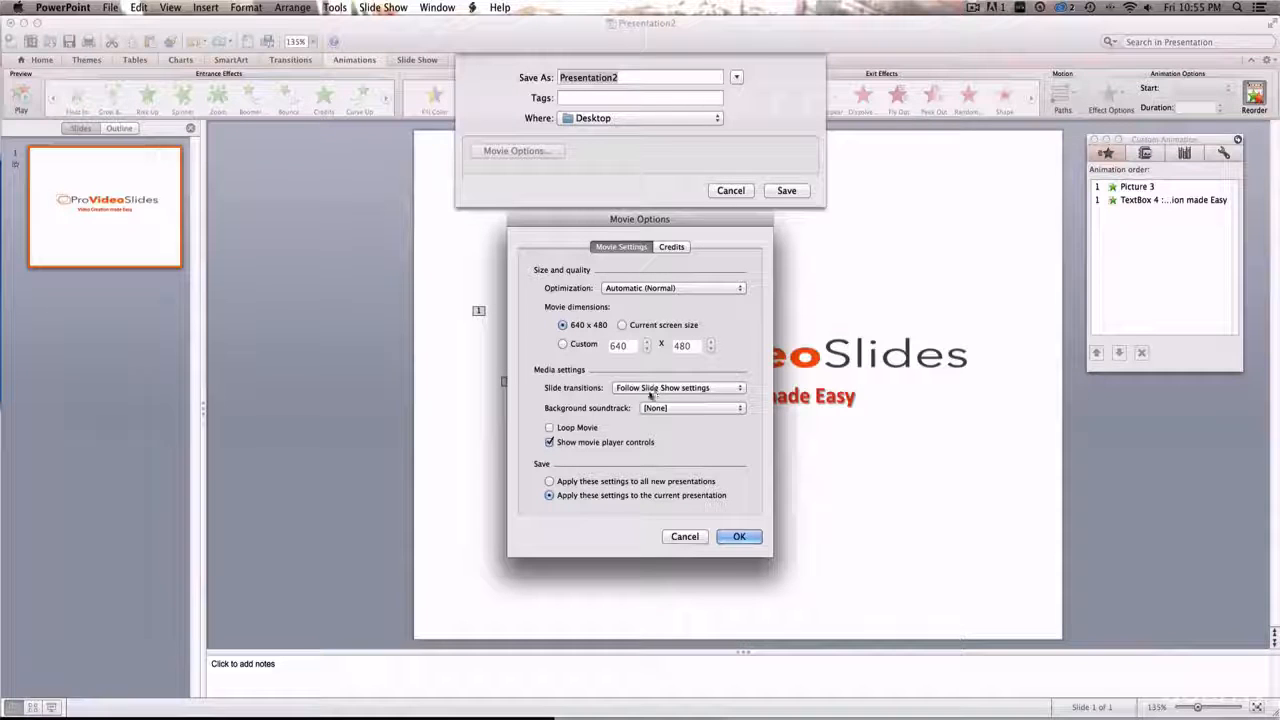
{"action": "mouse_move", "coordinate": [667, 517]}
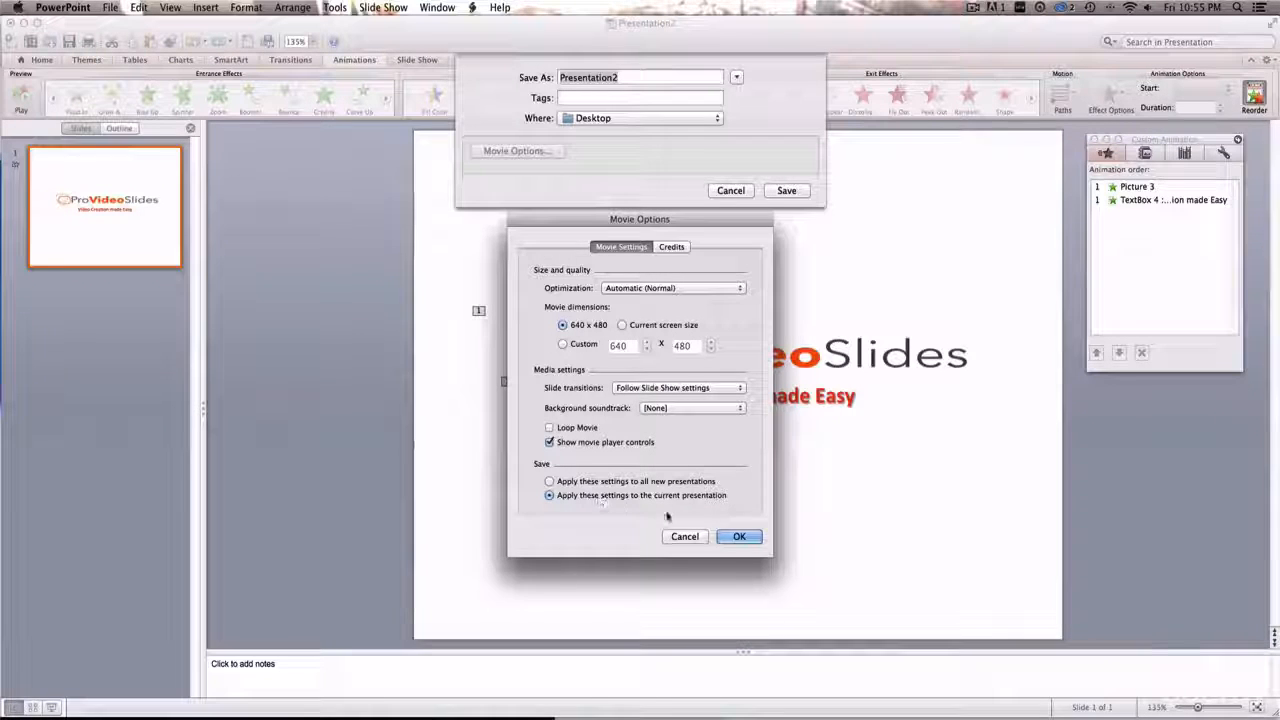
{"action": "left_click", "coordinate": [739, 536]}
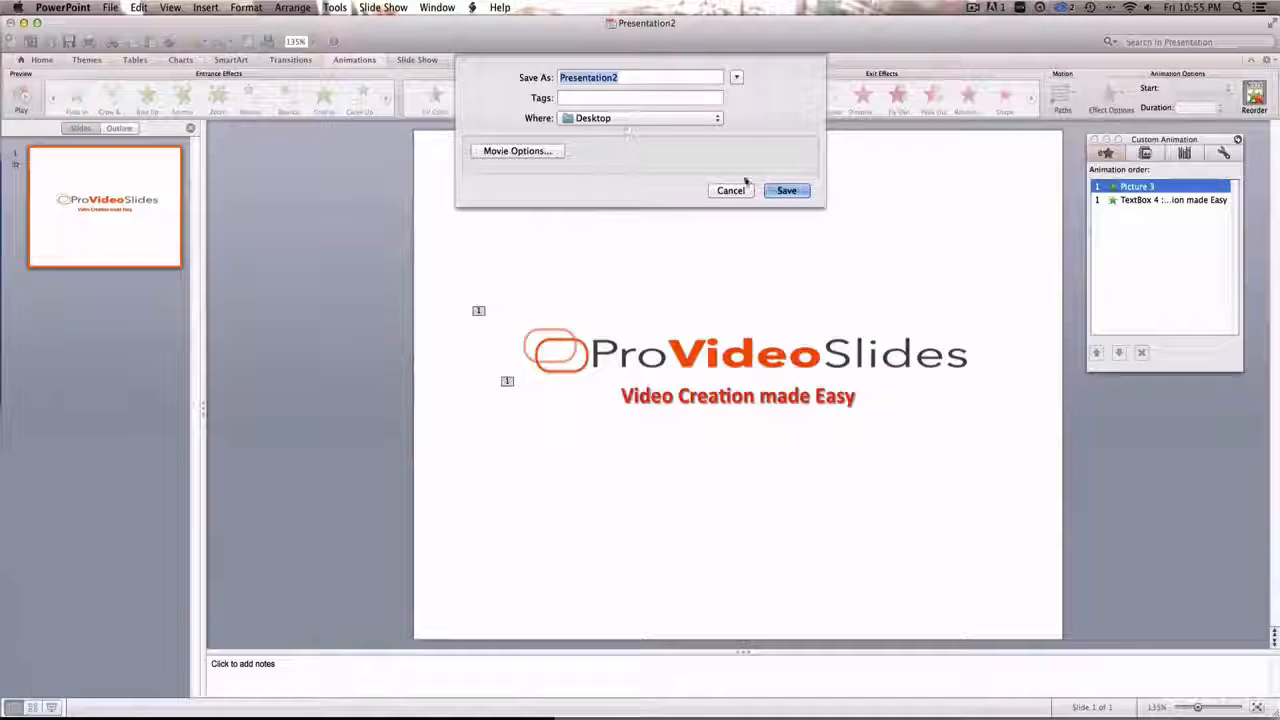